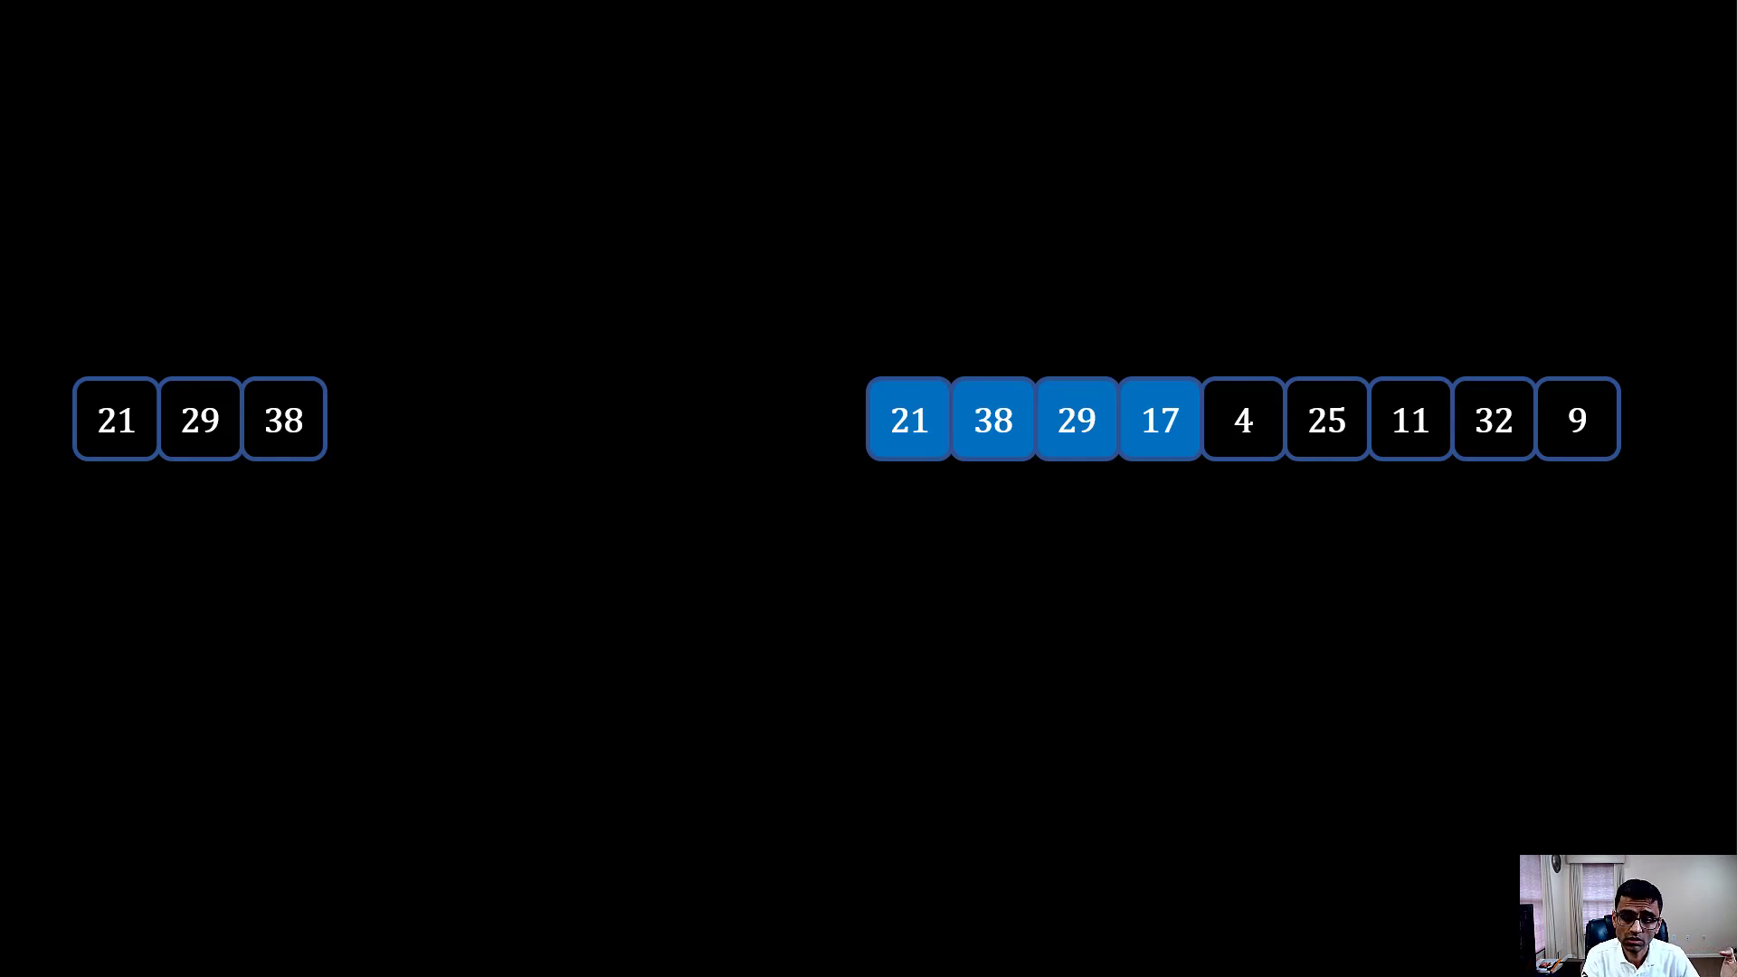
Advance the sorting animation so the first four values read 17, 21, 29, 38.
{"action": "key", "text": "Right"}
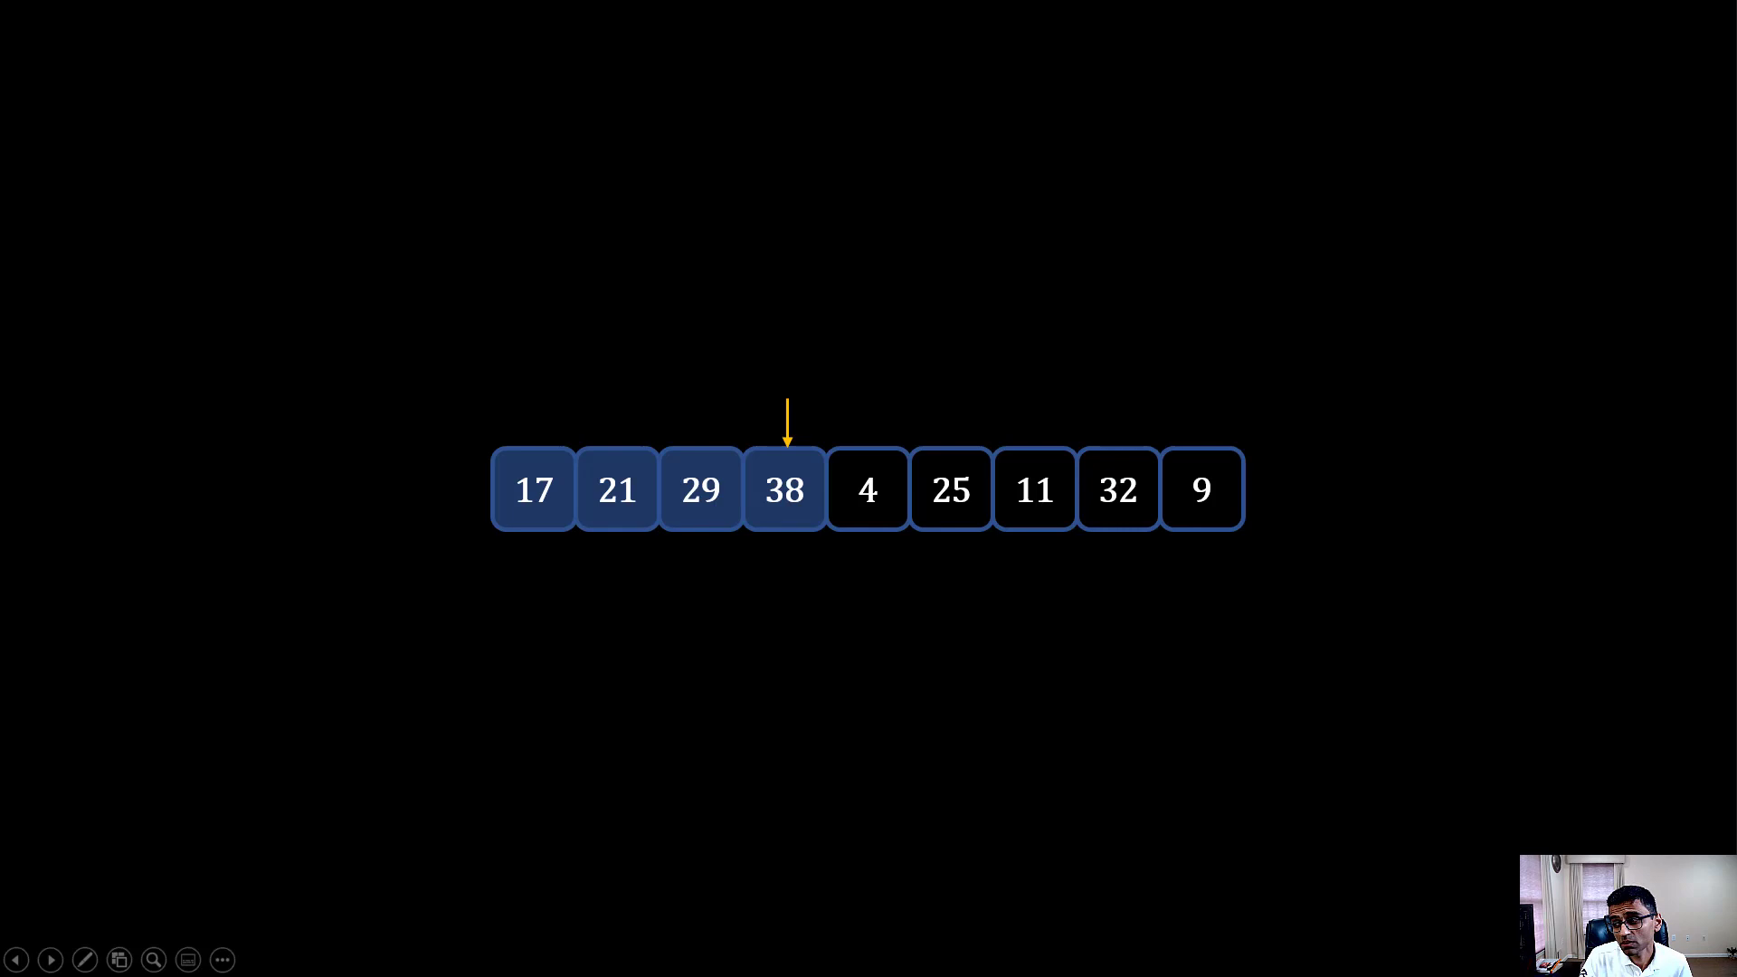
{"action": "mouse_move", "coordinate": [1002, 671]}
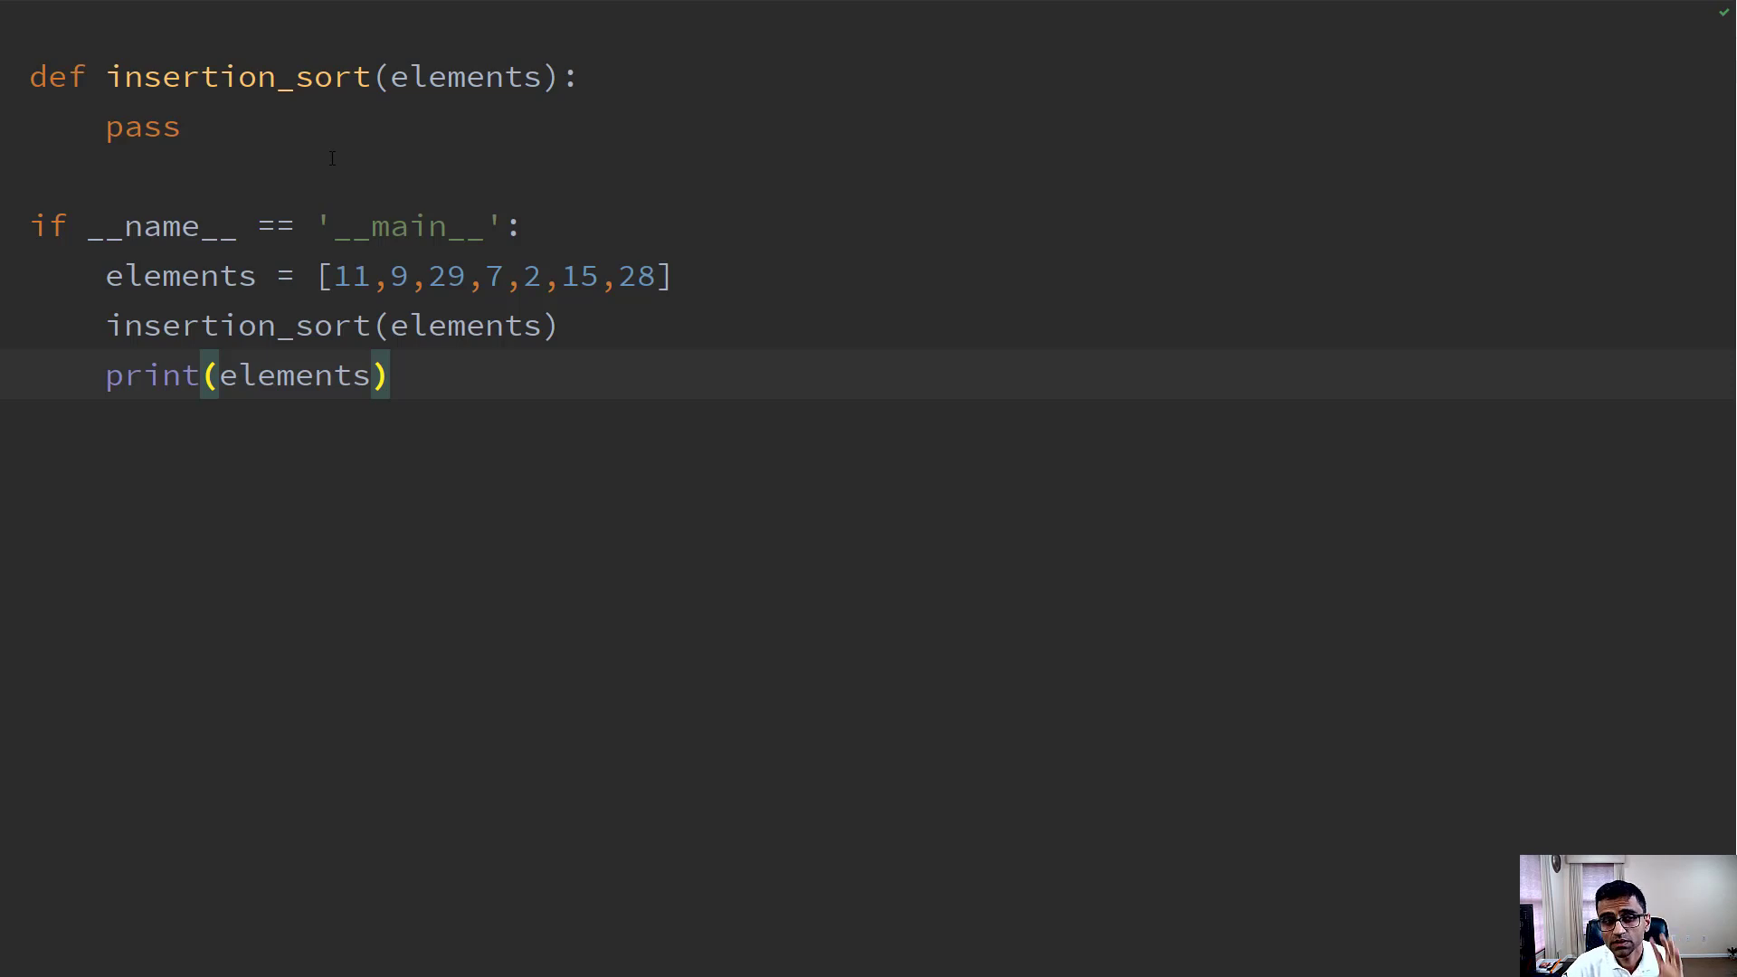
Replace pass with a loop 'for i in range(1, len(elements))' inside insertion_sort.
{"action": "double_click", "coordinate": [141, 126]}
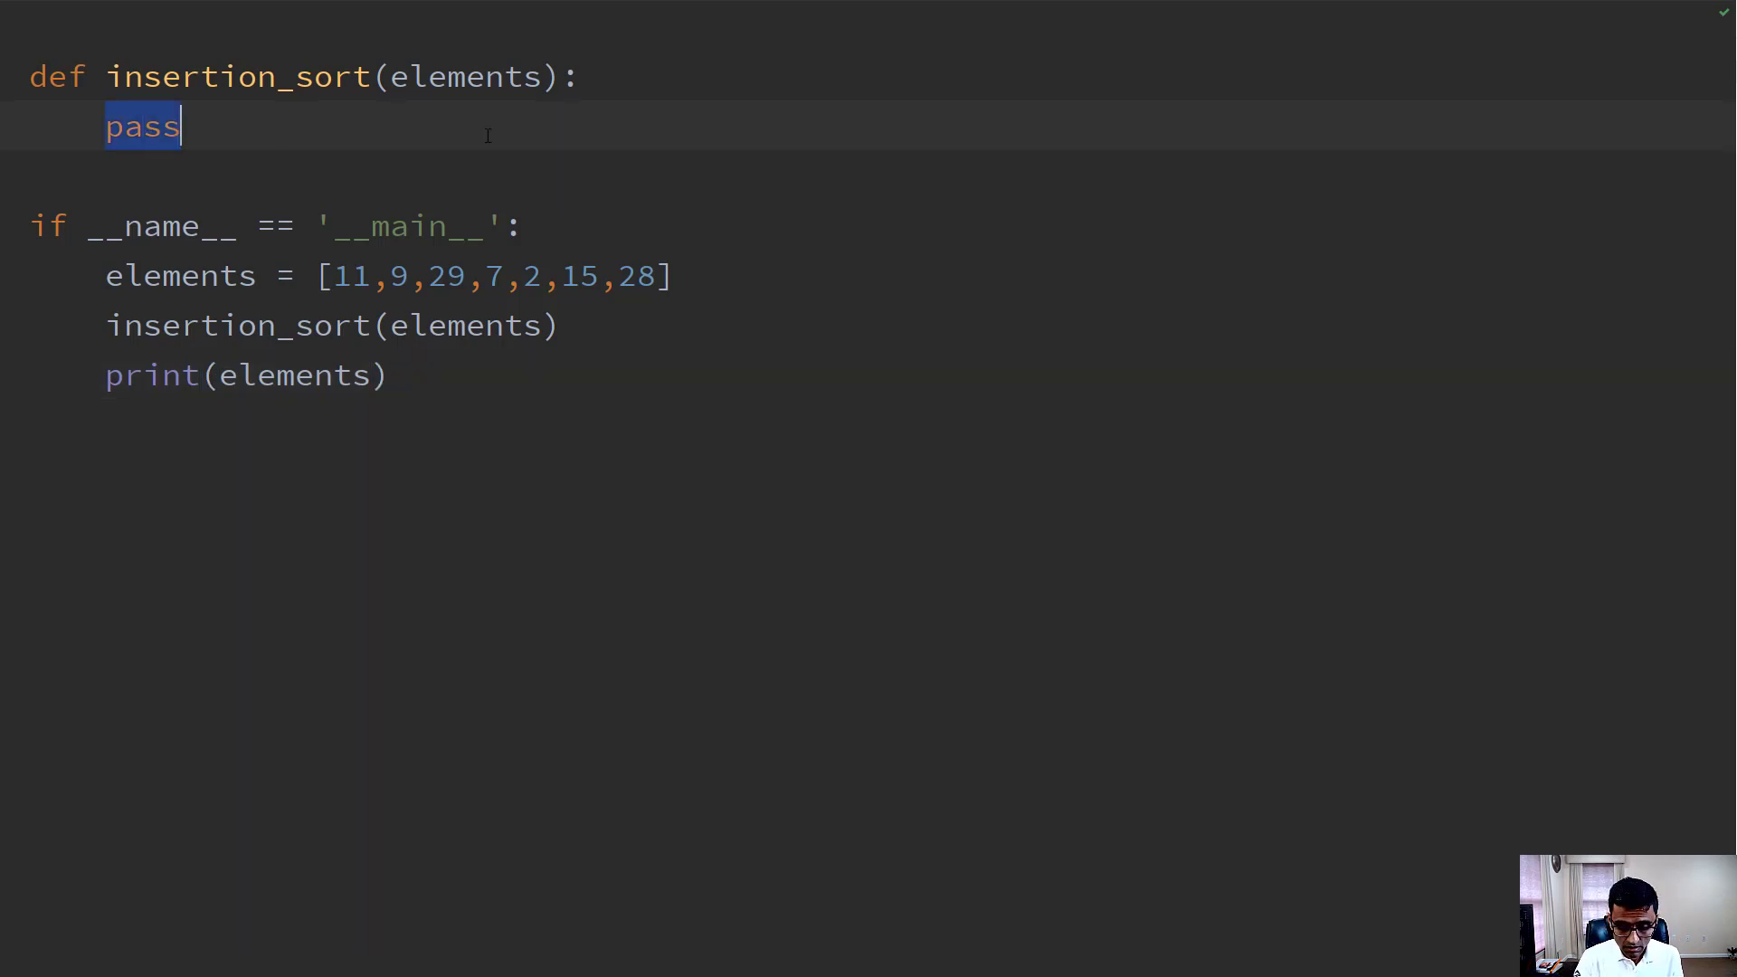
{"action": "type", "text": "for i"}
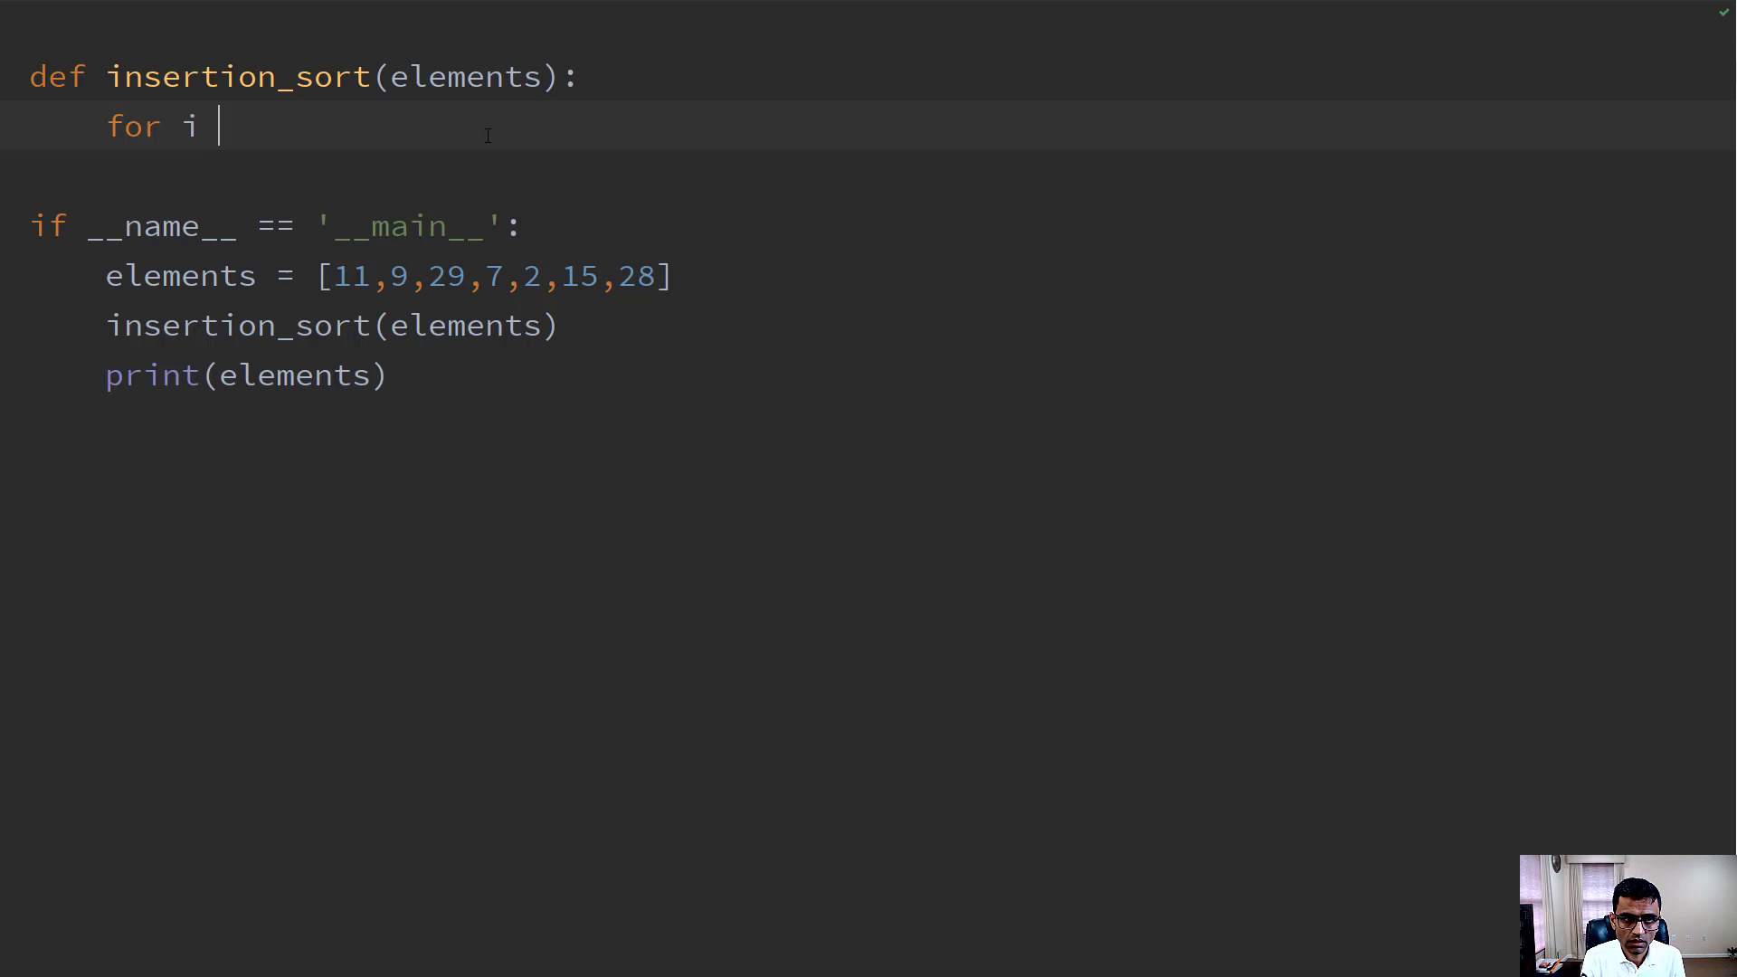
{"action": "type", "text": "in range("}
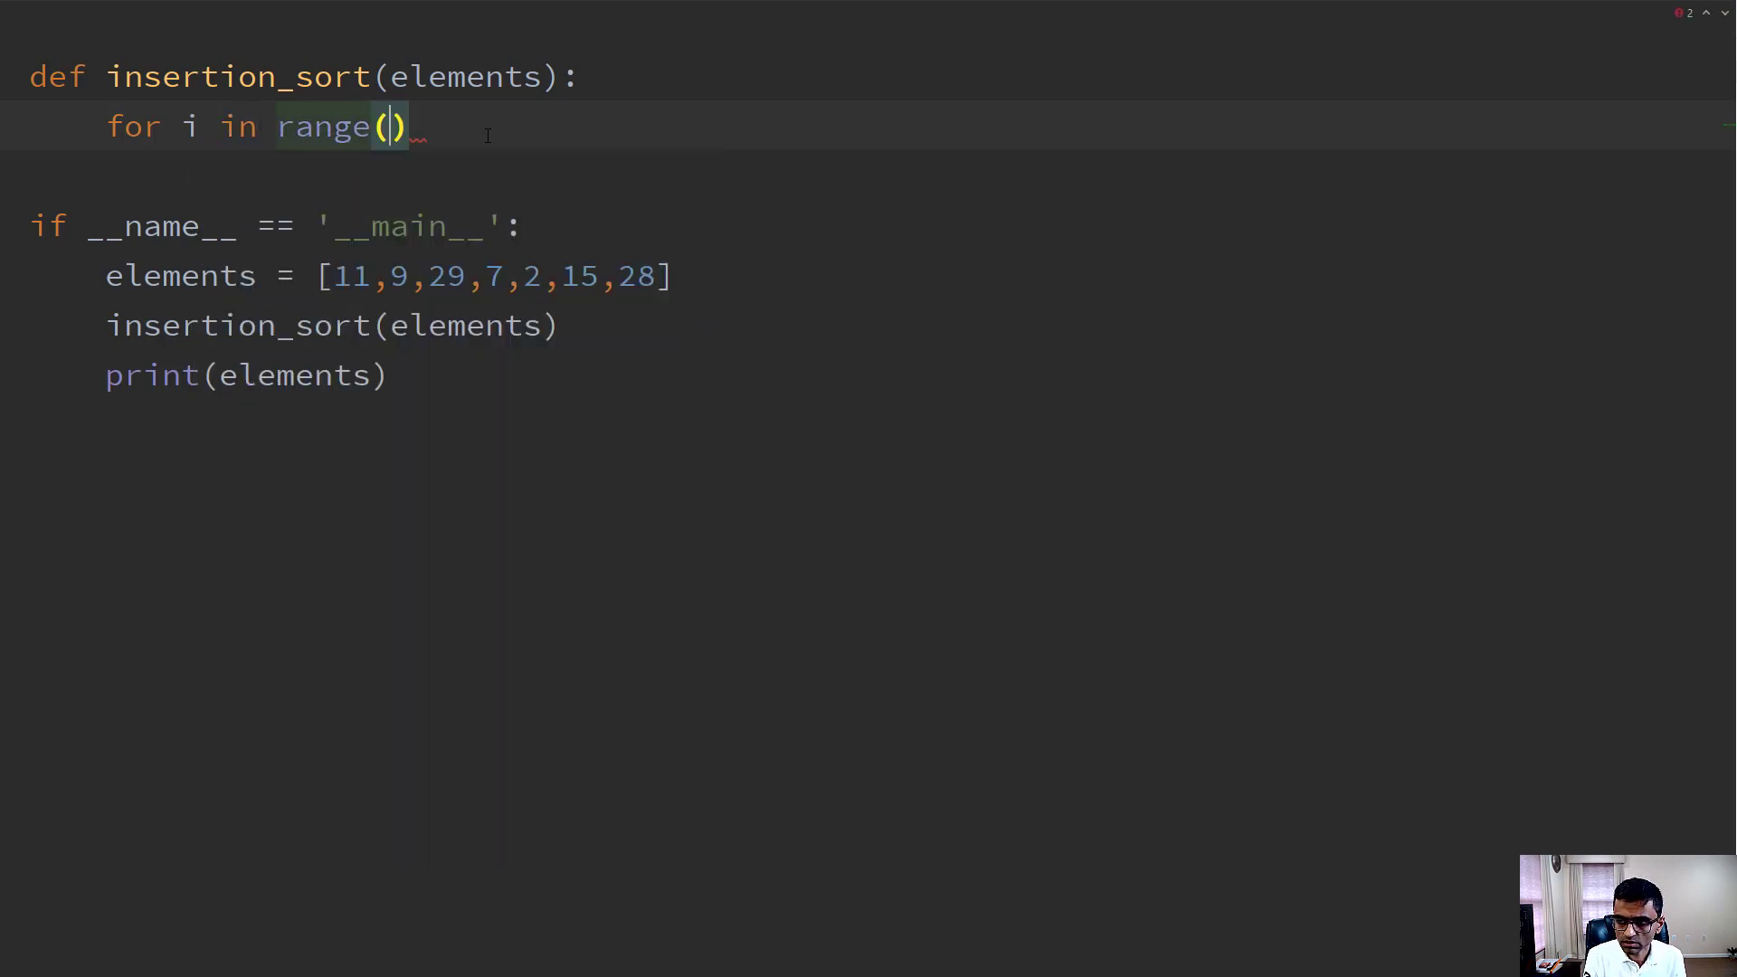
{"action": "type", "text": "1, l"}
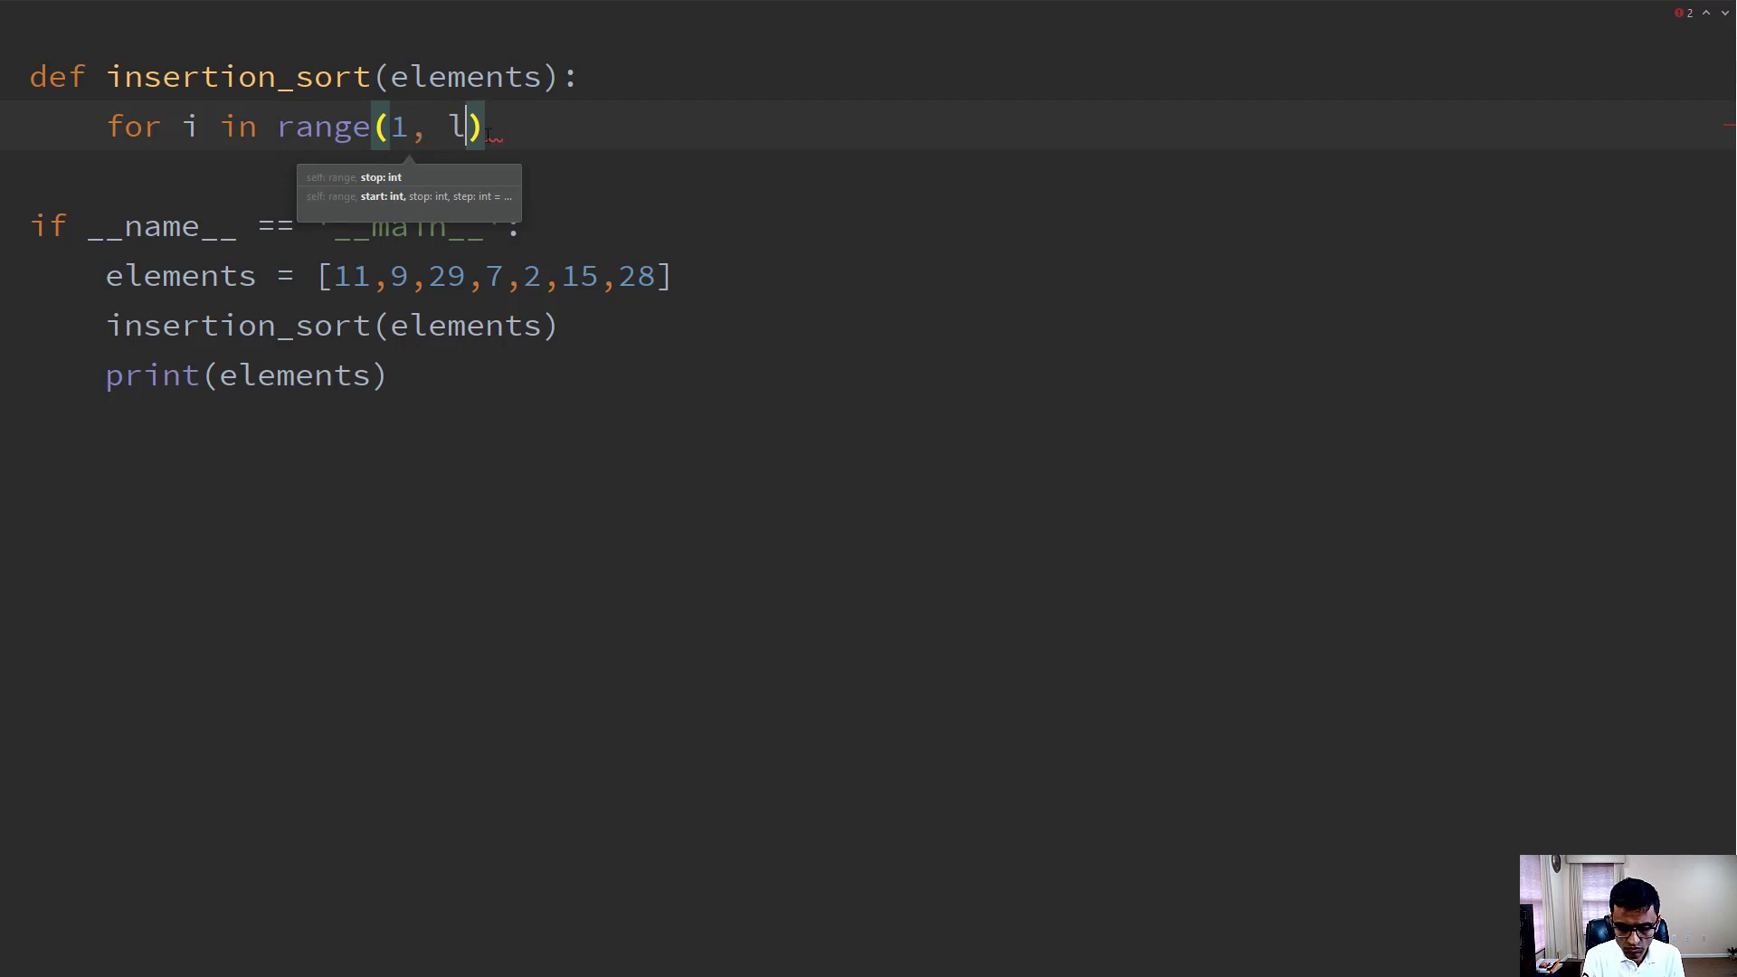
{"action": "type", "text": "en()"}
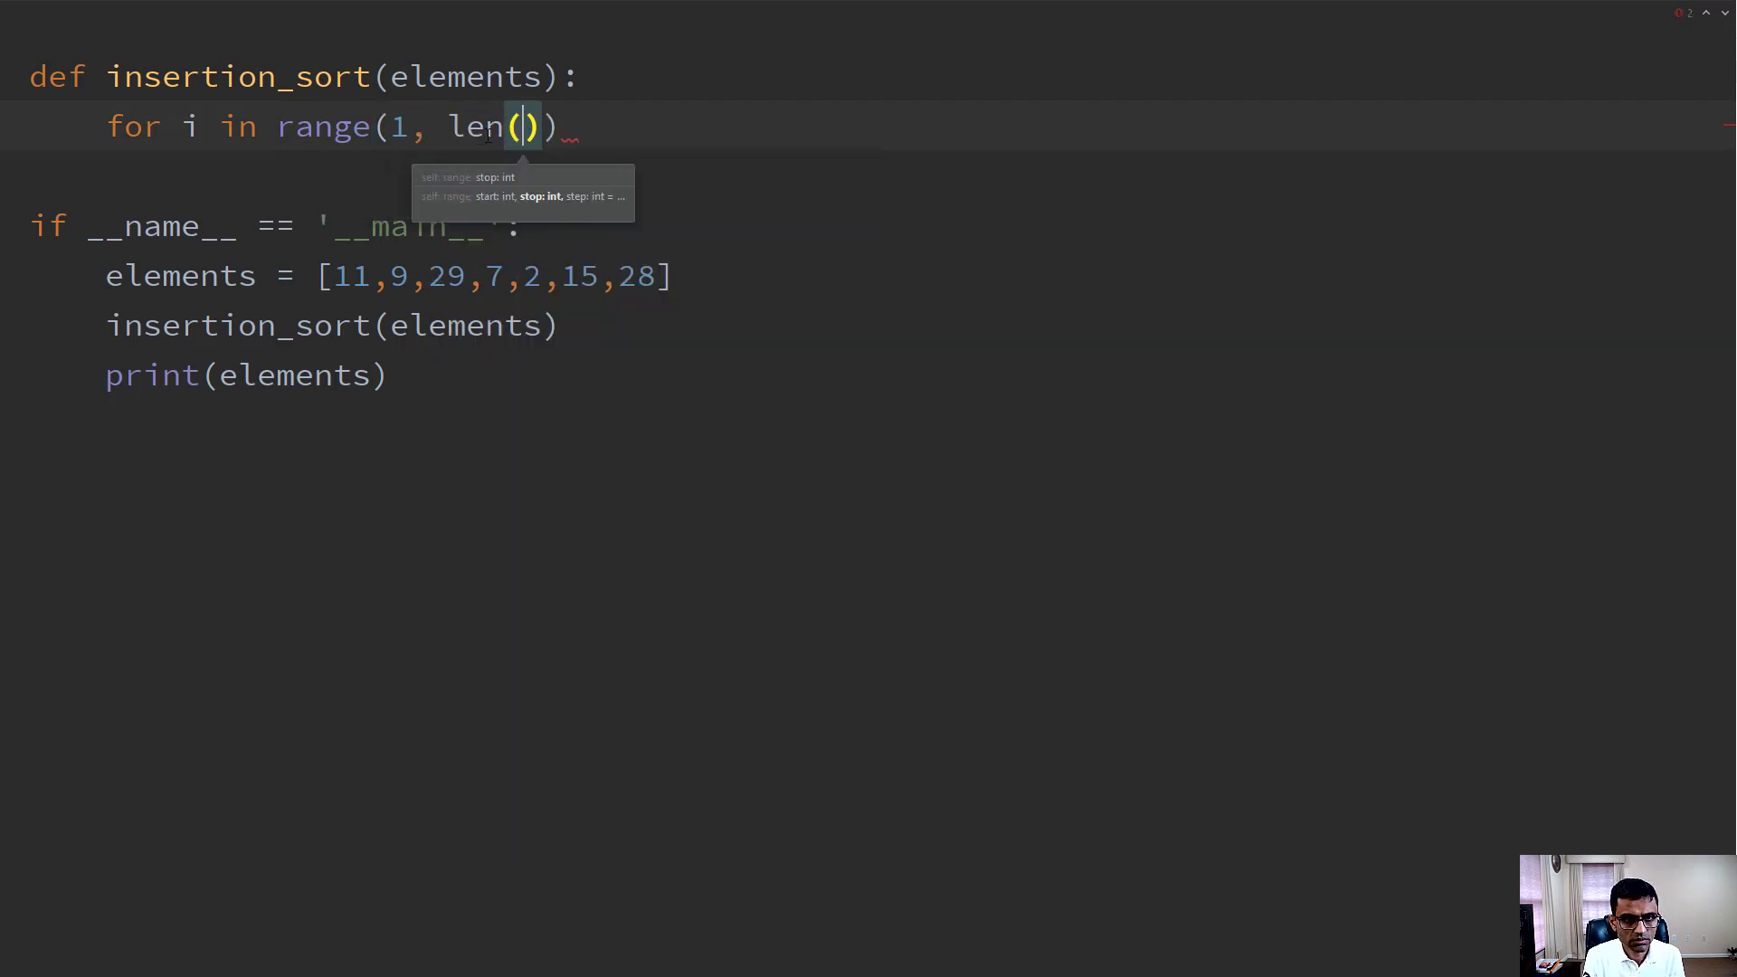
{"action": "type", "text": "elements"}
{"action": "type", "text": "pass"}
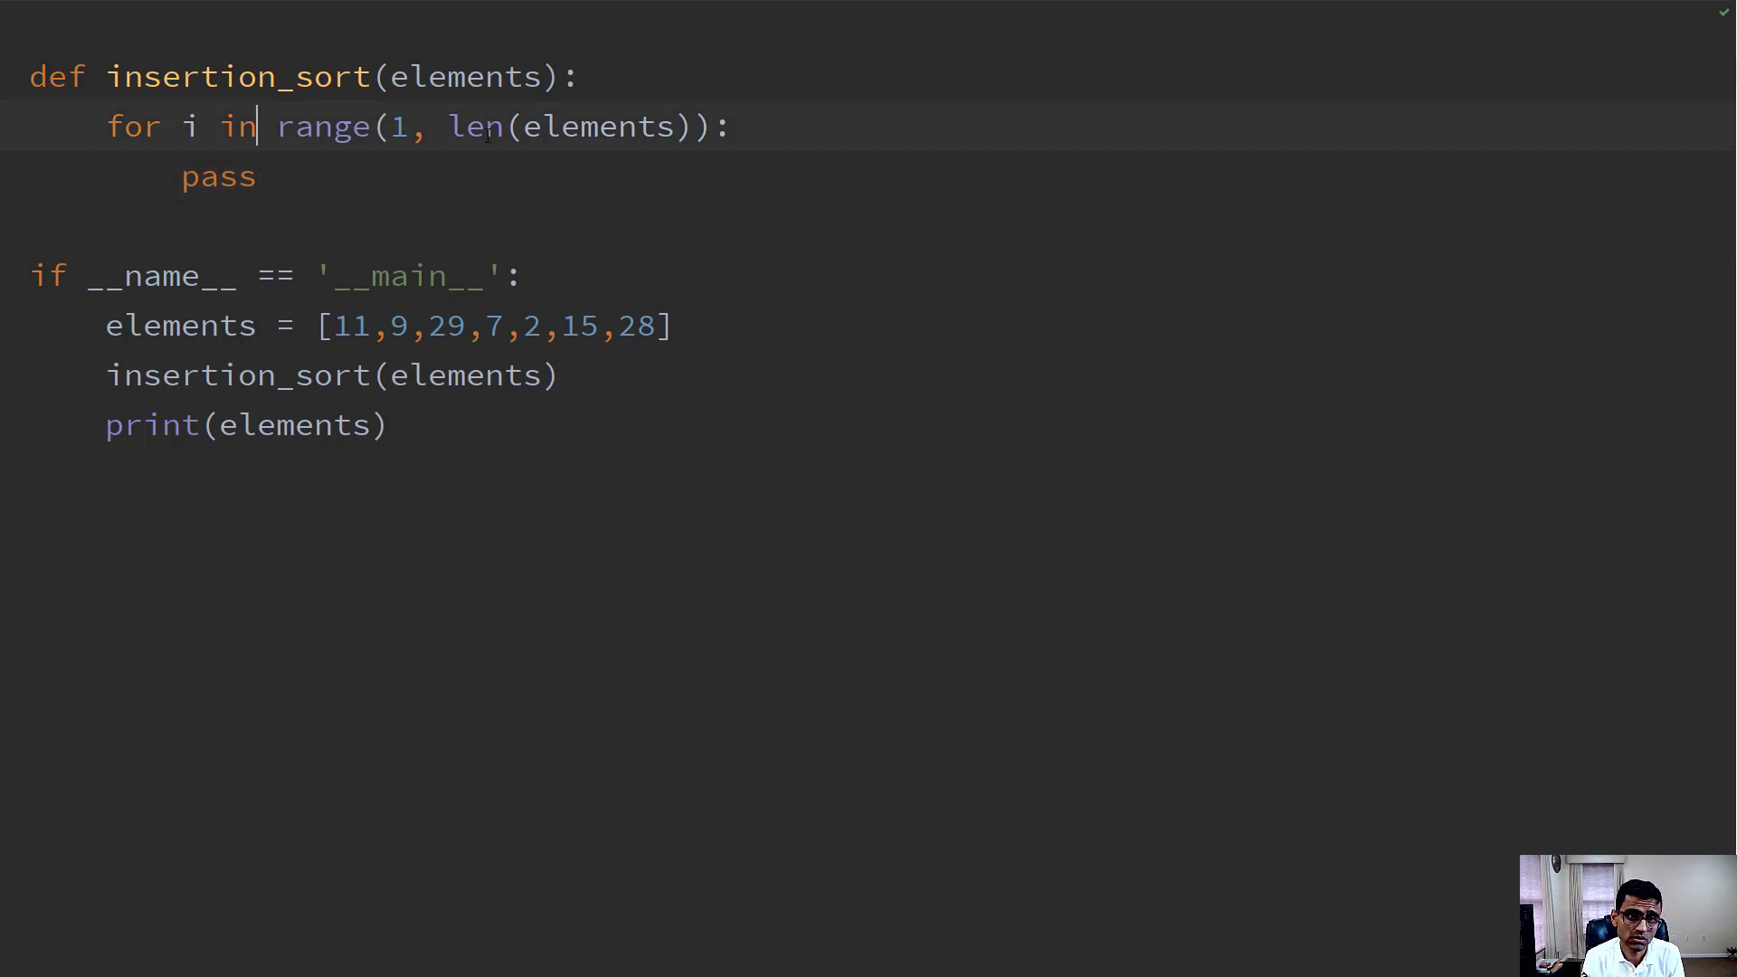
Assign anchor = elements[i] in the loop and begin the next line with j.
{"action": "type", "text": "anchor"}
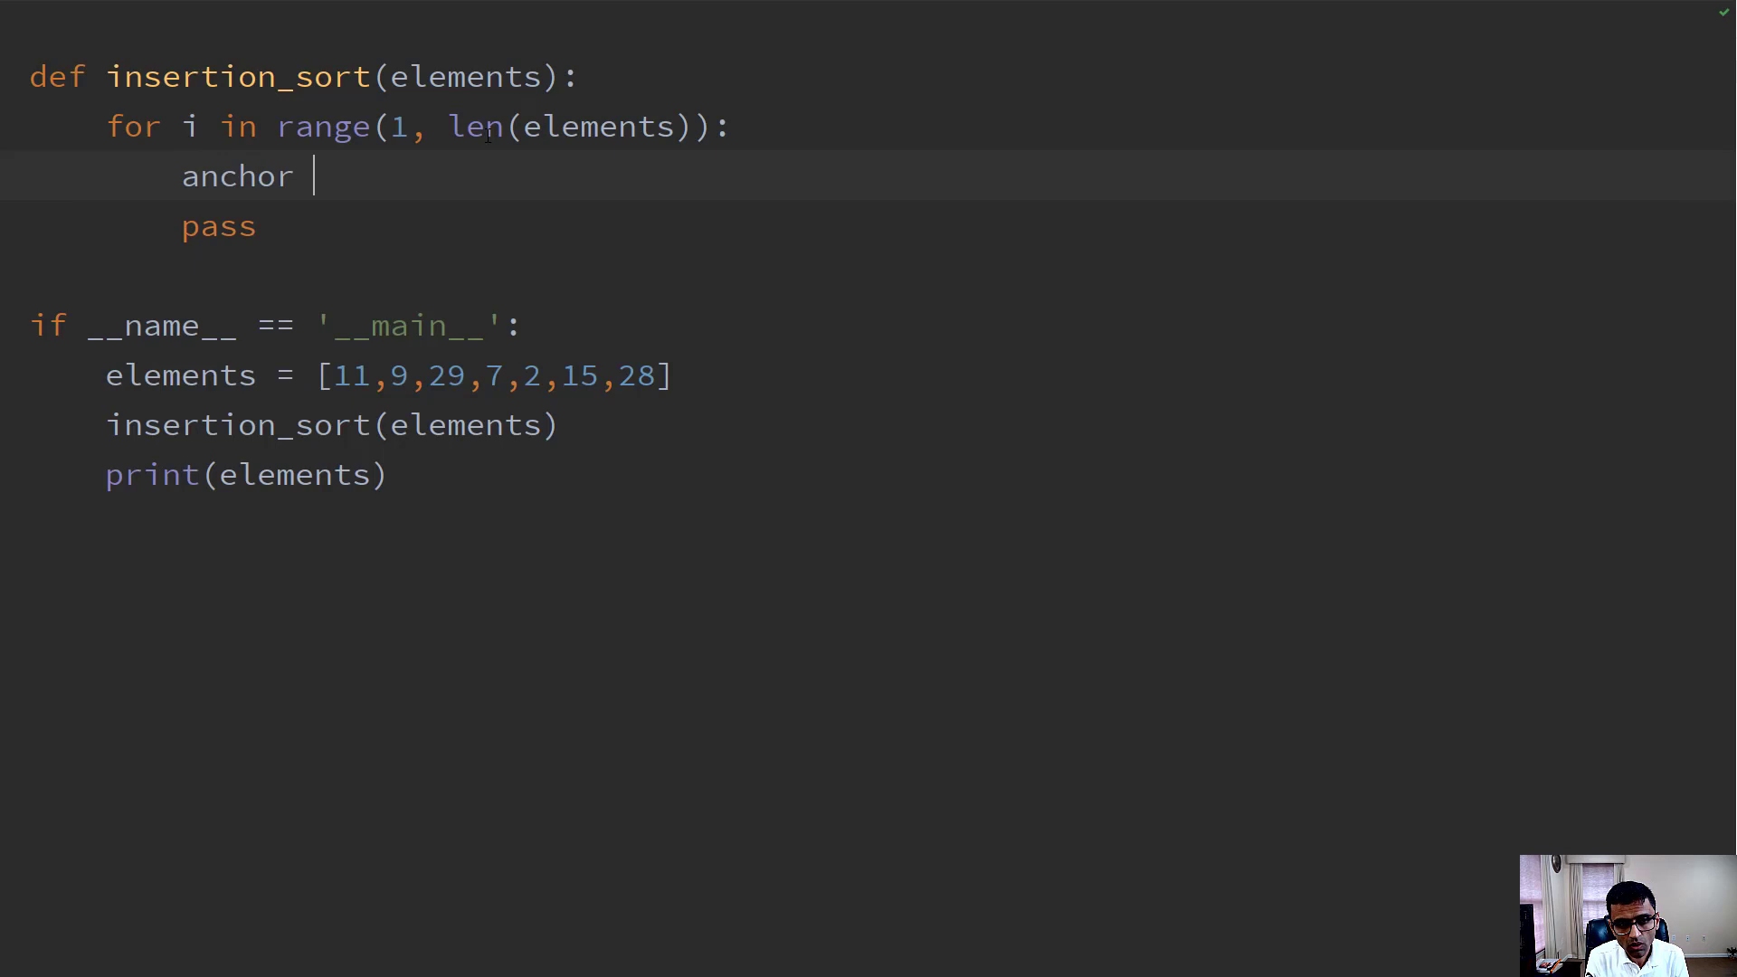
{"action": "type", "text": "="}
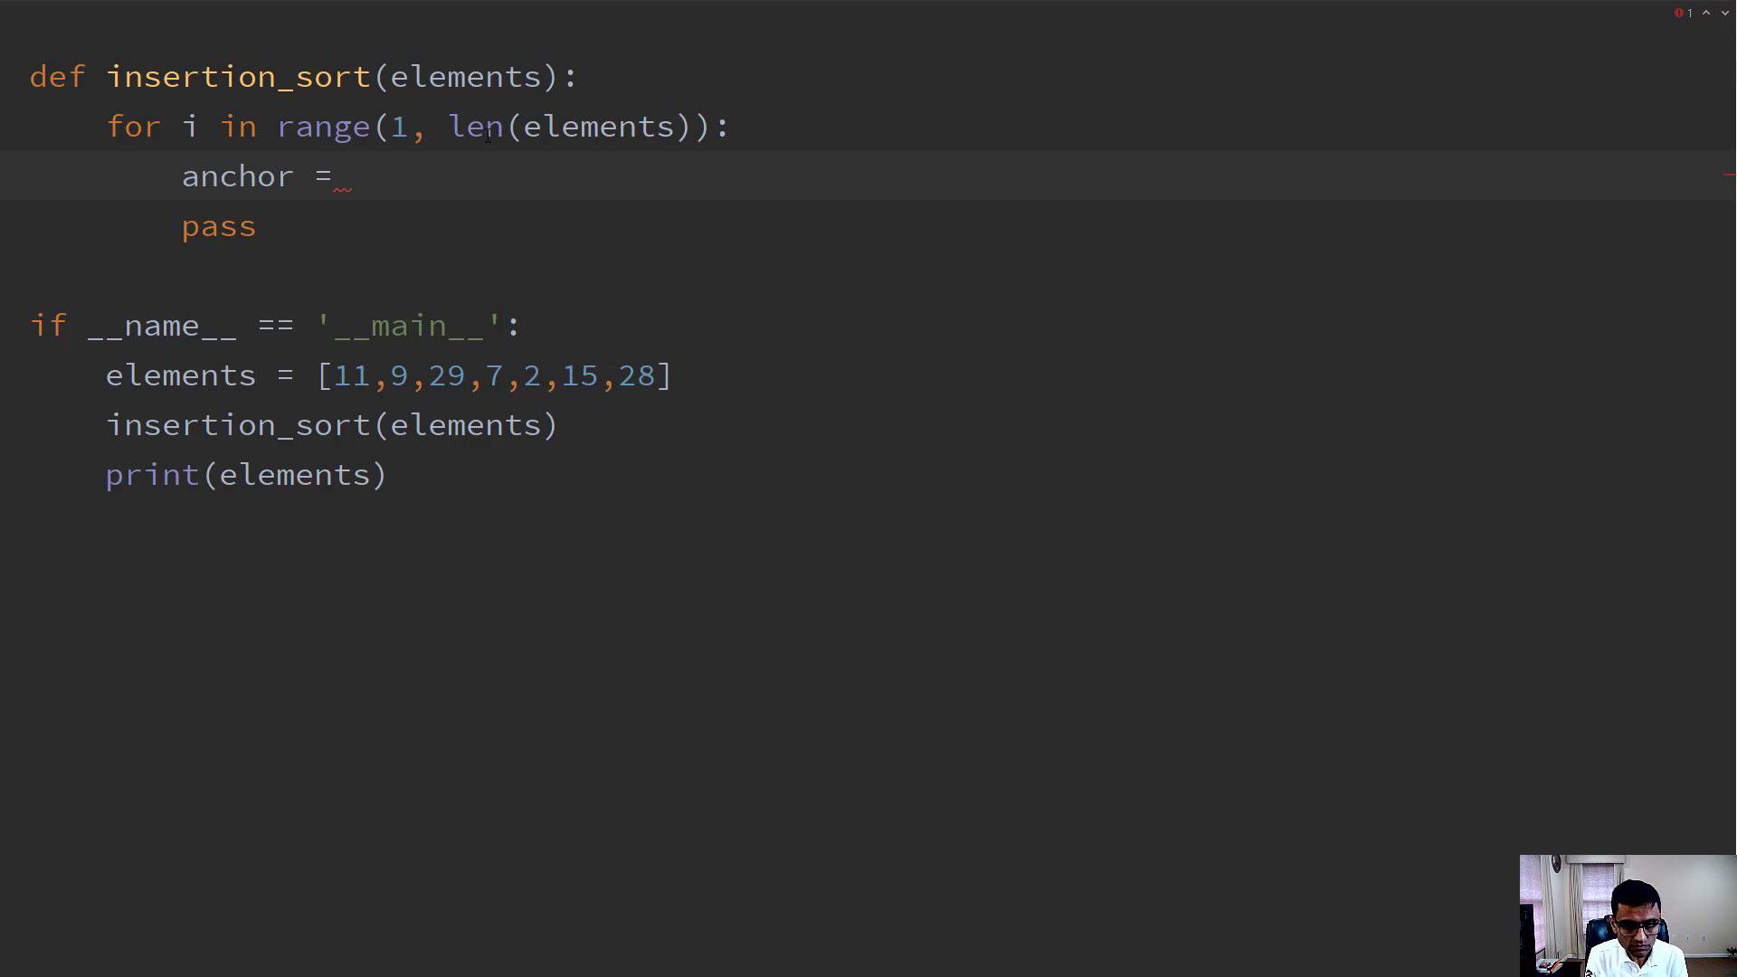
{"action": "type", "text": "elme"}
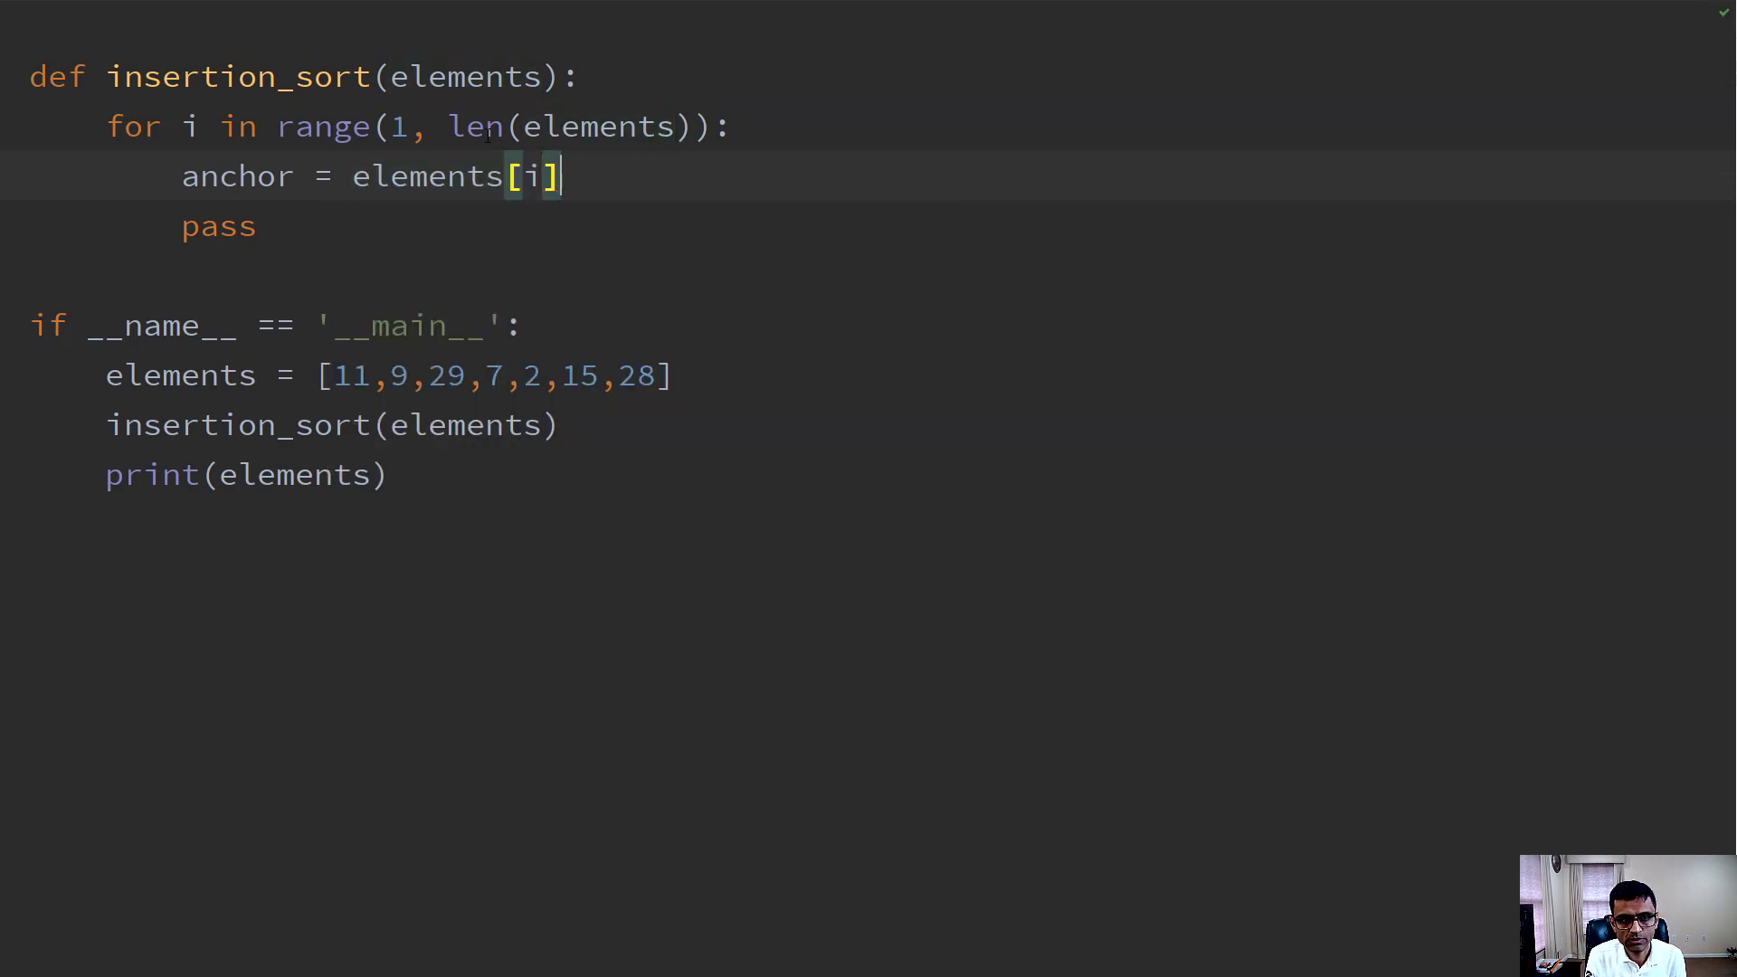
{"action": "key", "text": "Enter"}
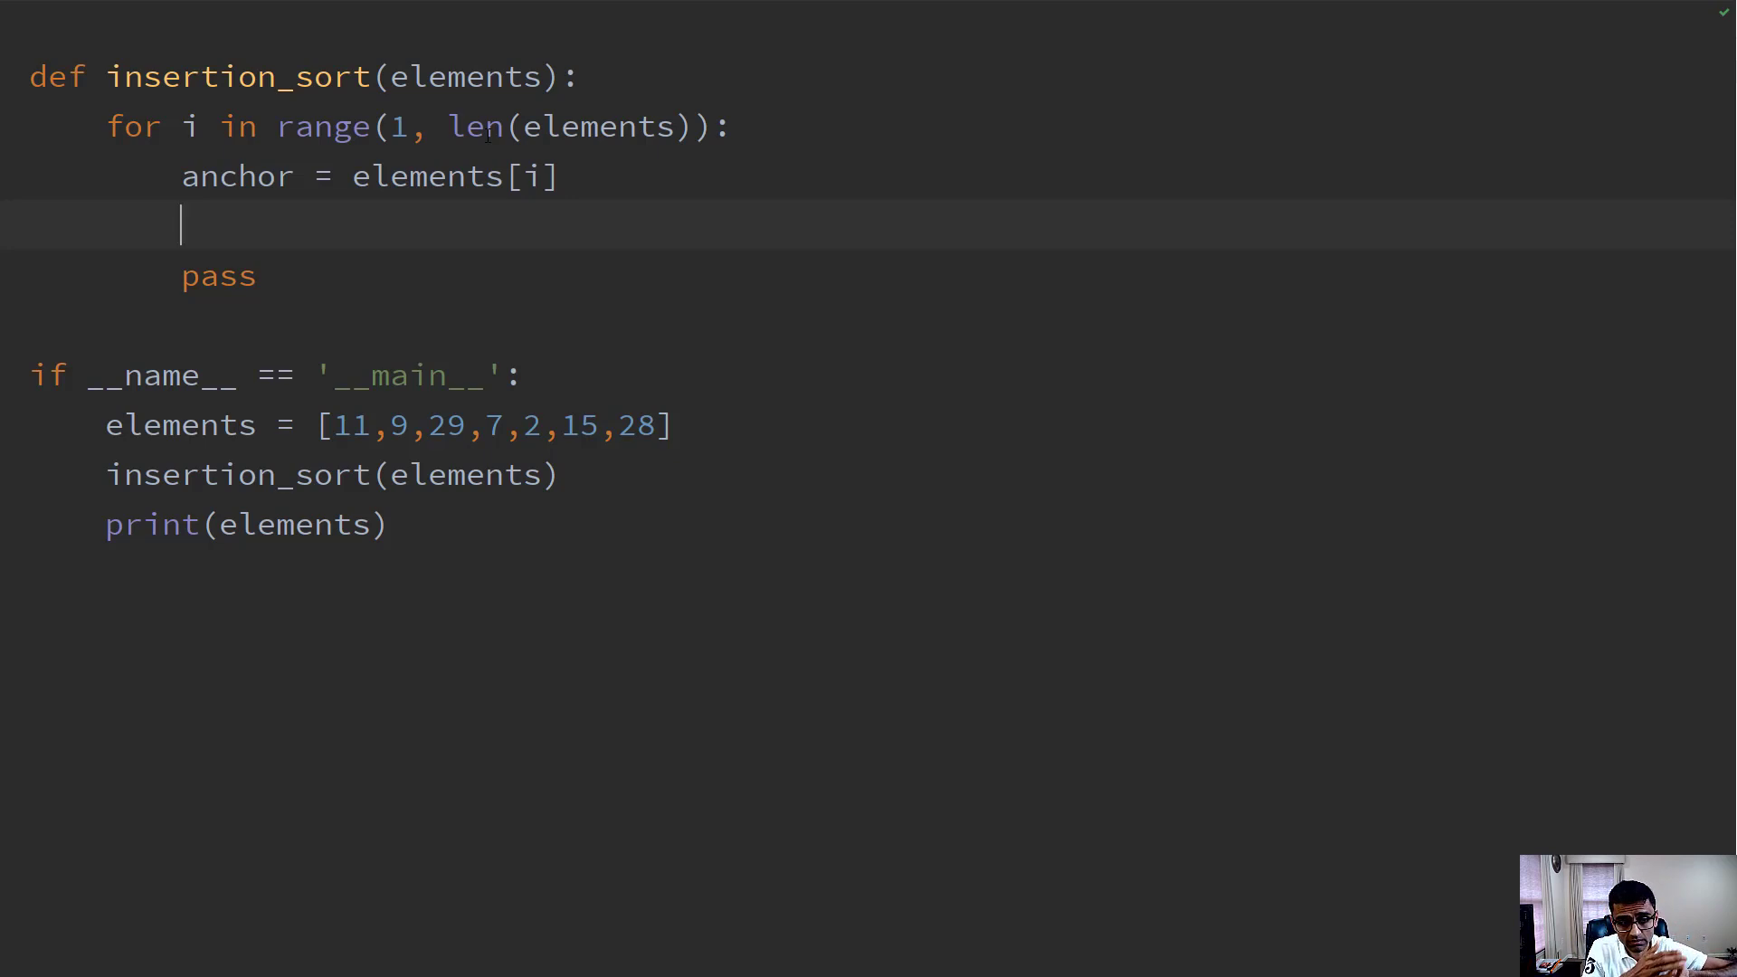
{"action": "type", "text": "j"}
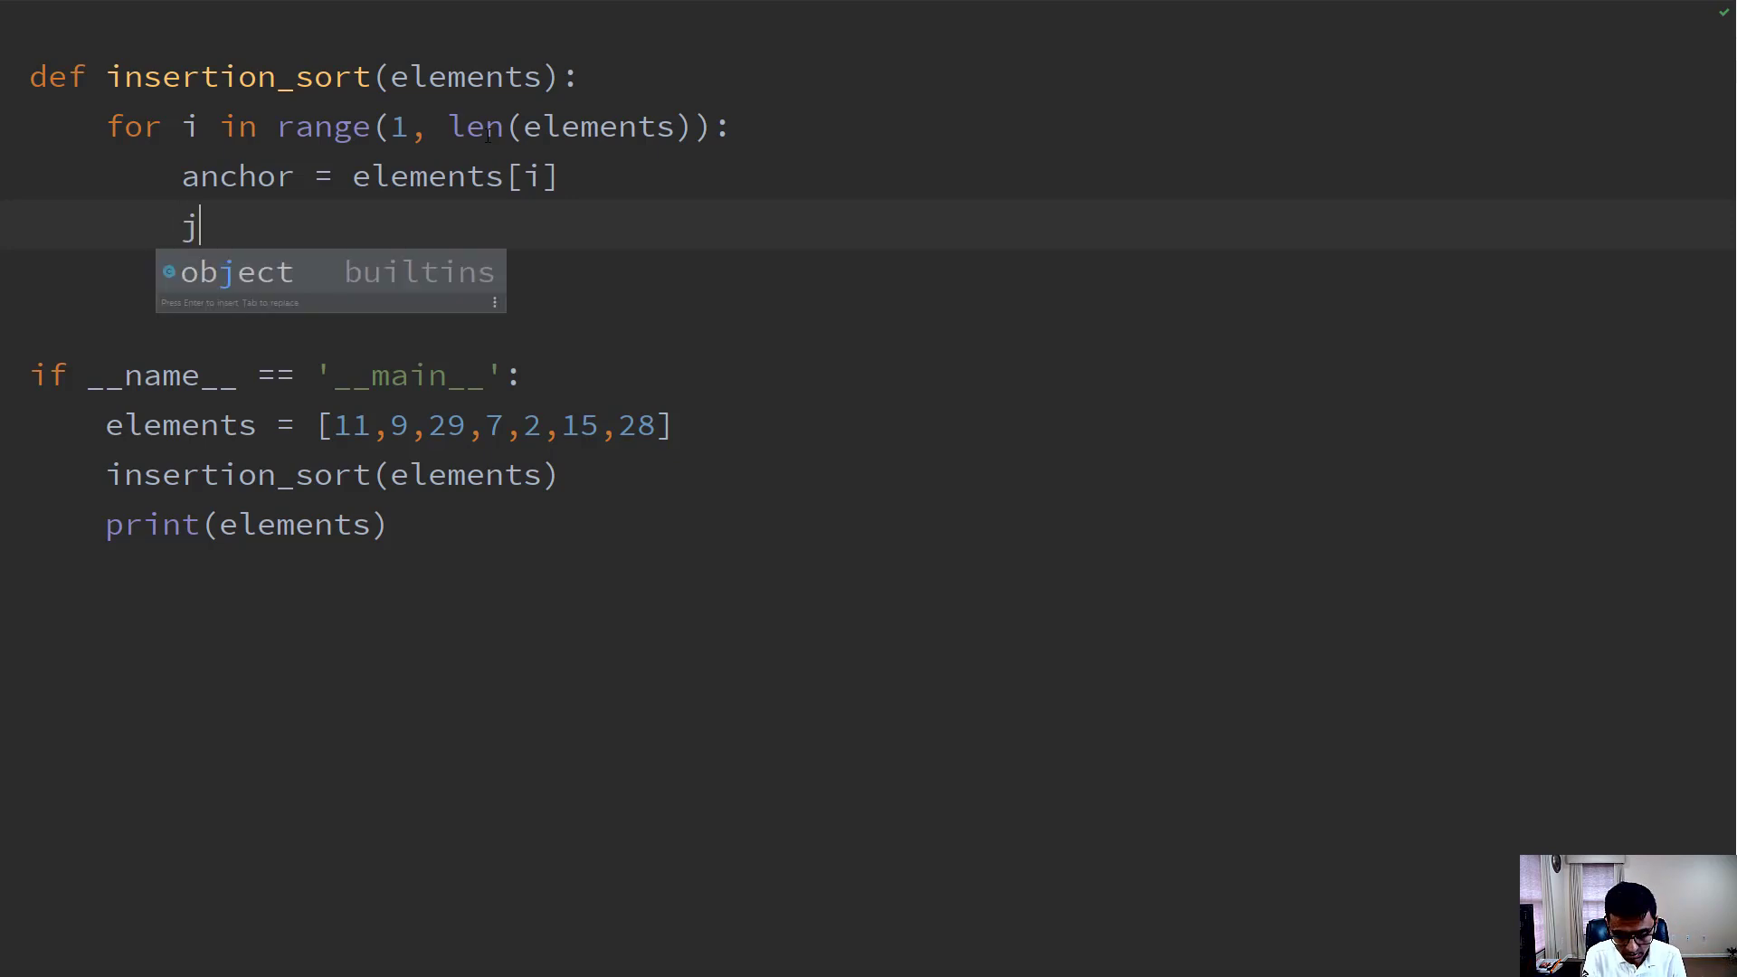
Set j = i - 1 and start 'while j>=0 and anchor < elements[j]'.
{"action": "type", "text": "= i - 1"}
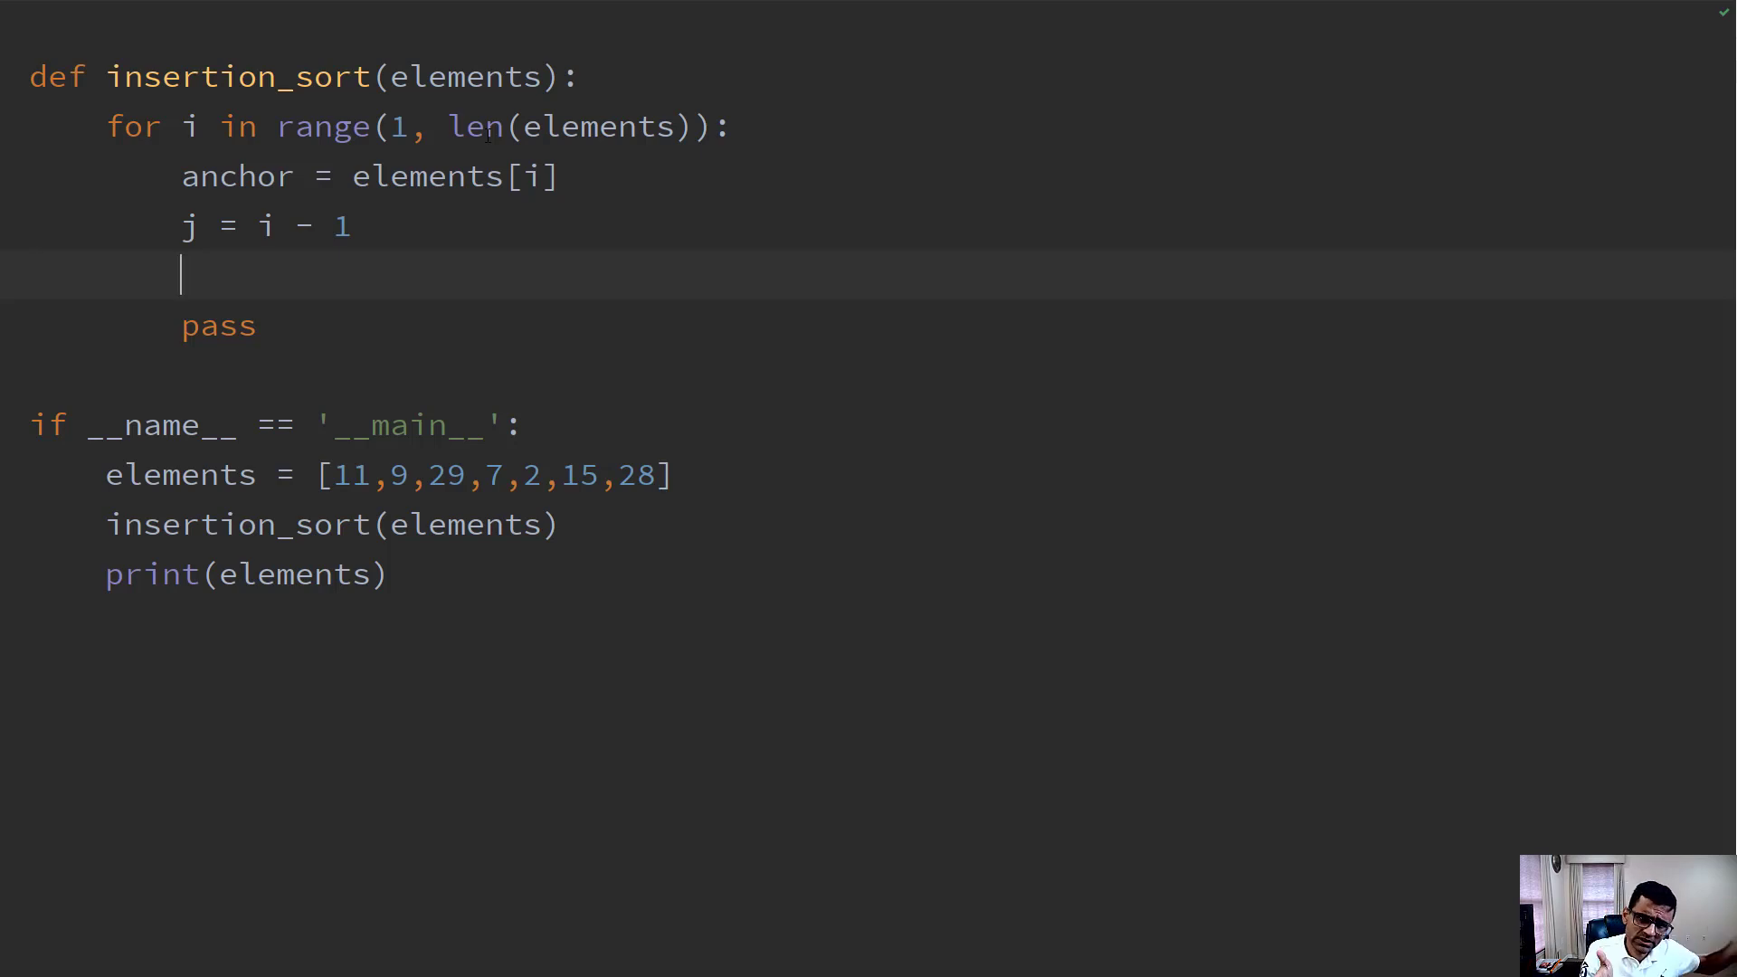
{"action": "type", "text": "while j"}
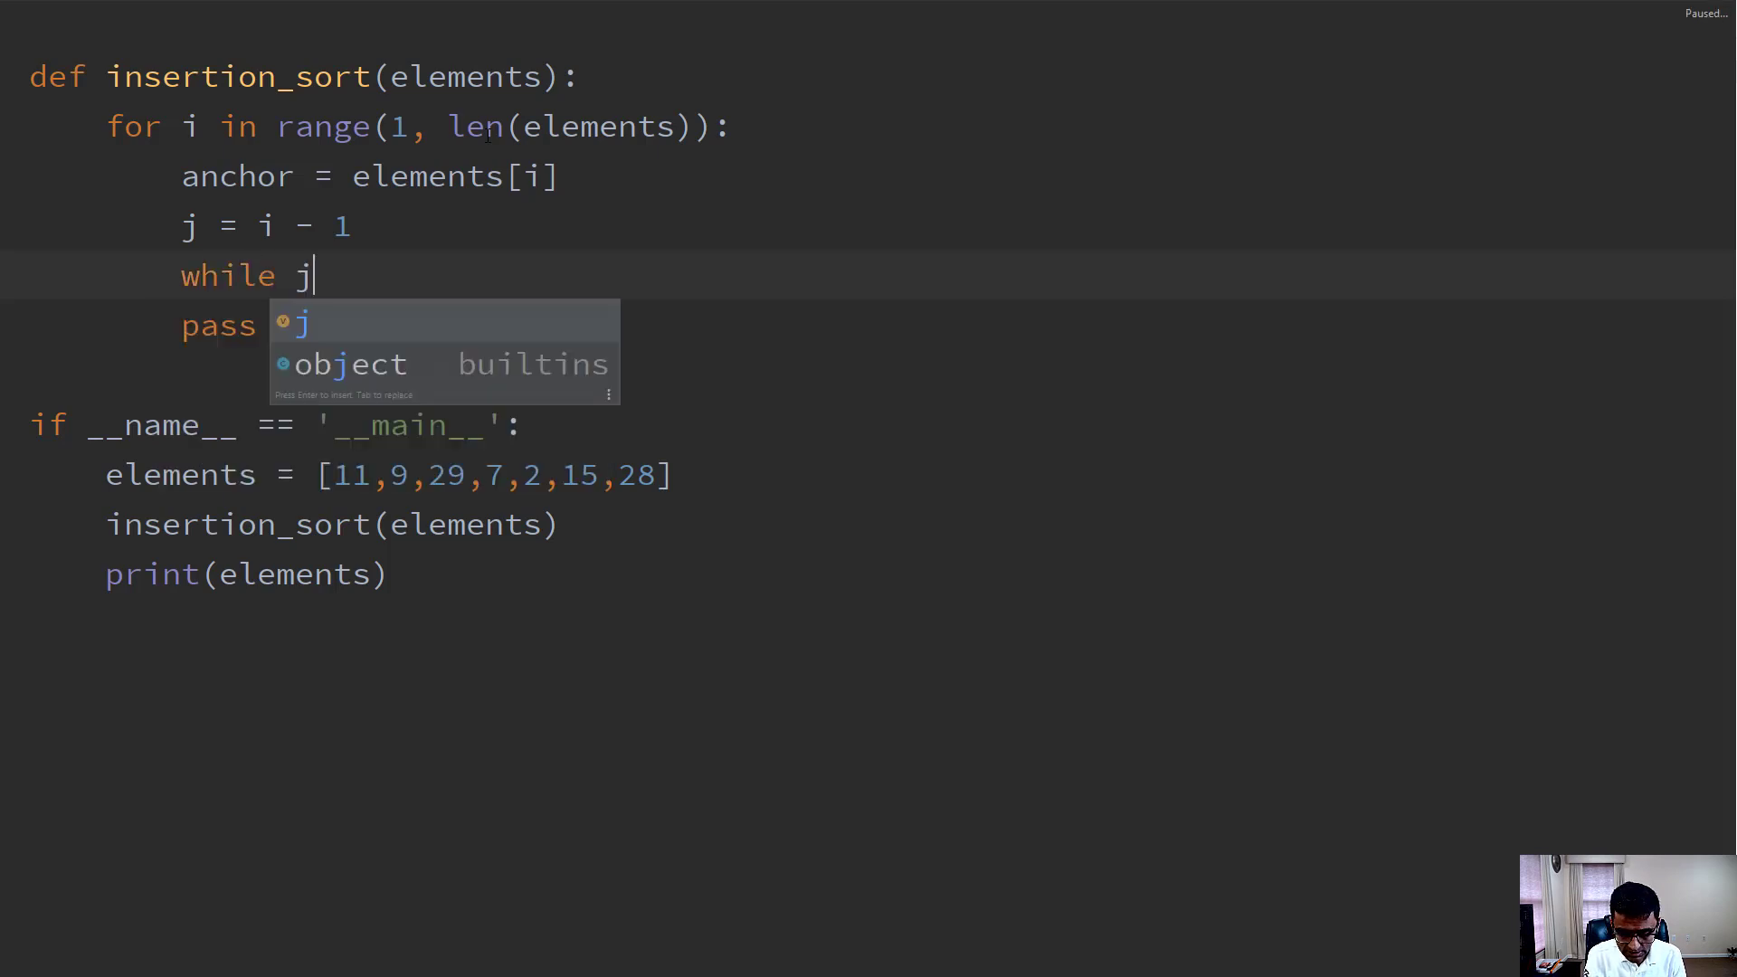
{"action": "type", "text": ">="}
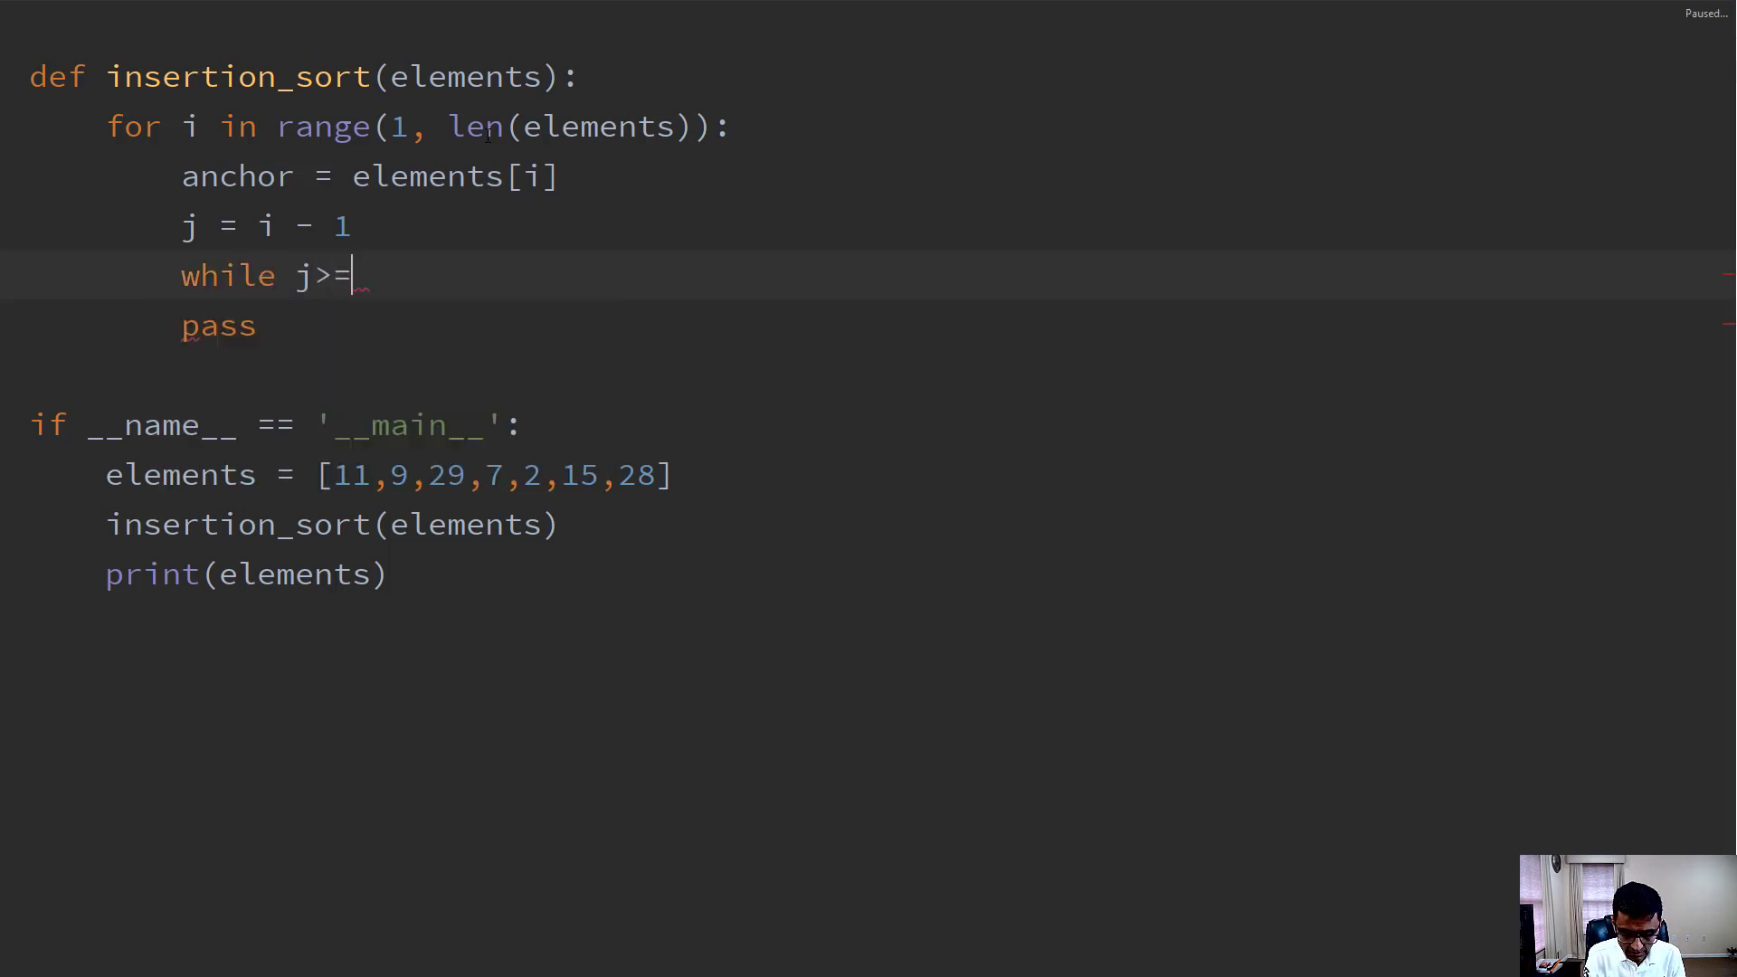
{"action": "type", "text": "0 and"}
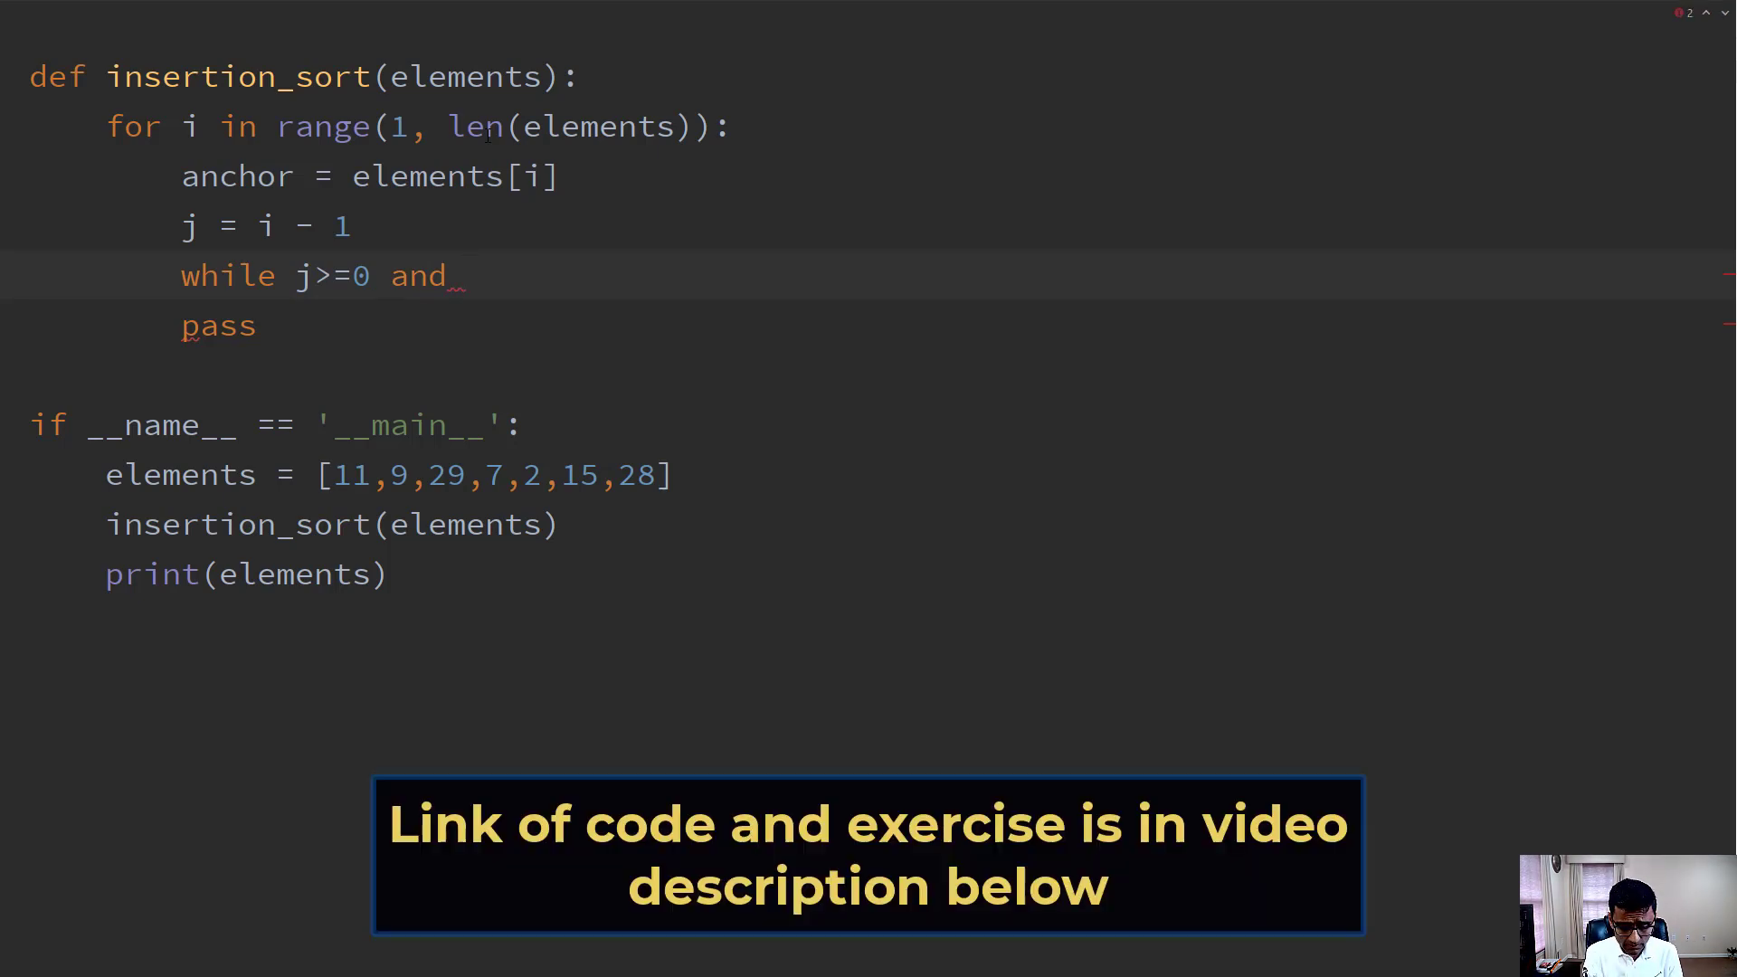
{"action": "type", "text": "anchor <"}
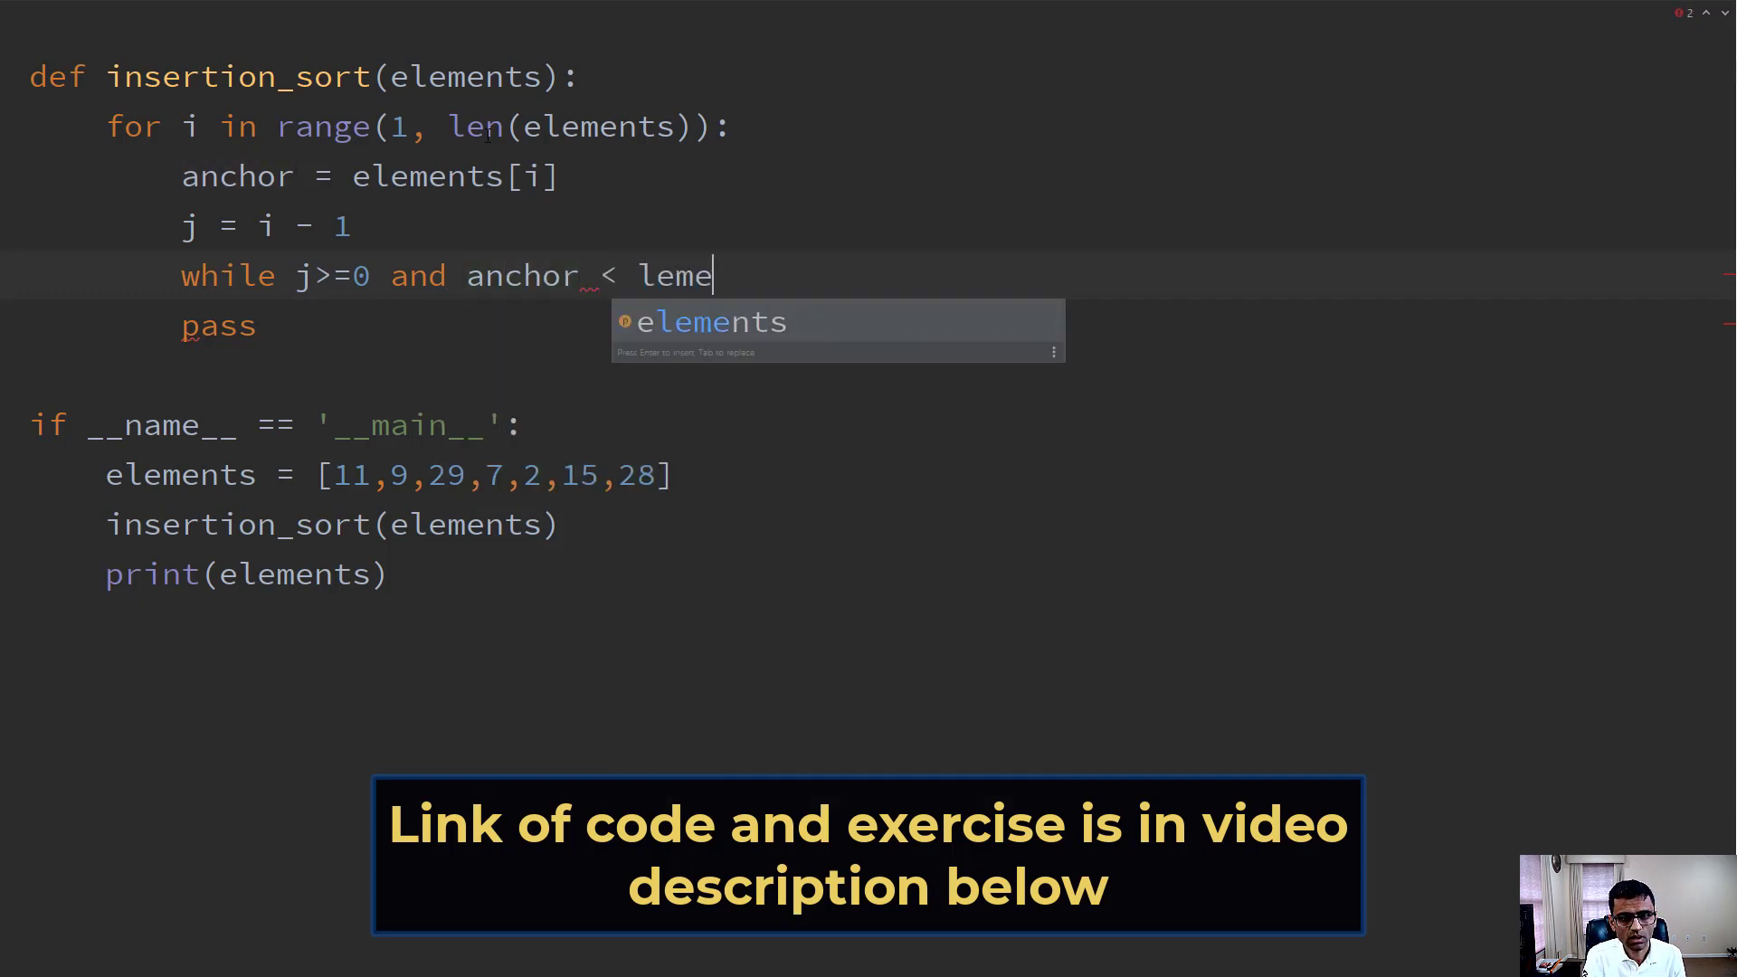
{"action": "type", "text": "lements[j]"}
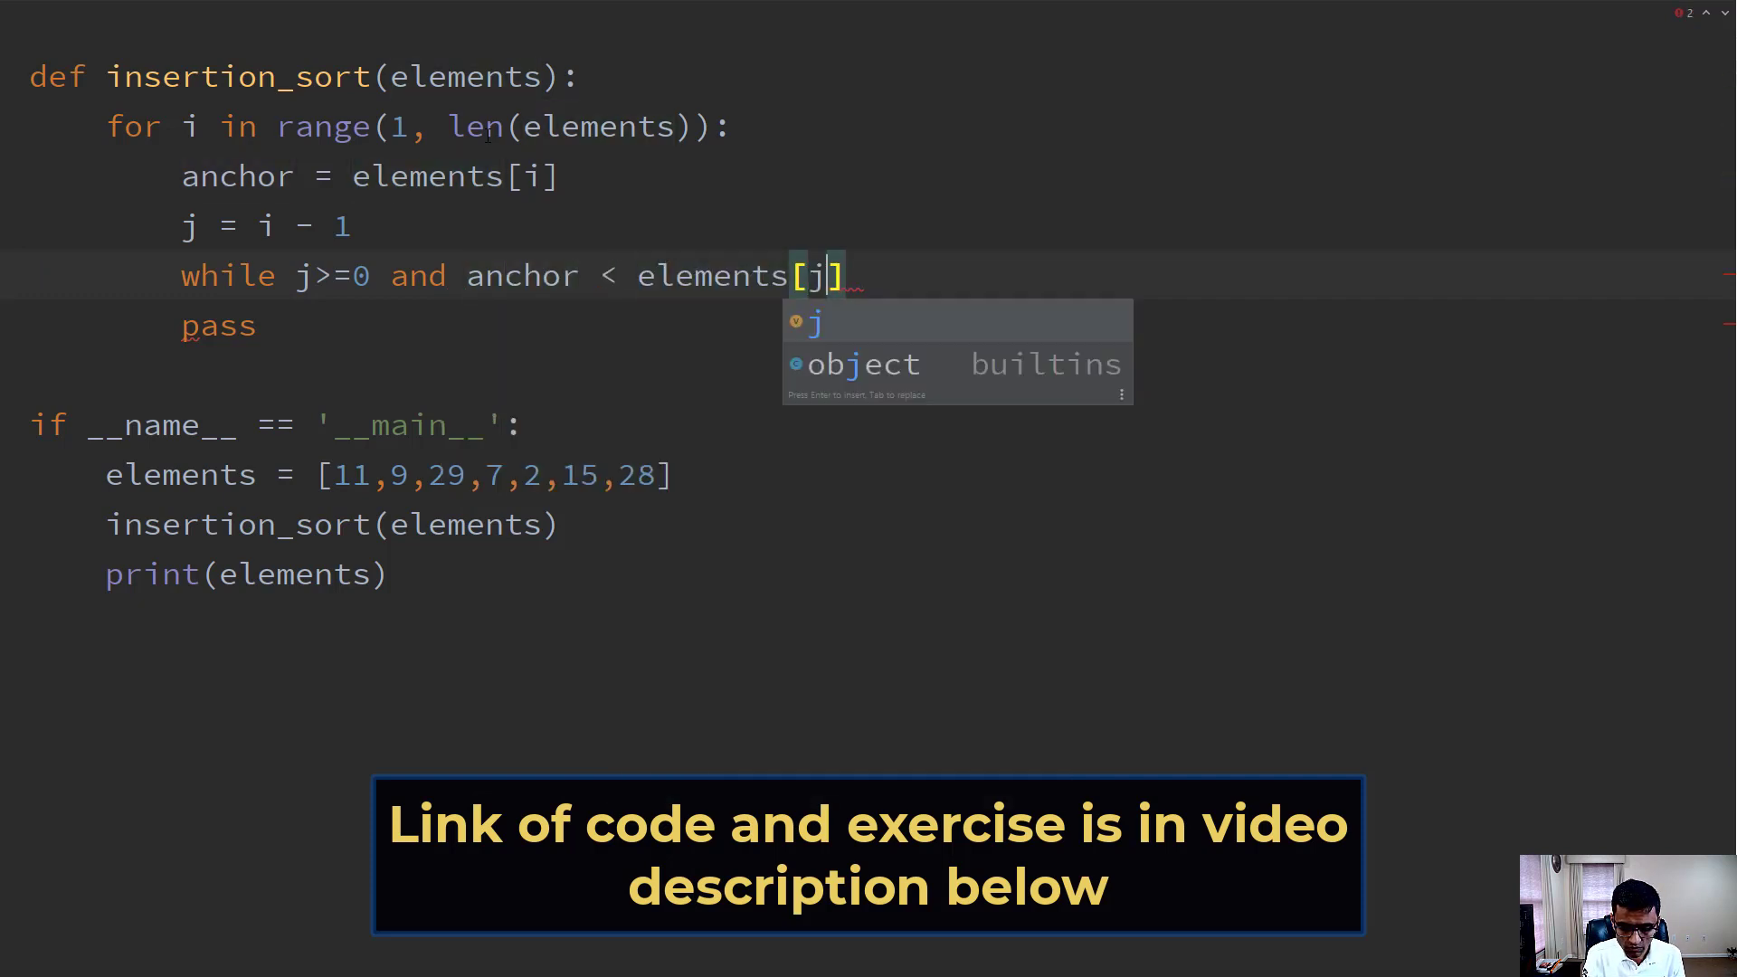
{"action": "key", "text": "Enter"}
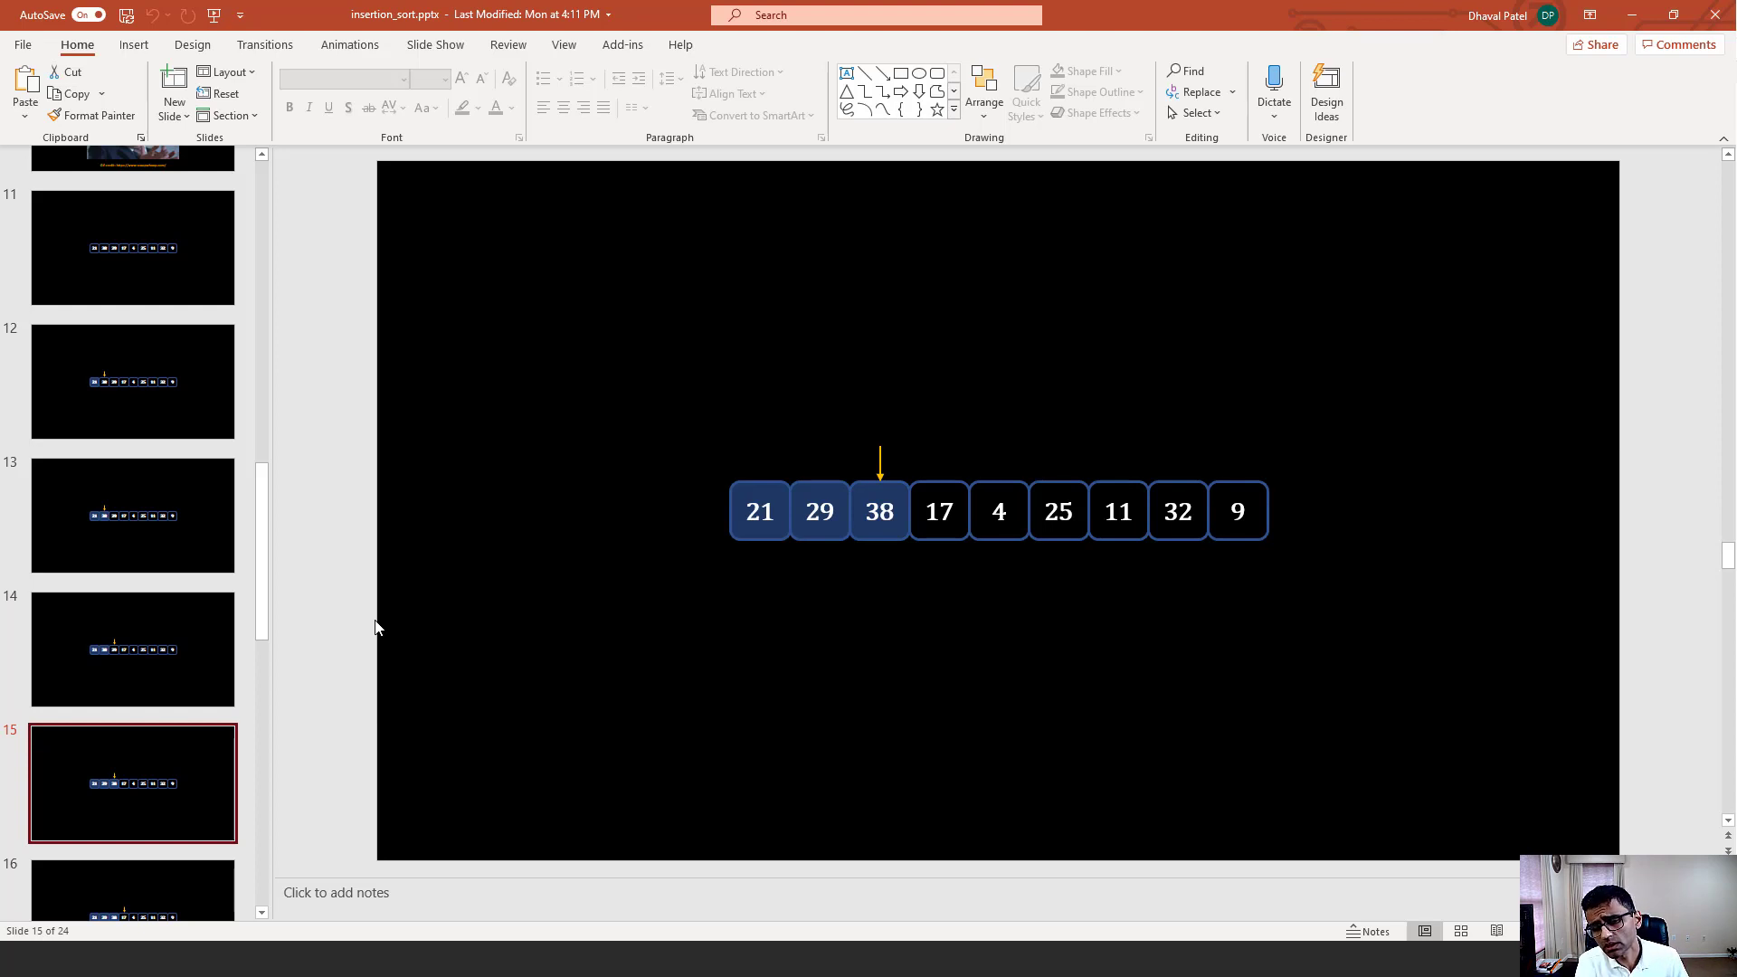
Show the walkthrough slide with array 21, 38, 38 and Anchor = 29, highlighting the 21 box and anchor label.
{"action": "key", "text": "Right"}
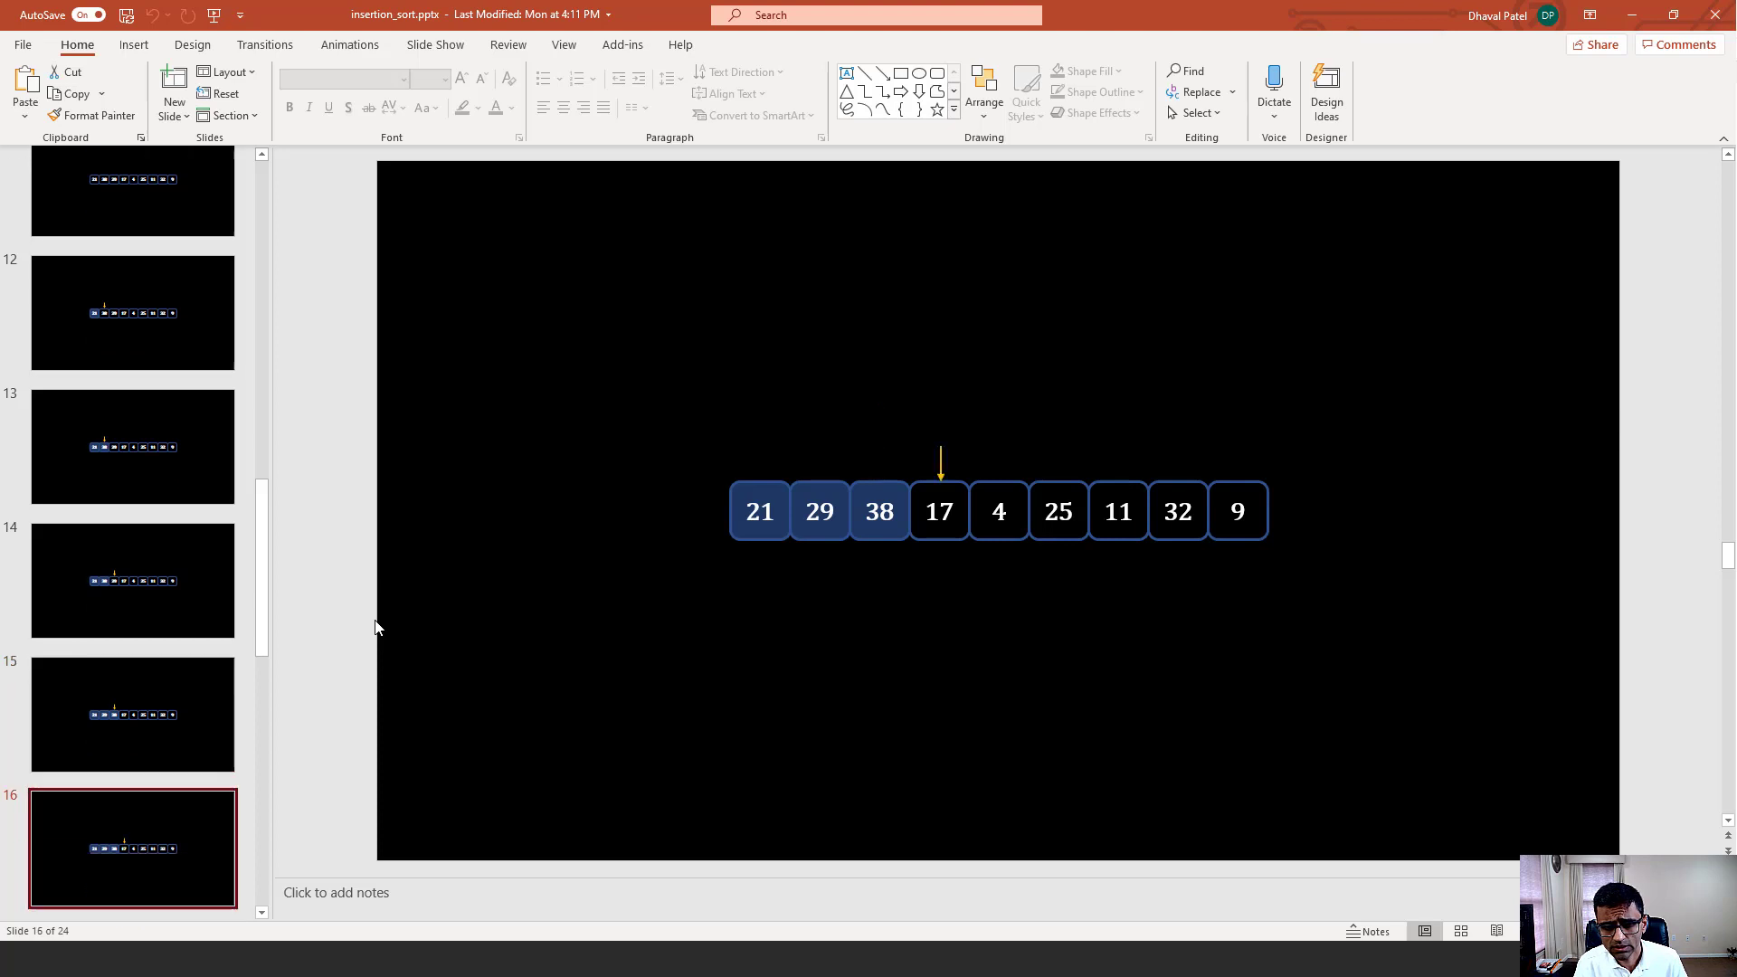
{"action": "scroll", "scroll_direction": "down", "scroll_amount": 3}
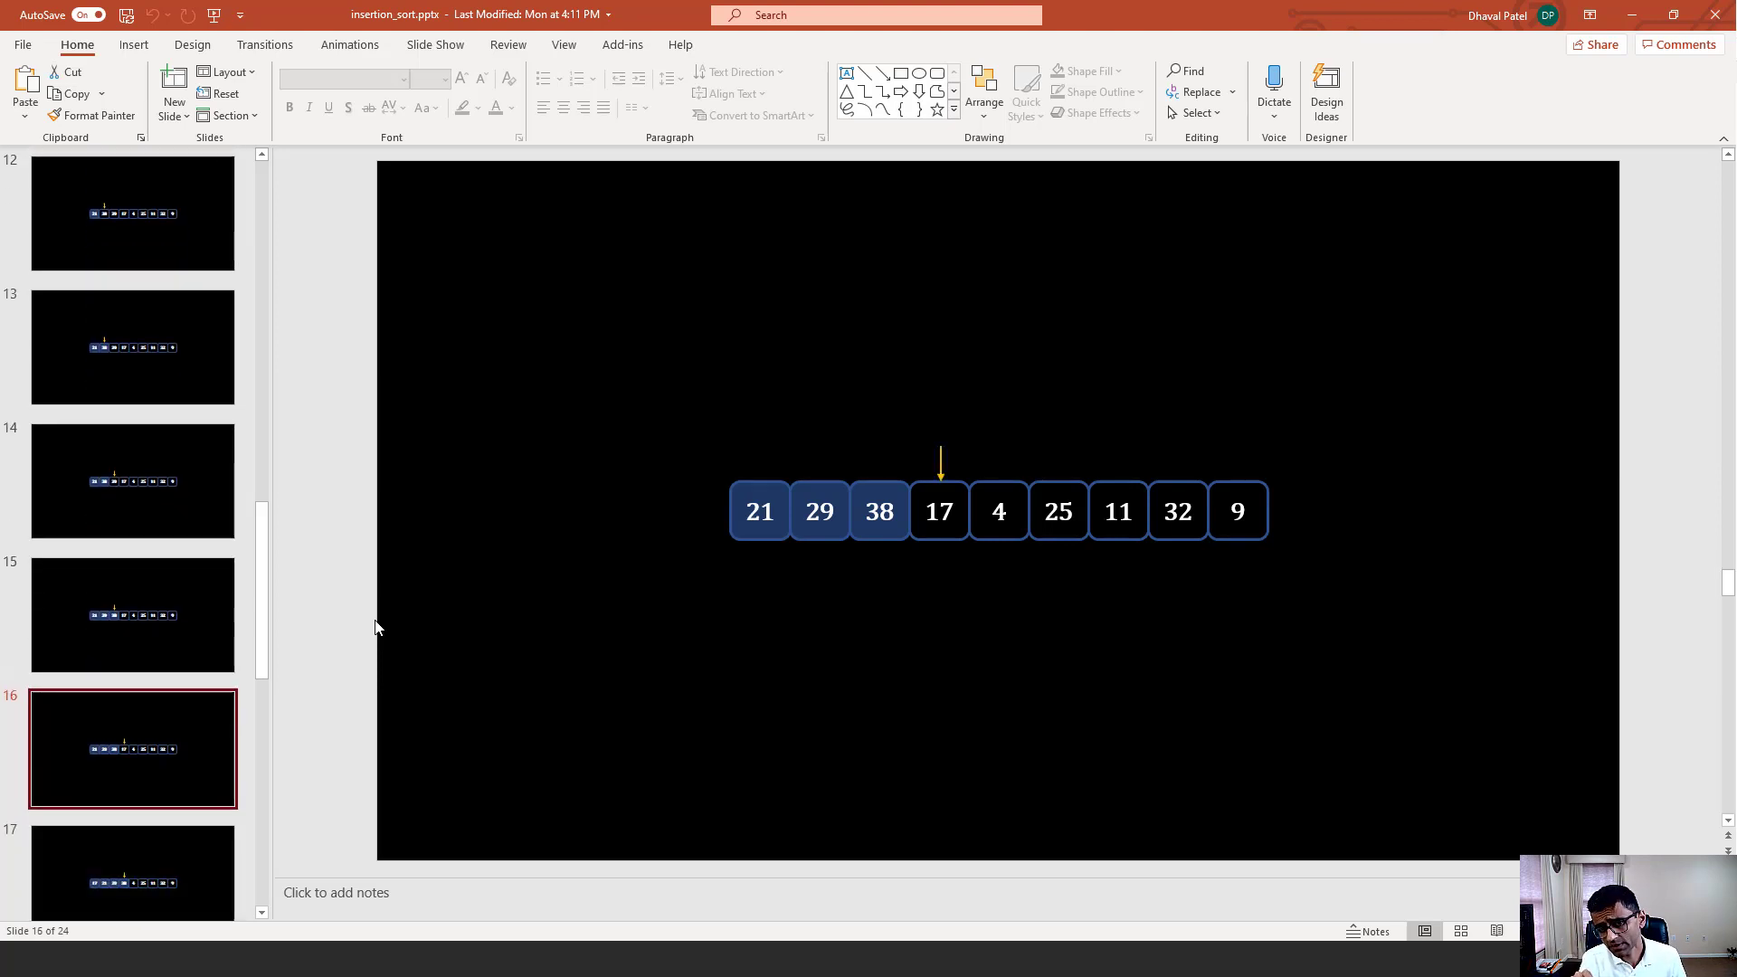
{"action": "left_click", "coordinate": [132, 616]}
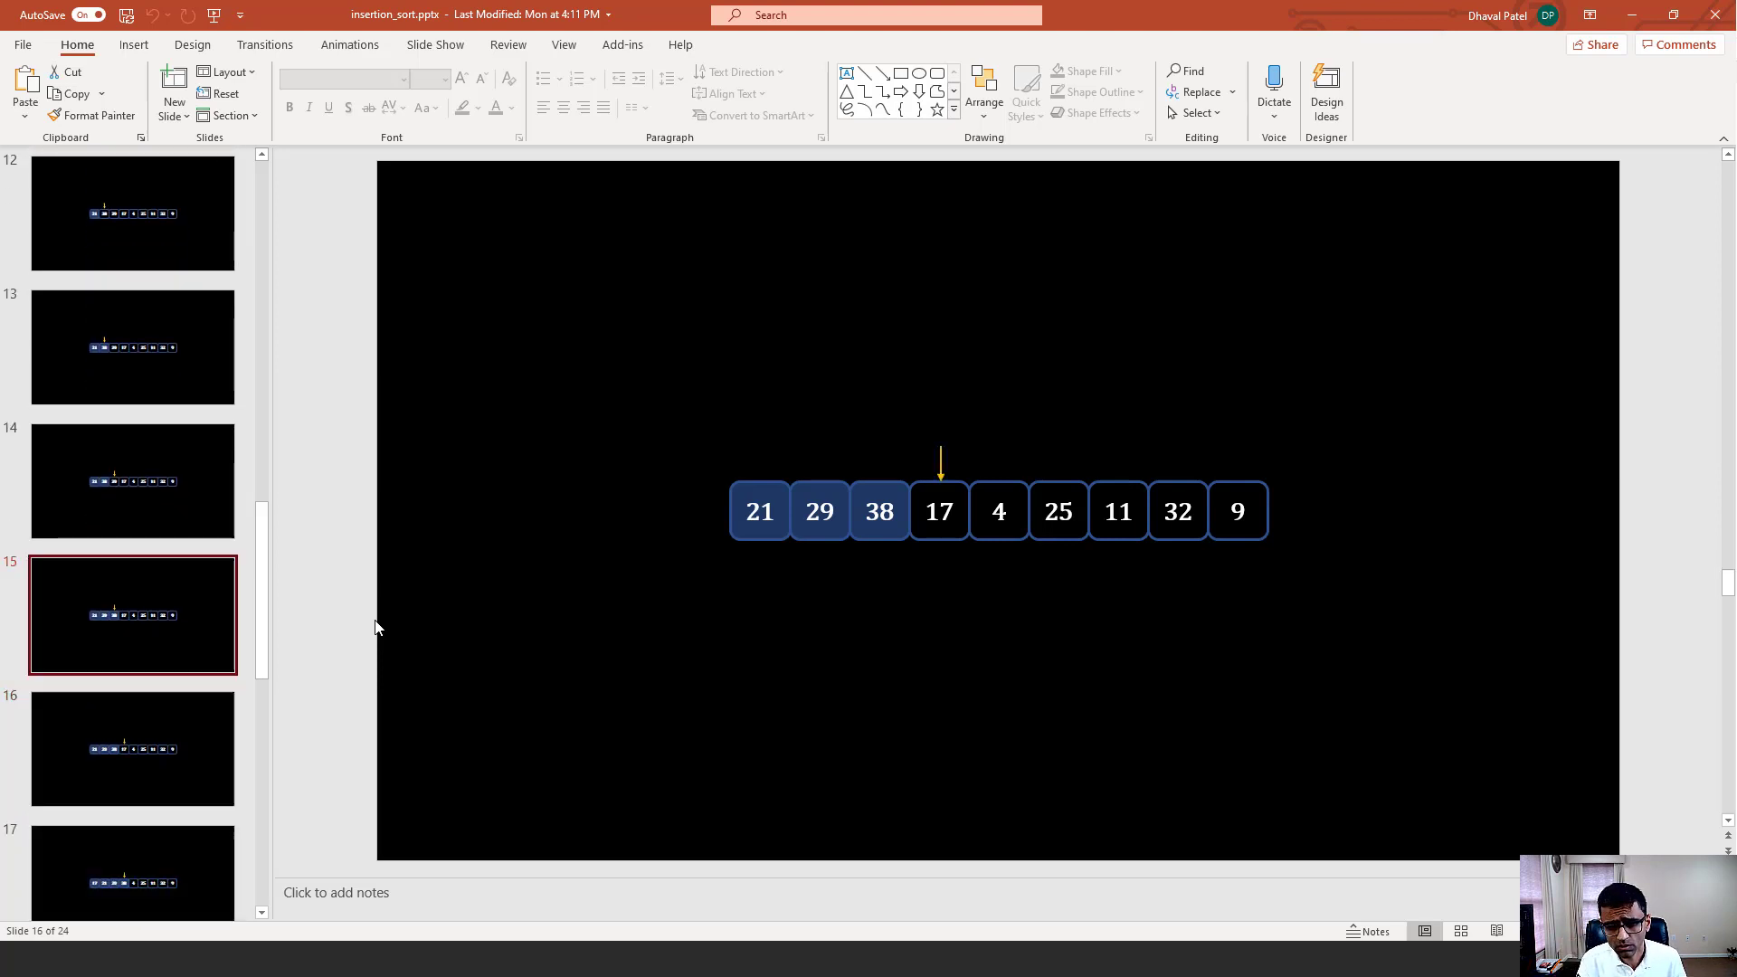
{"action": "left_click", "coordinate": [132, 481]}
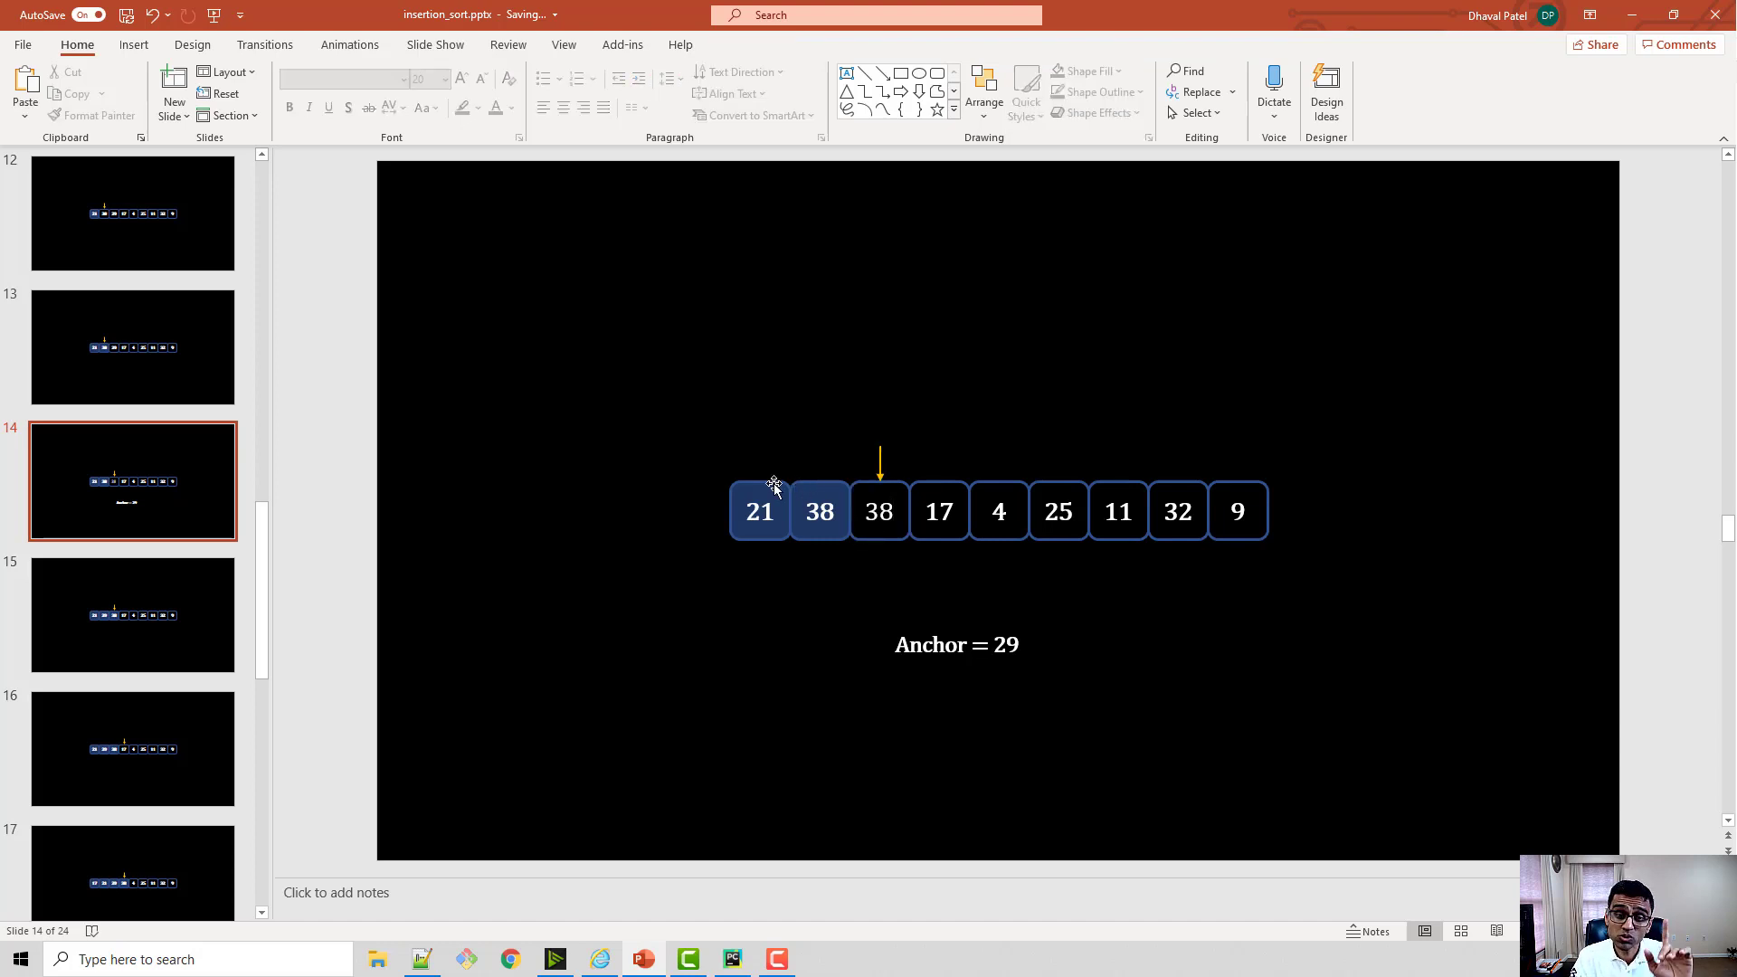
{"action": "left_click", "coordinate": [758, 510]}
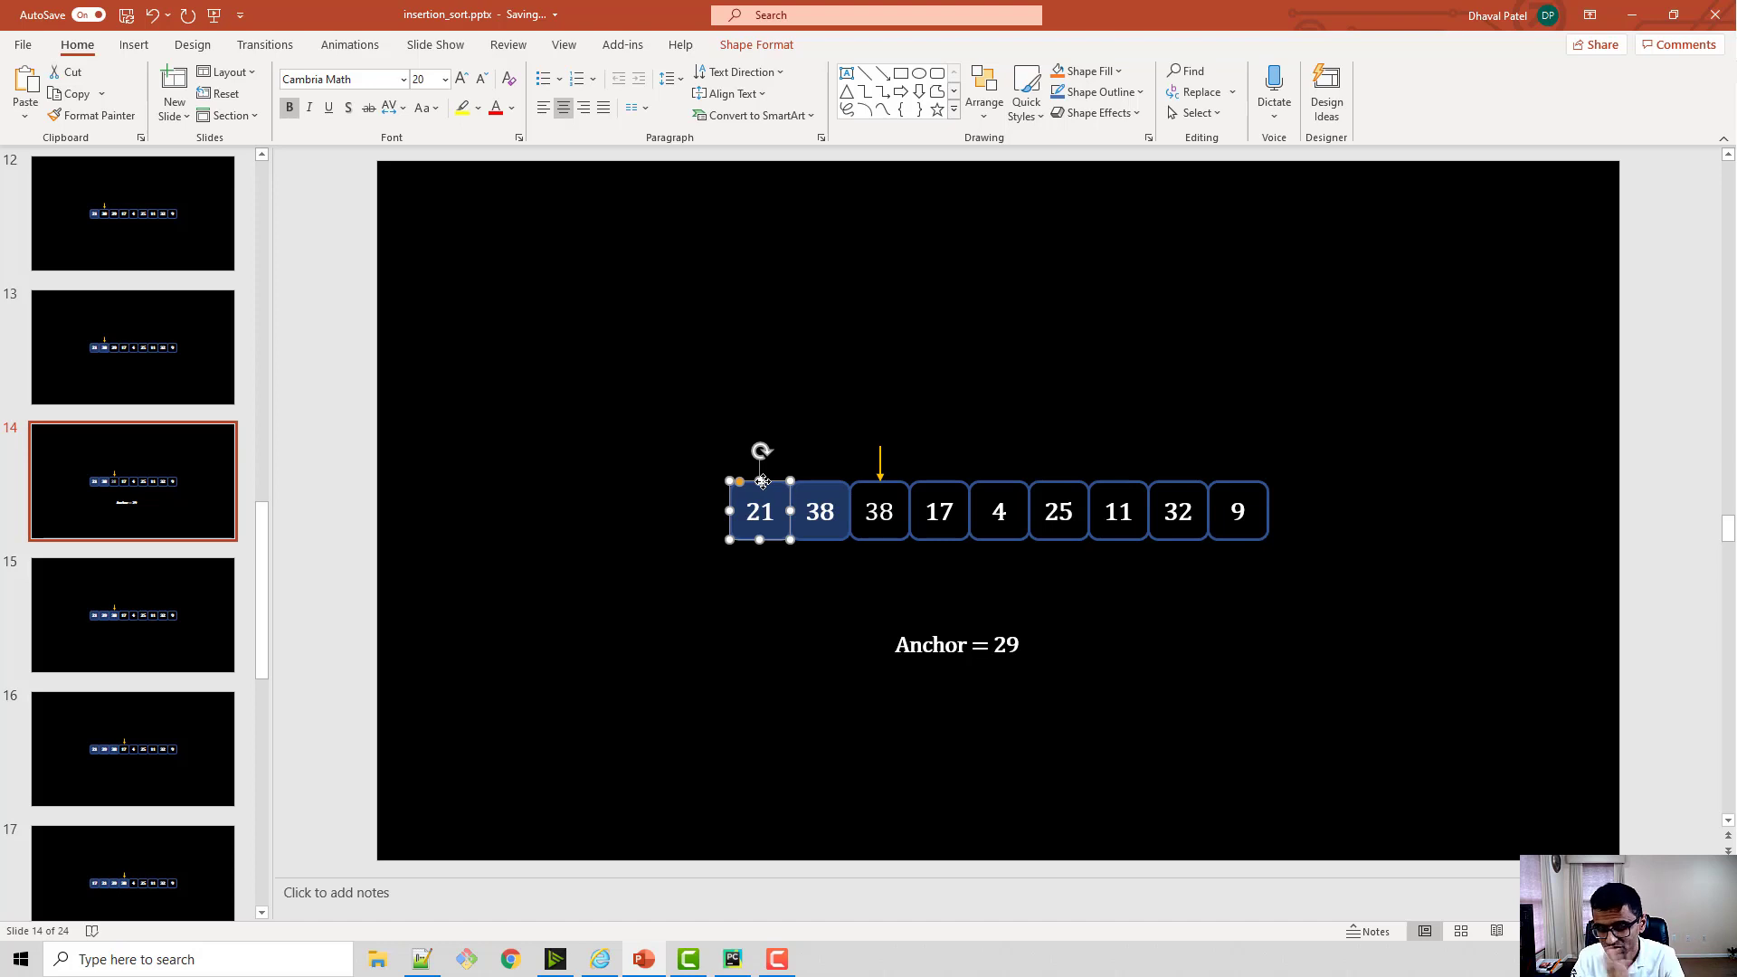
{"action": "mouse_move", "coordinate": [968, 666]}
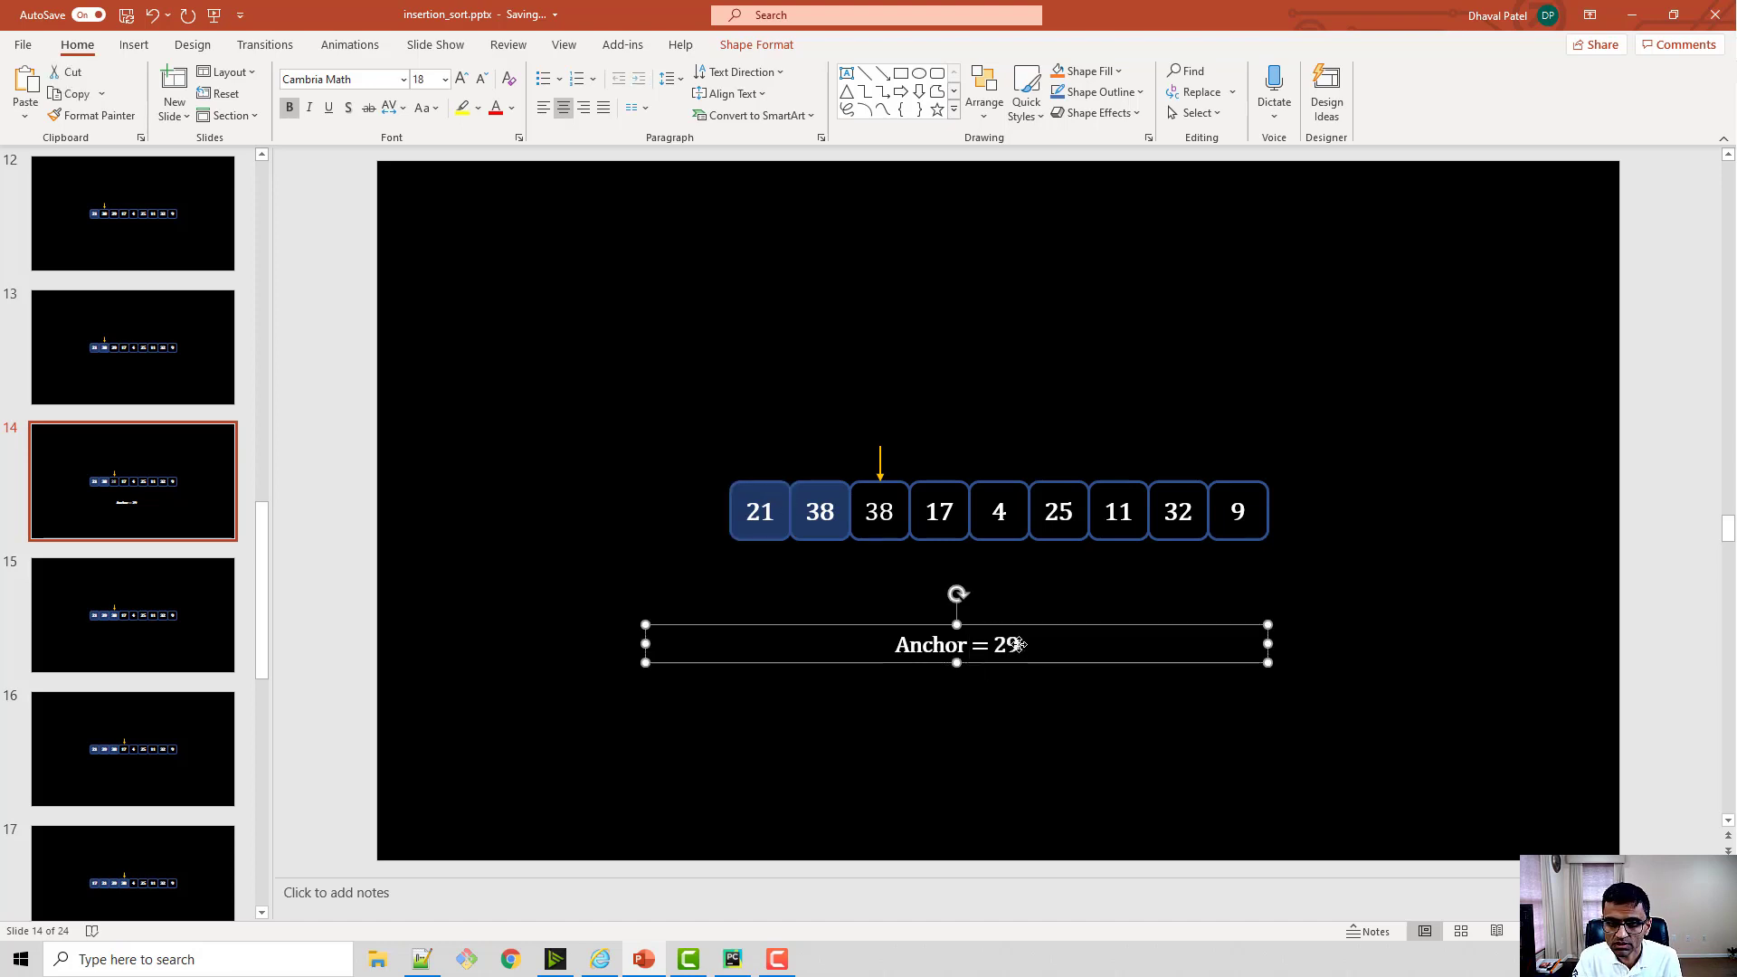
{"action": "double_click", "coordinate": [1005, 644]}
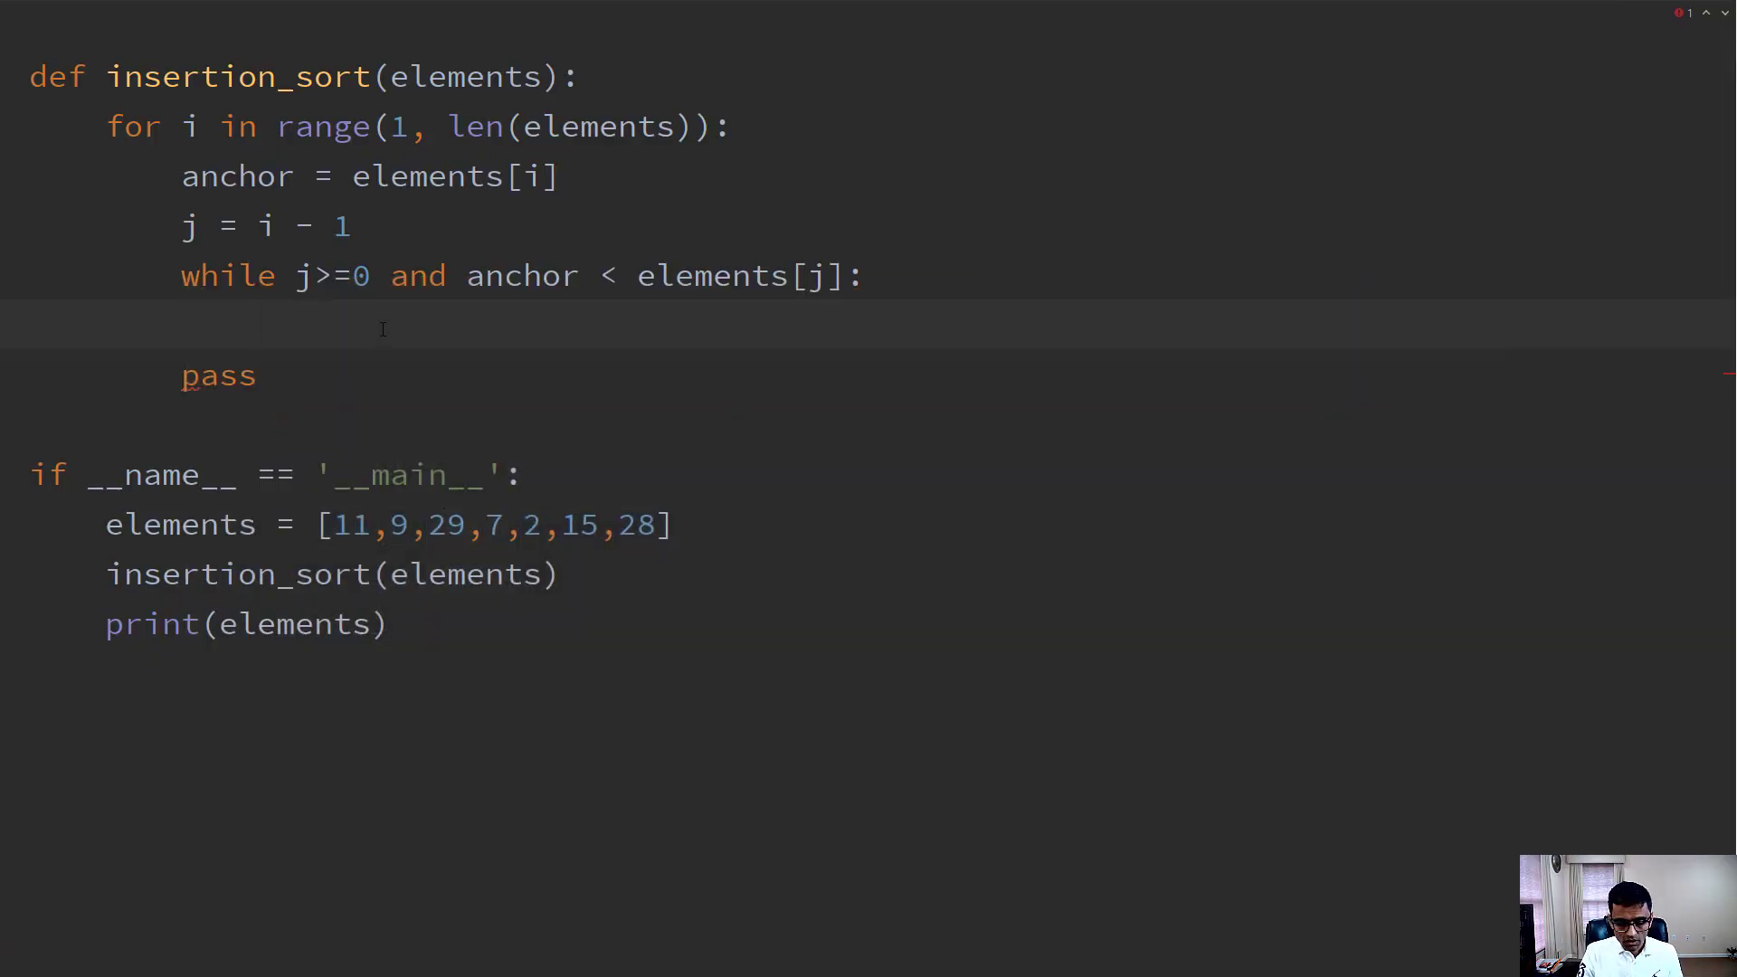
Write elements[j+1] = elements[j] in the while body and start elements[j+1] = anchor after it.
{"action": "type", "text": "elements"}
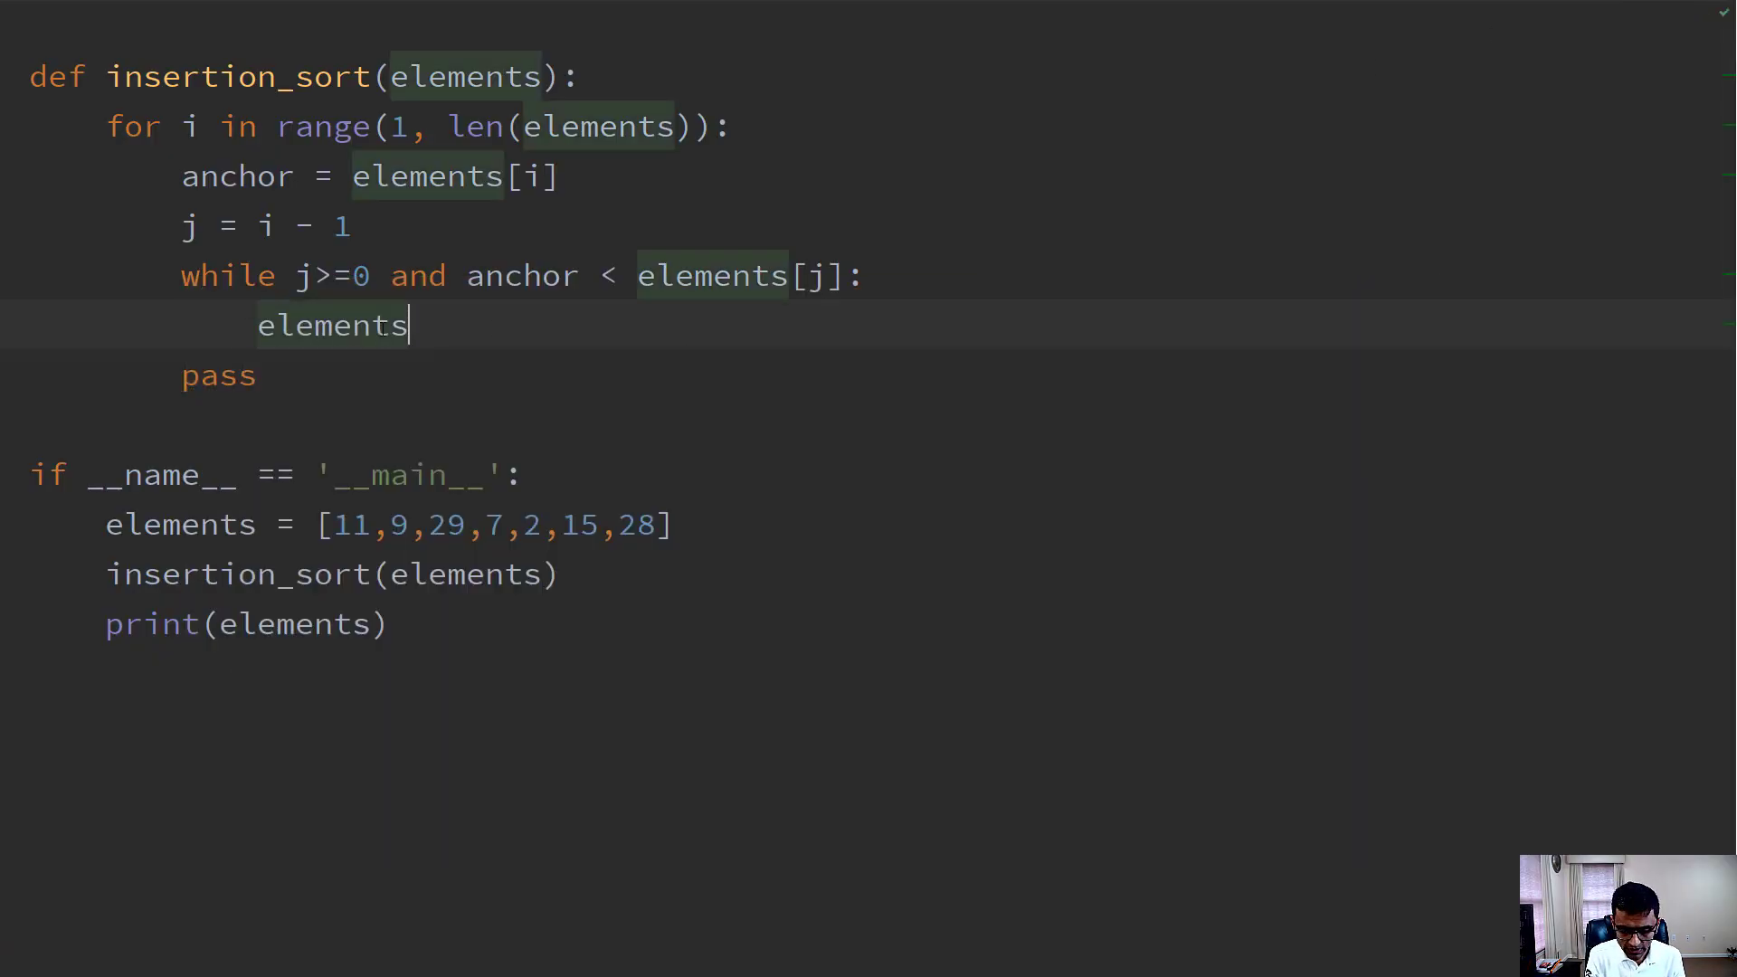
{"action": "type", "text": "[j+1]"}
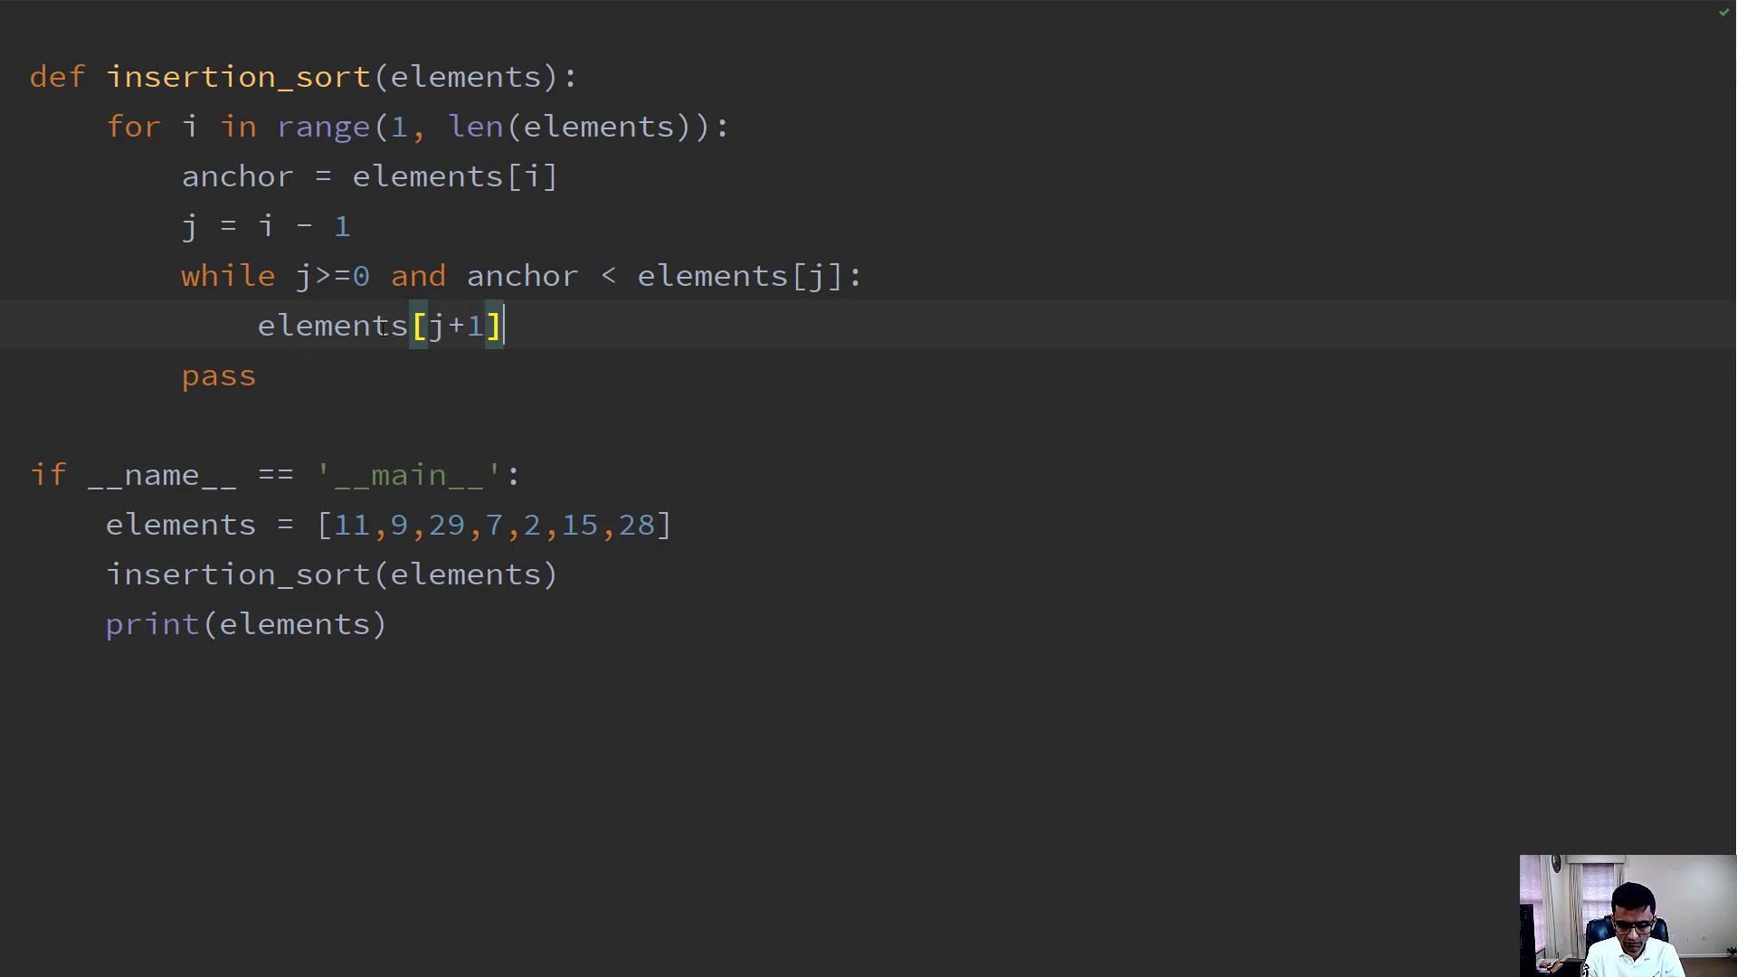
{"action": "type", "text": "= elements"}
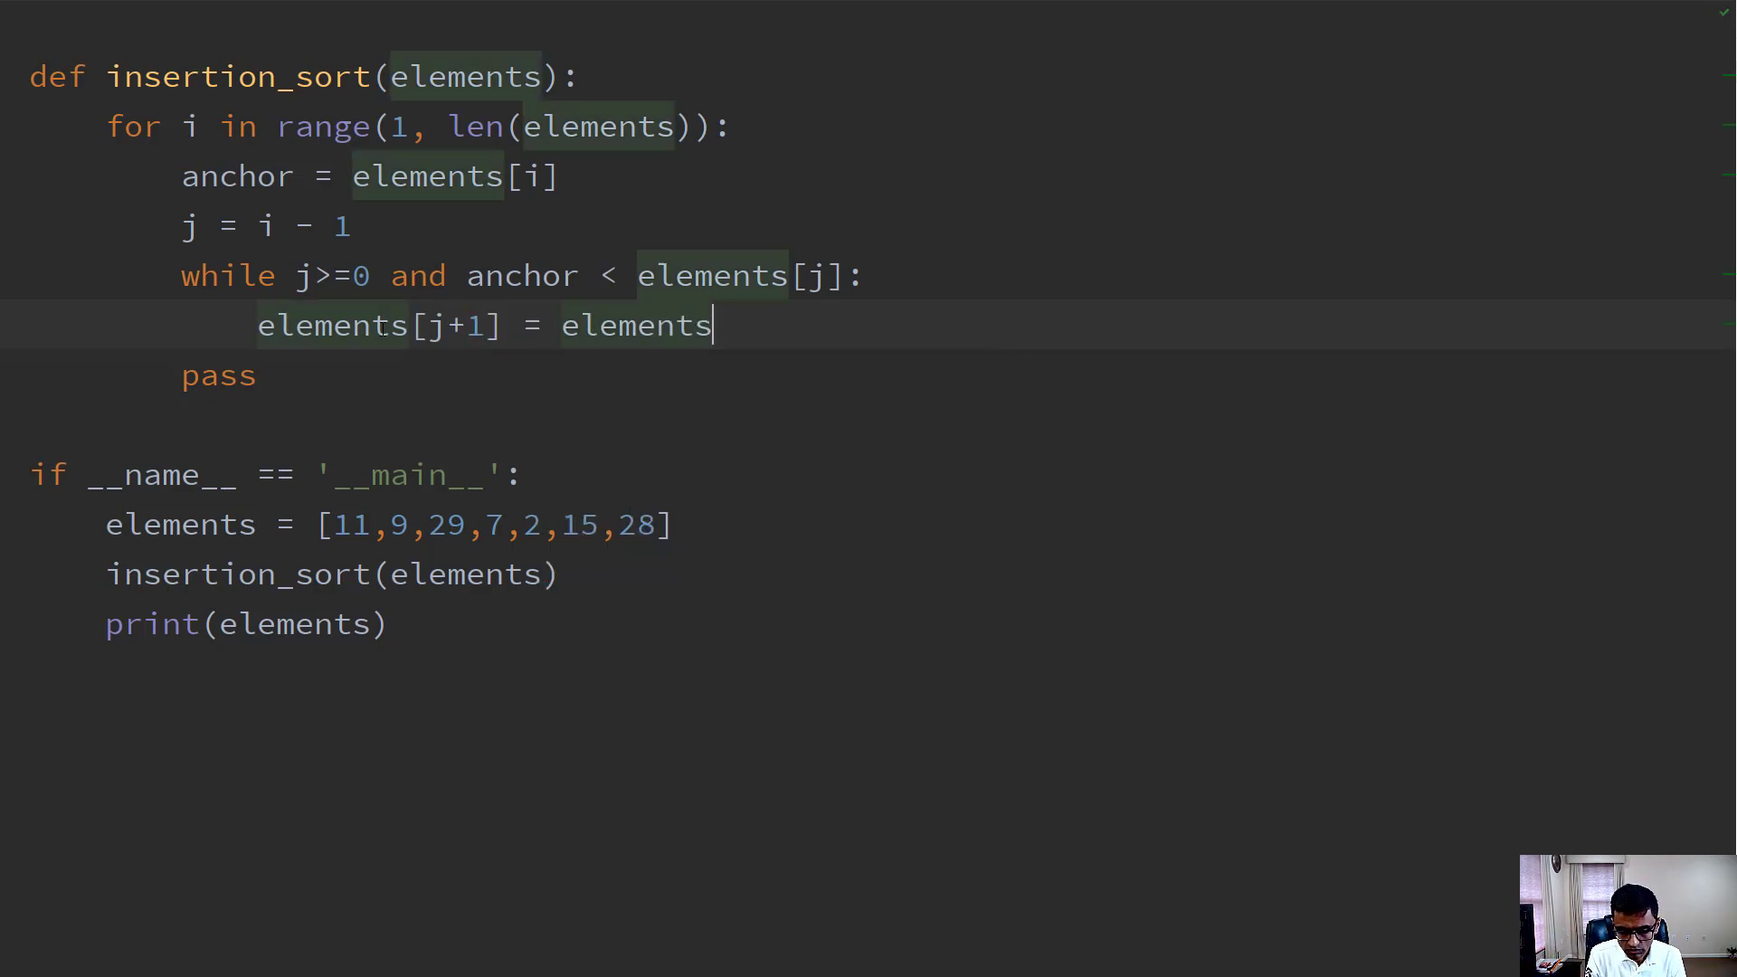
{"action": "type", "text": "[j]"}
{"action": "type", "text": "j = j -1"}
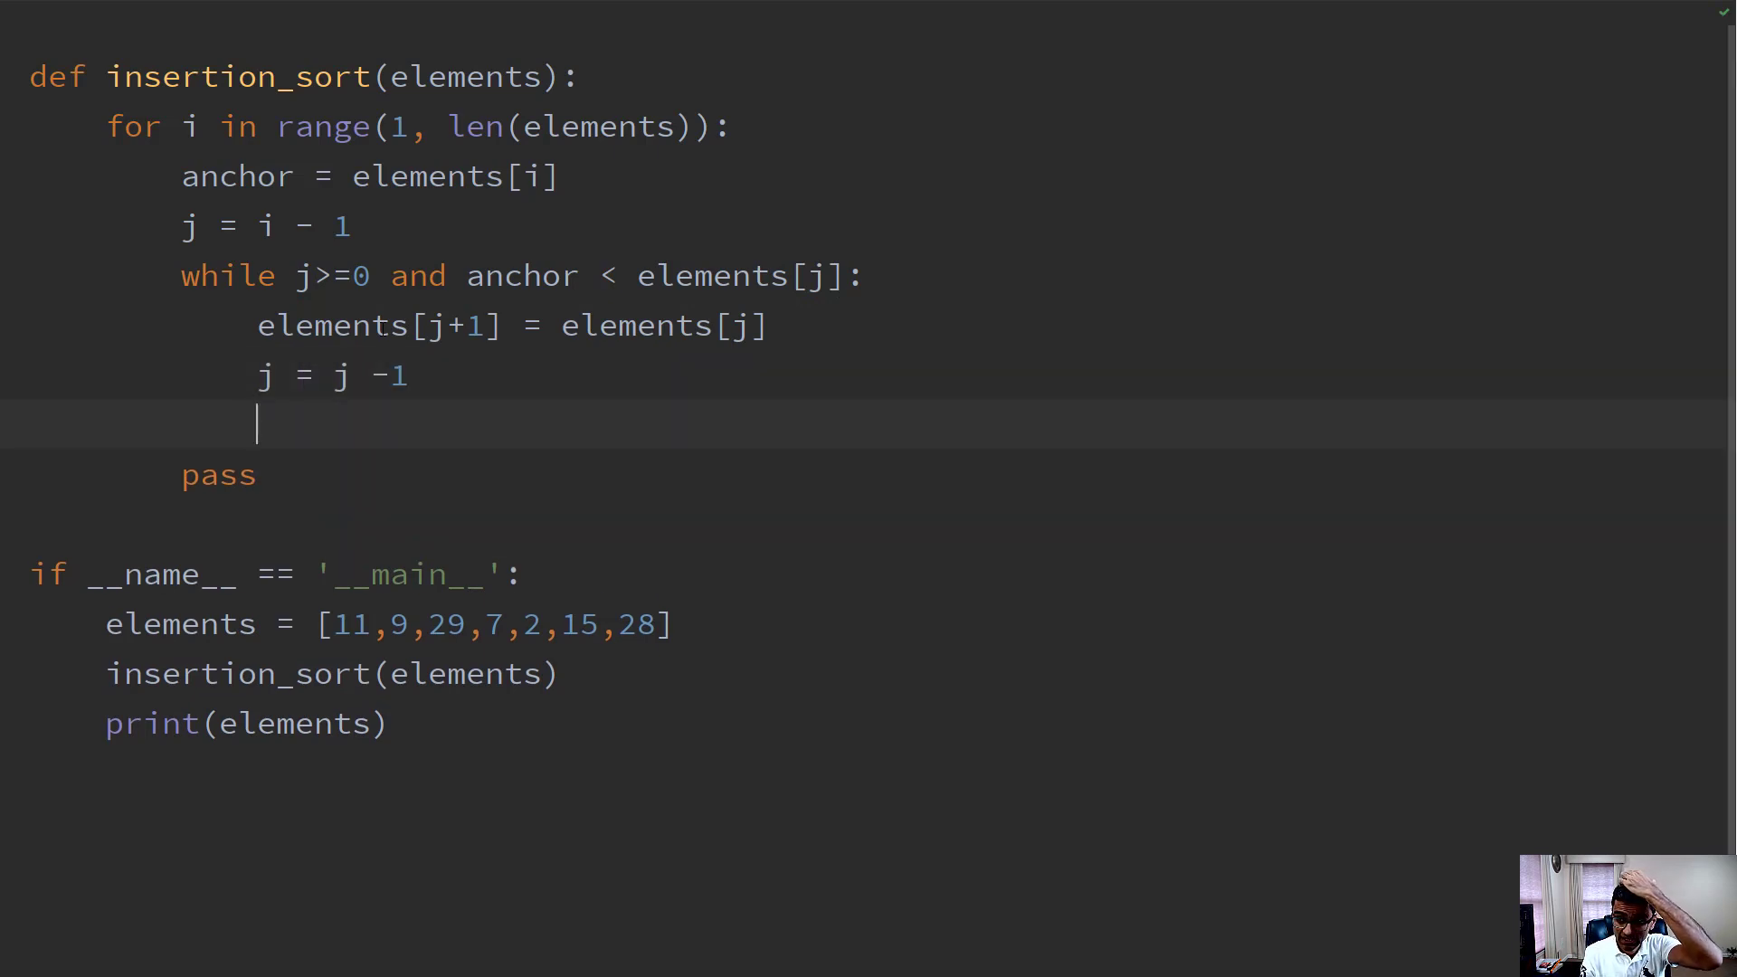
{"action": "type", "text": "el"}
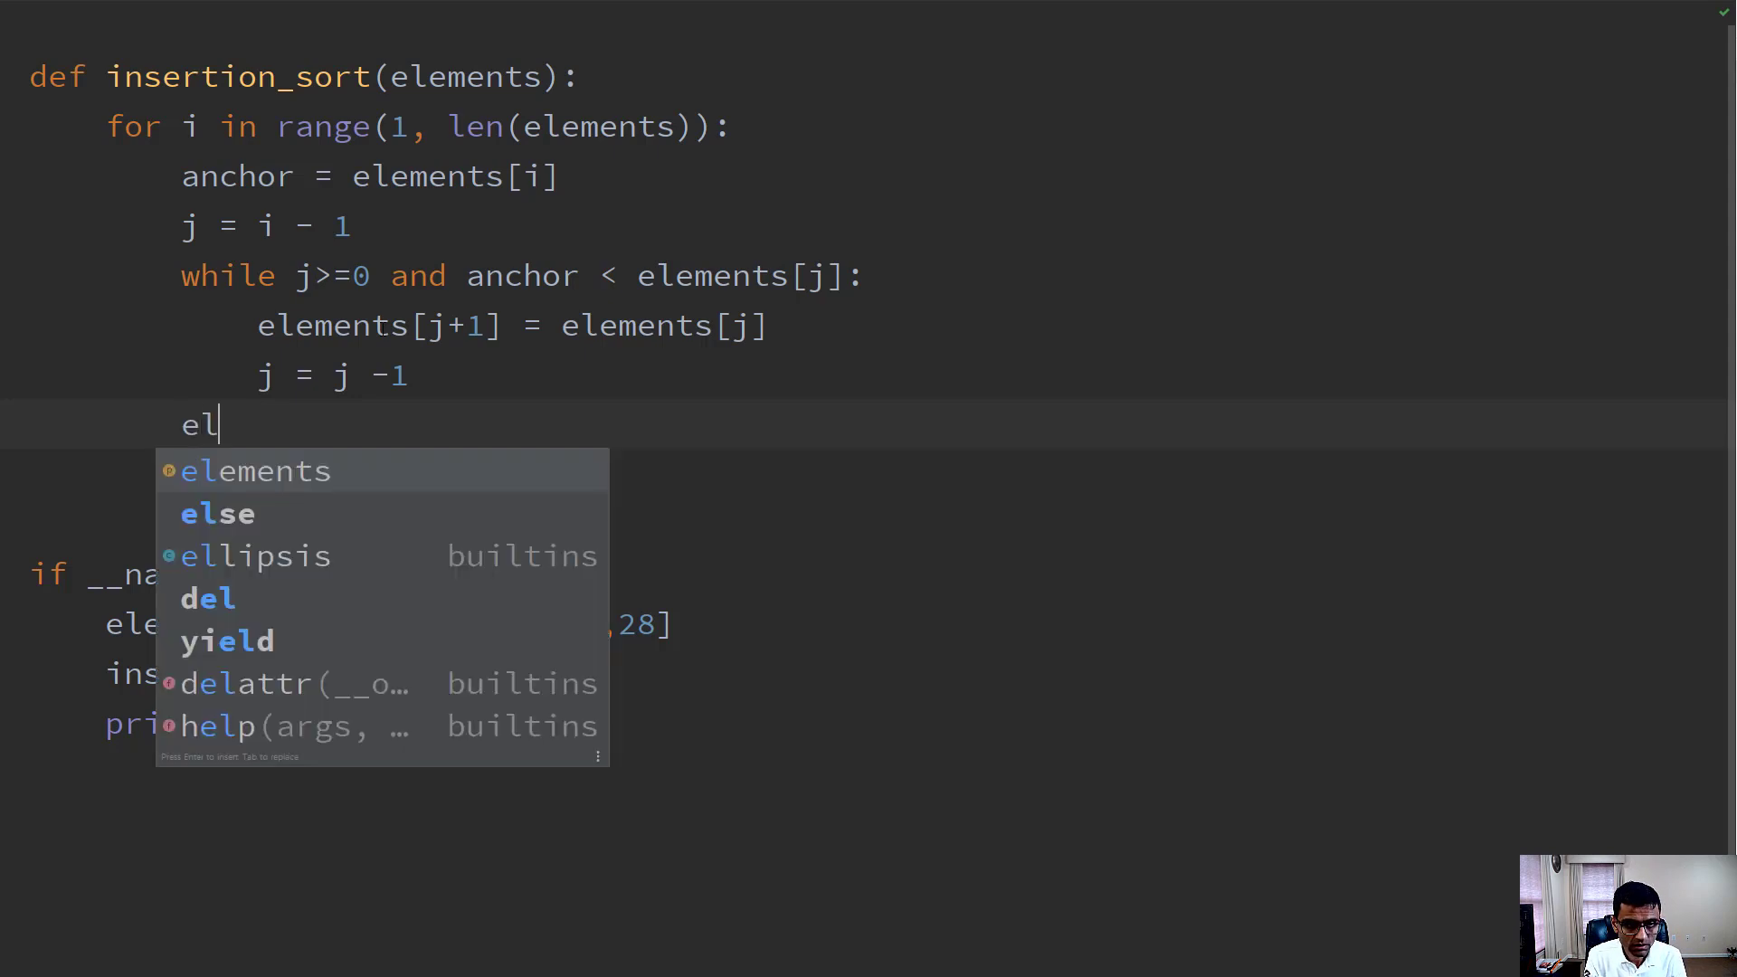
{"action": "left_click", "coordinate": [253, 470]}
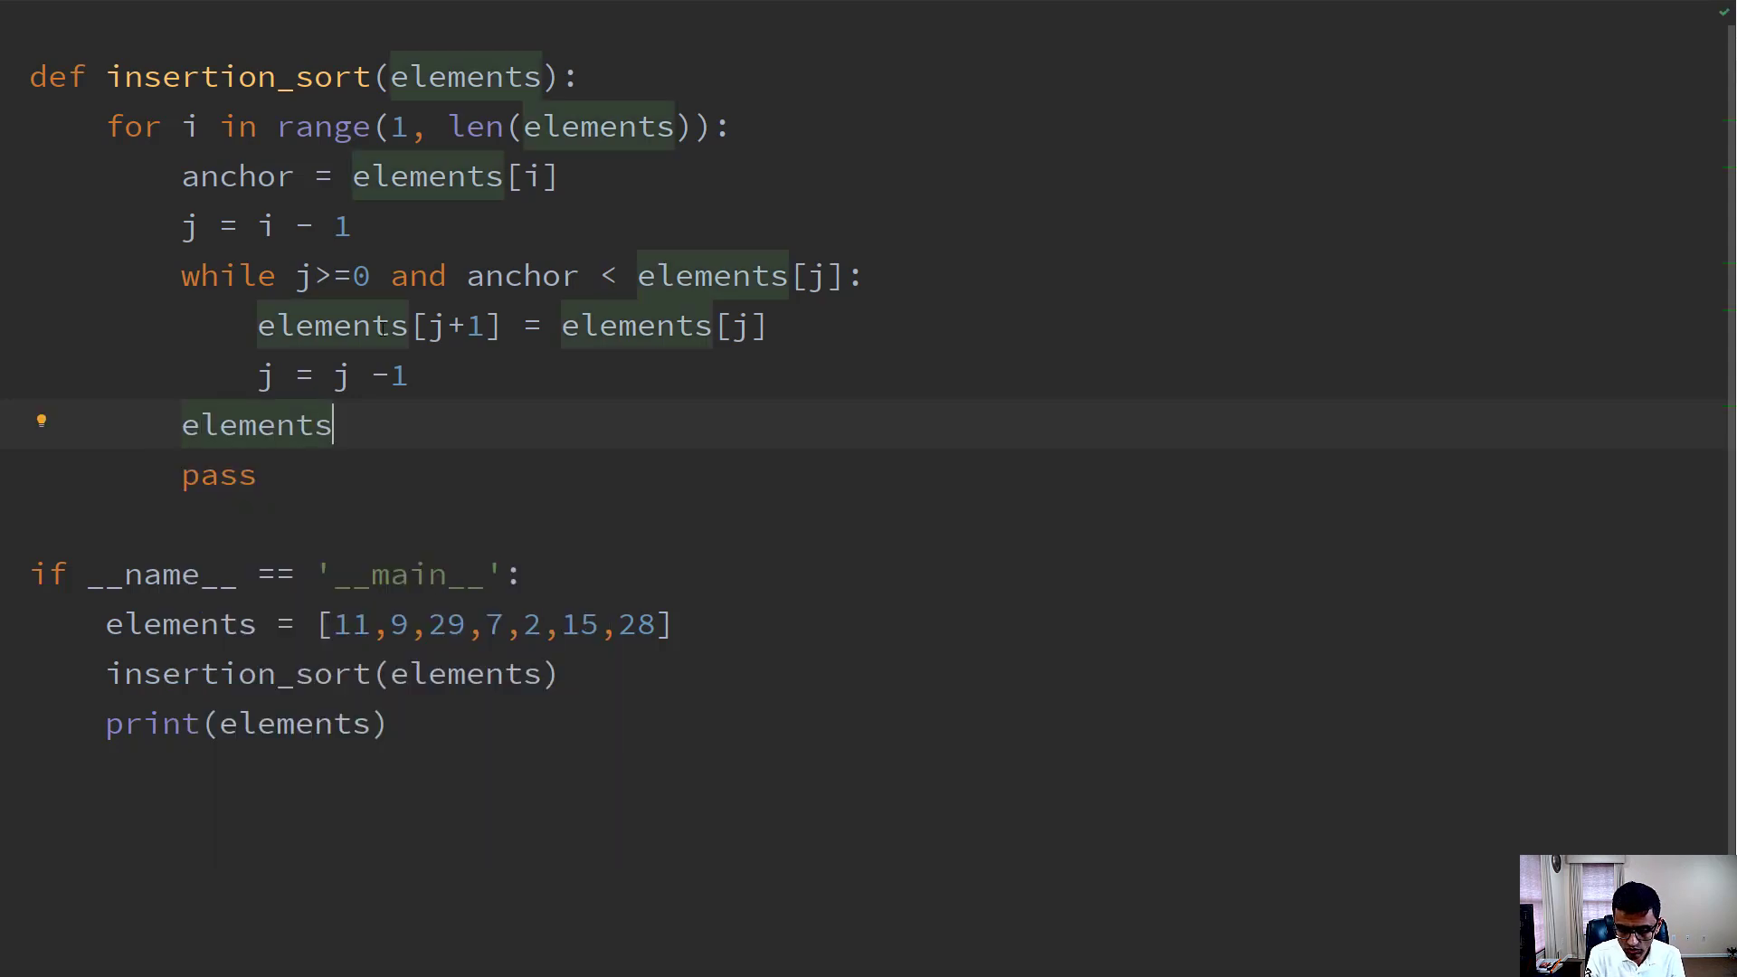
{"action": "type", "text": "[j+1] = anchor"}
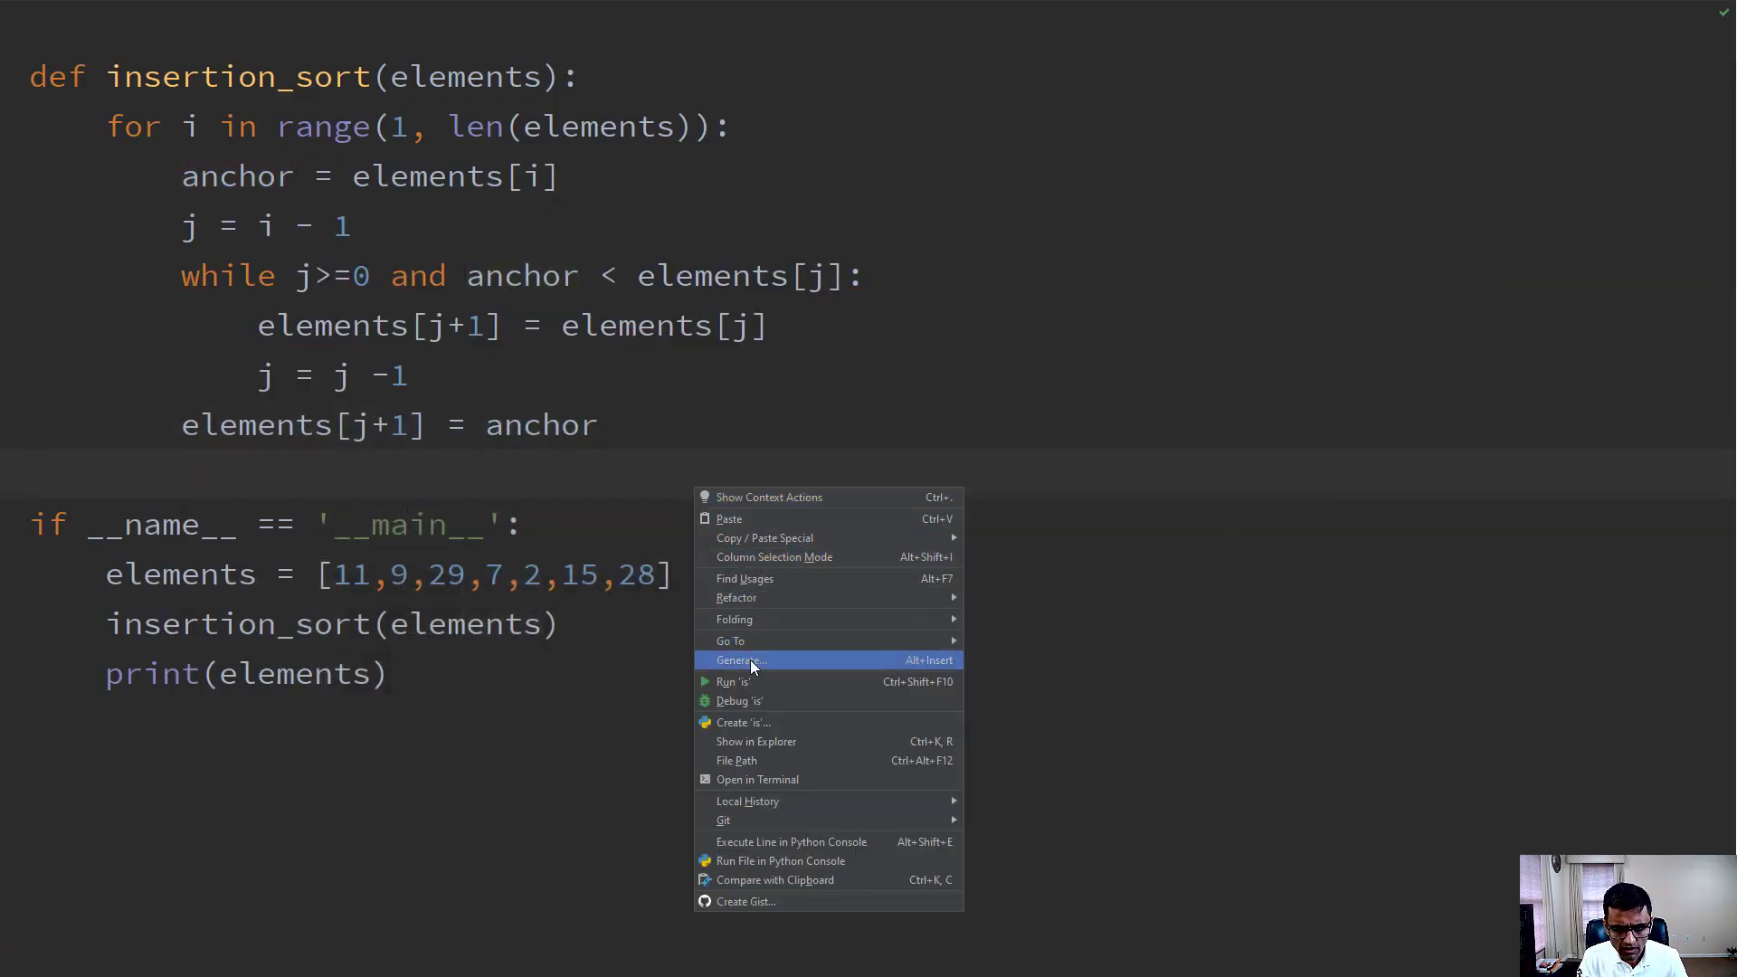
Run the script to get [2,7,9,11,15,28,29], then rerun it over the tests lists.
{"action": "left_click", "coordinate": [724, 680]}
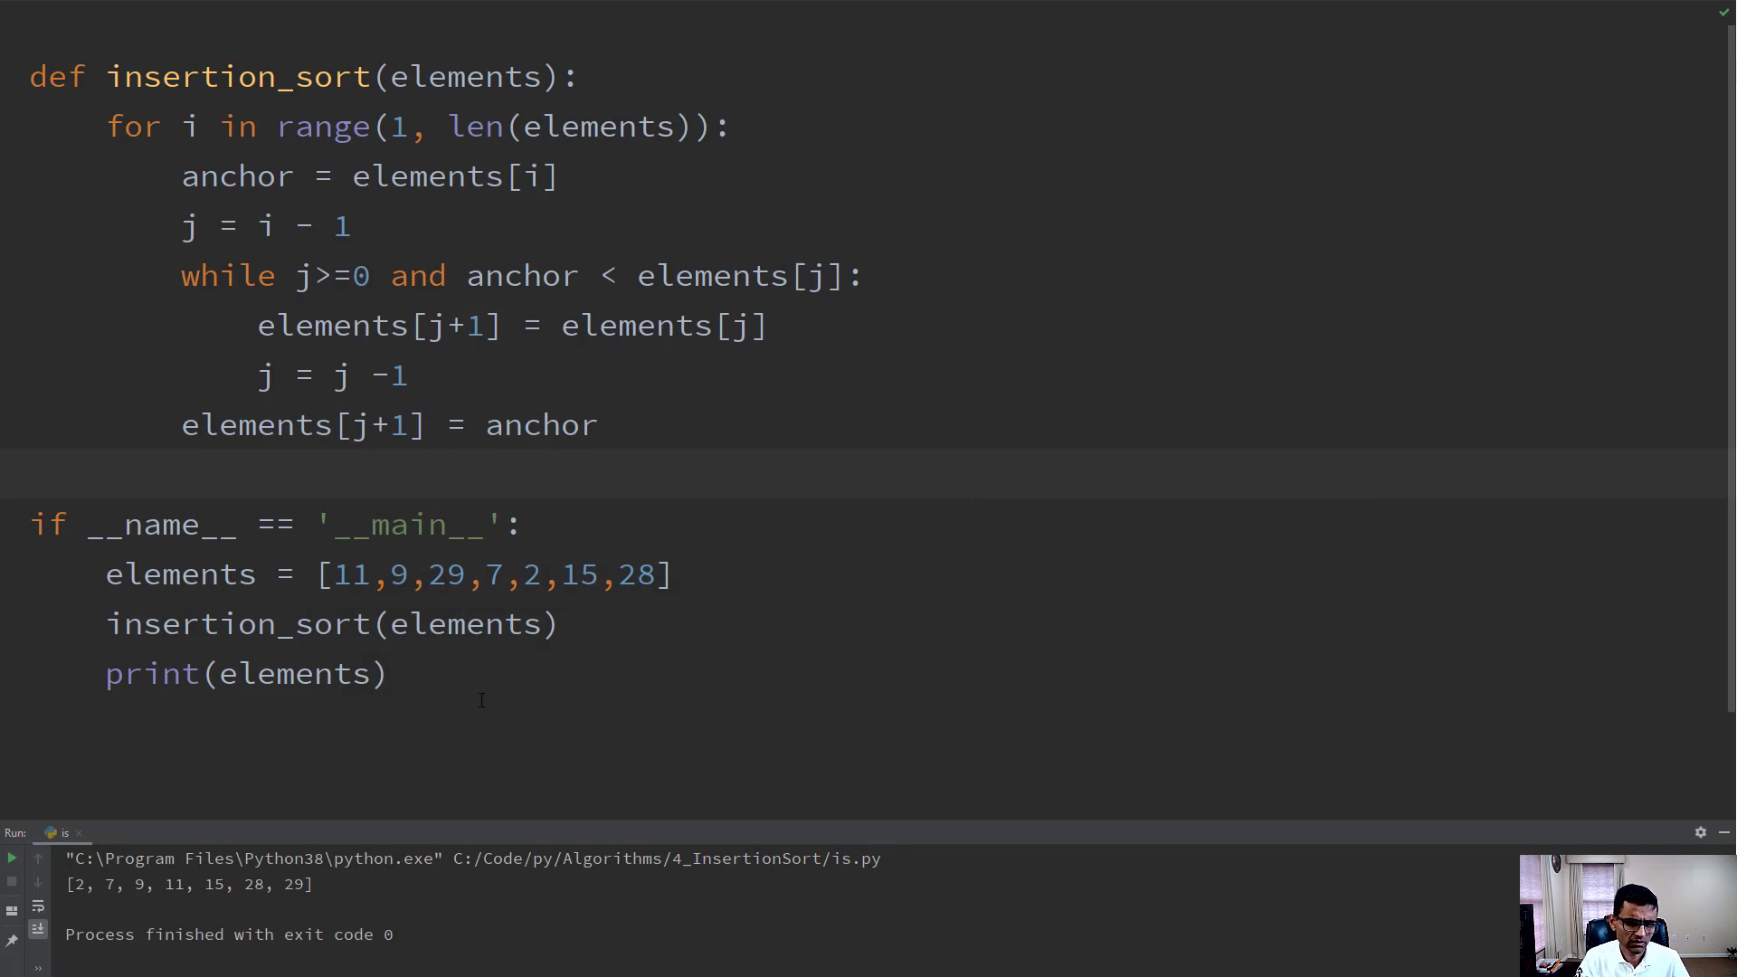
{"action": "left_click_drag", "start_coordinate": [67, 885], "coordinate": [131, 885]}
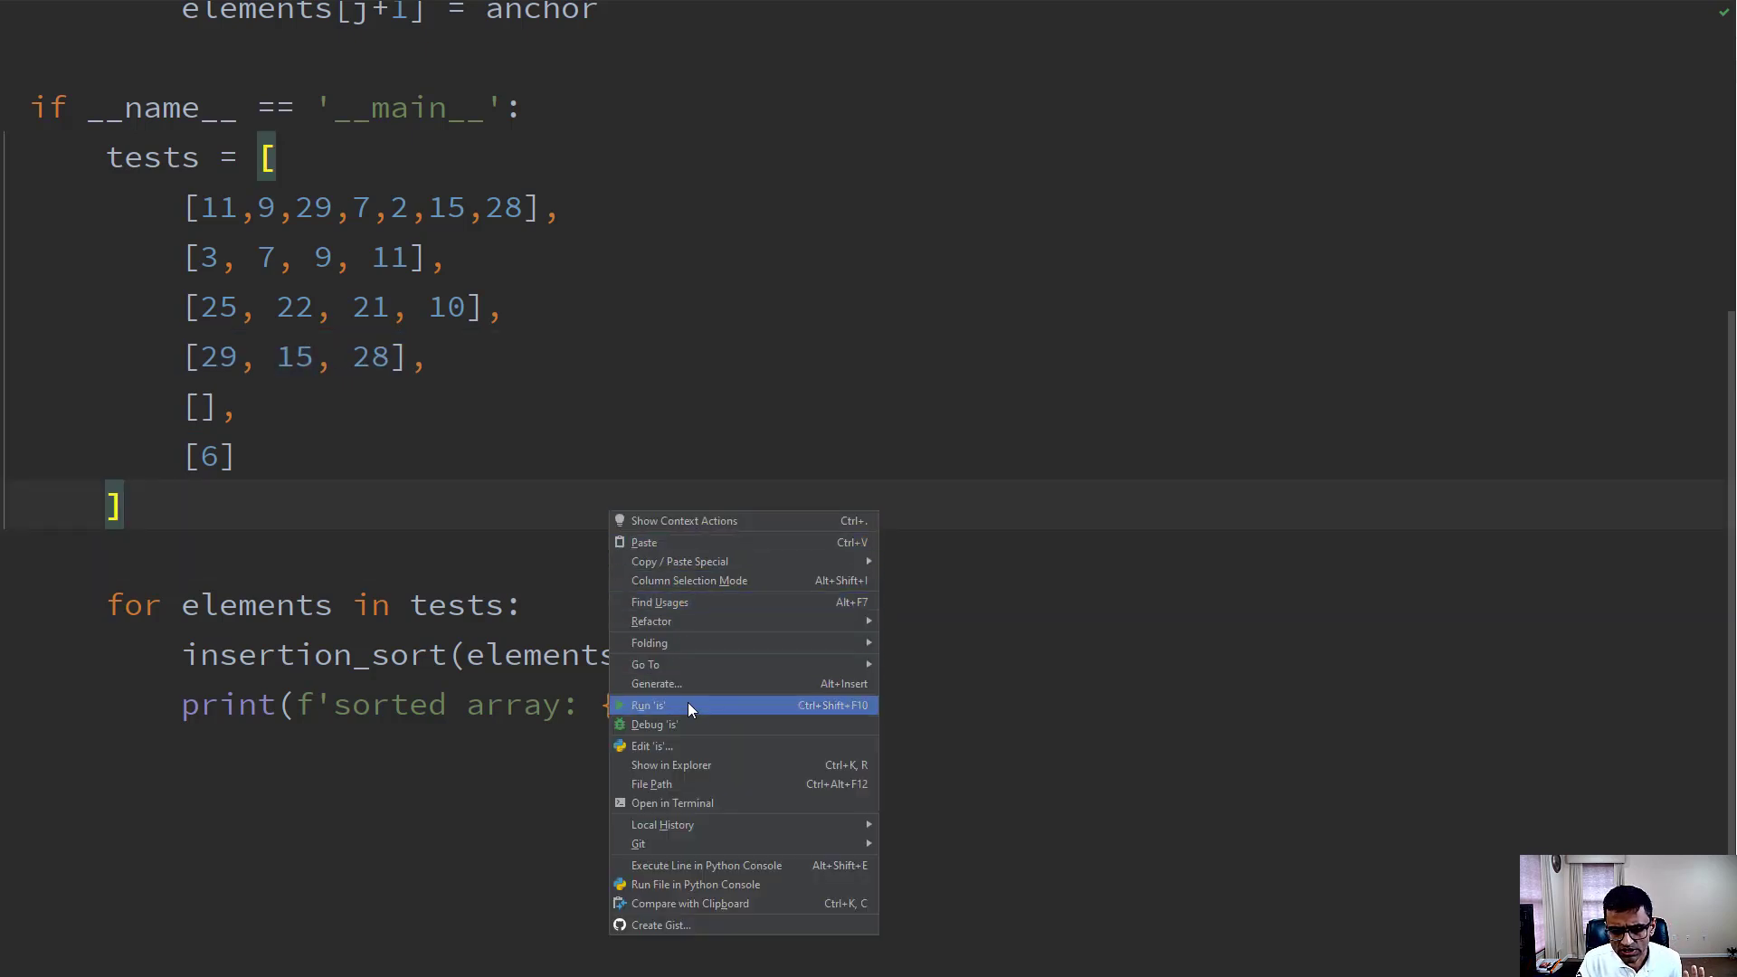
{"action": "left_click", "coordinate": [647, 704]}
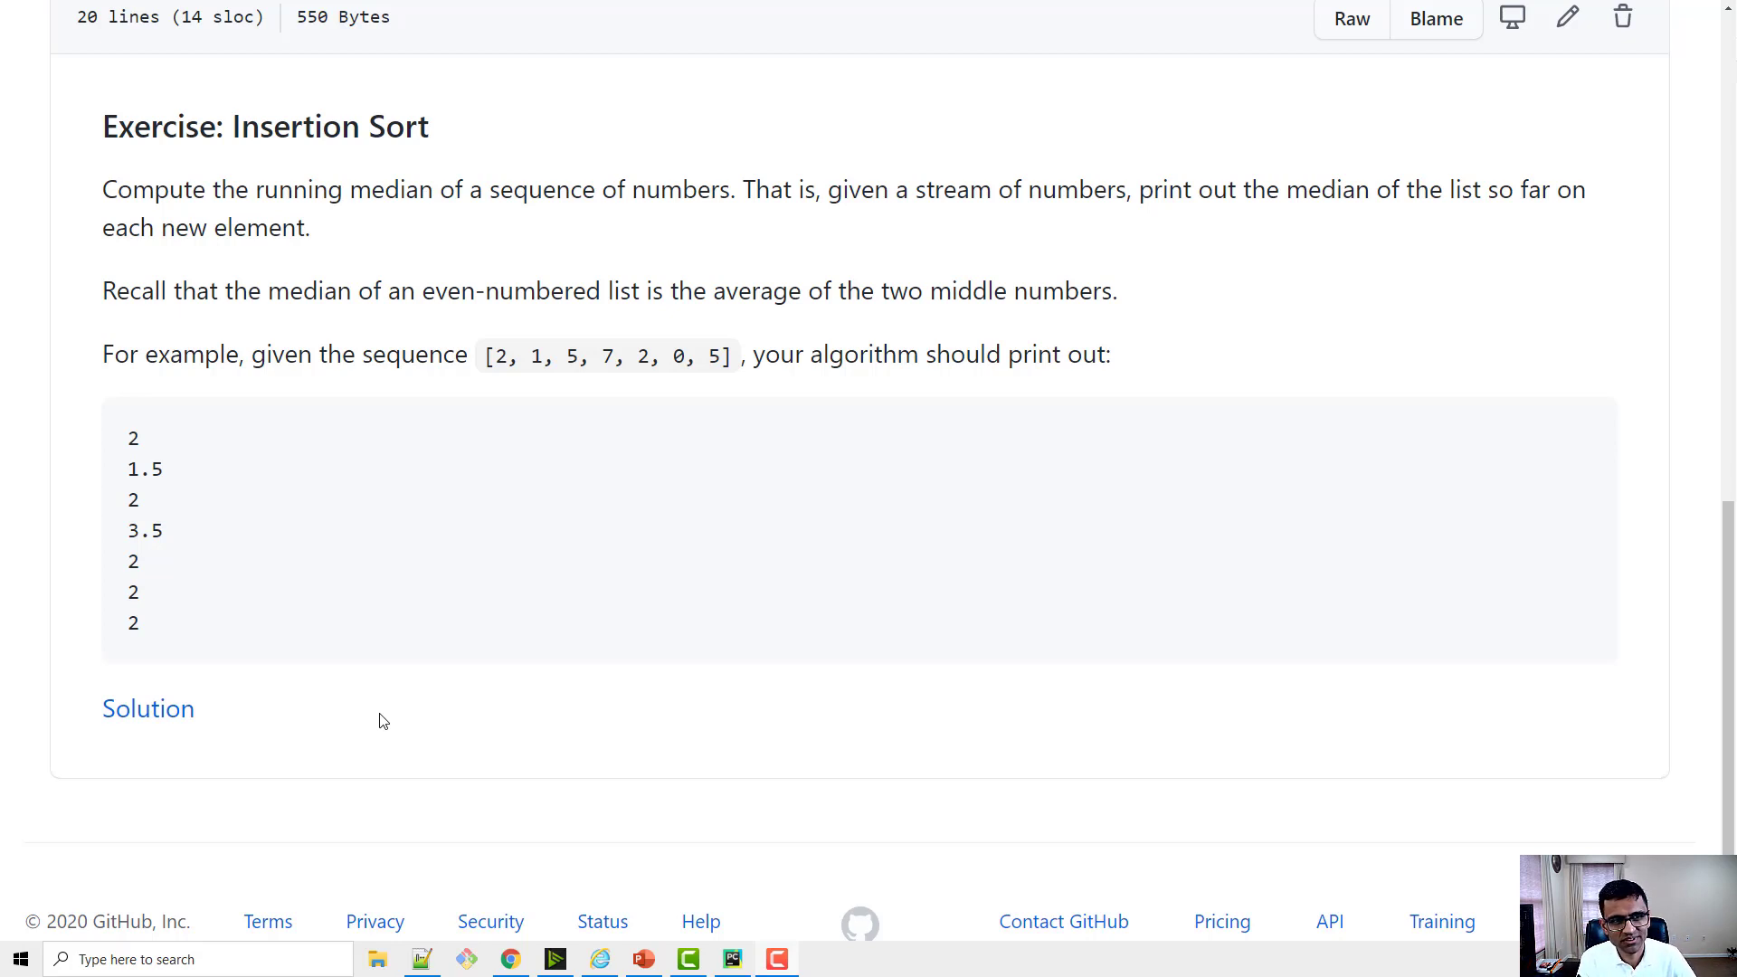
{"action": "mouse_move", "coordinate": [330, 267]}
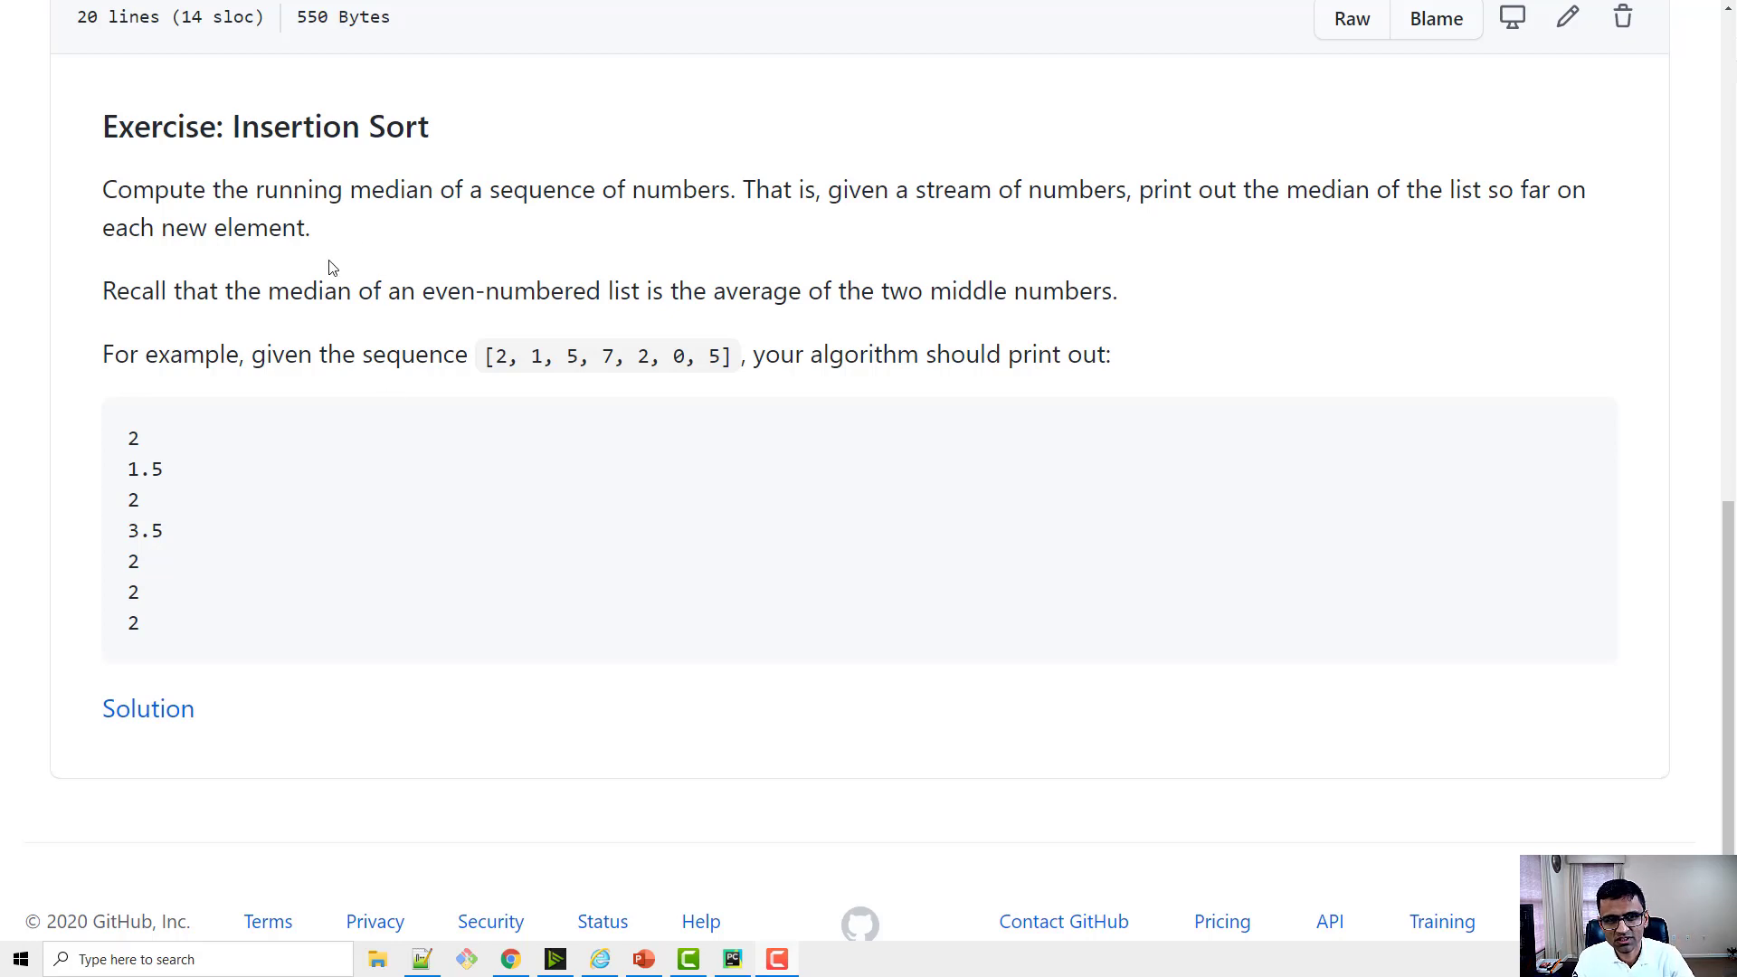
Highlight the example sequence [2, 1, 5, 7, 2, 0, 5] on the running-median exercise page.
{"action": "left_click_drag", "start_coordinate": [486, 354], "coordinate": [720, 355]}
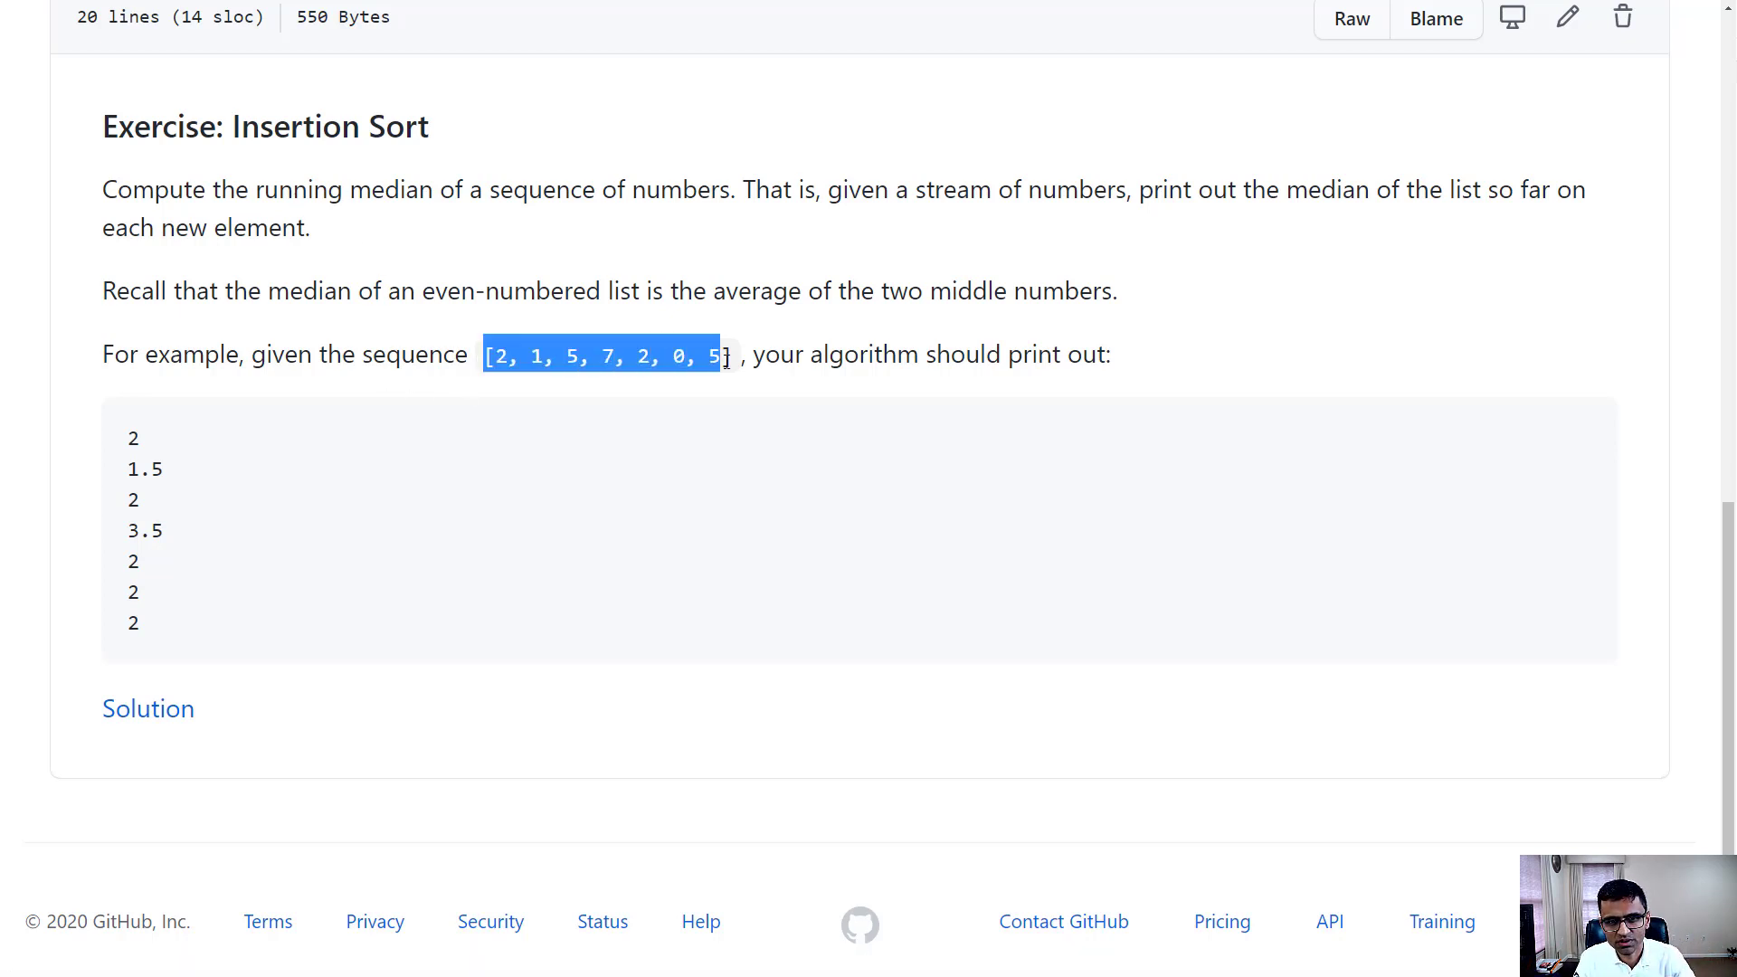
{"action": "left_click", "coordinate": [492, 493]}
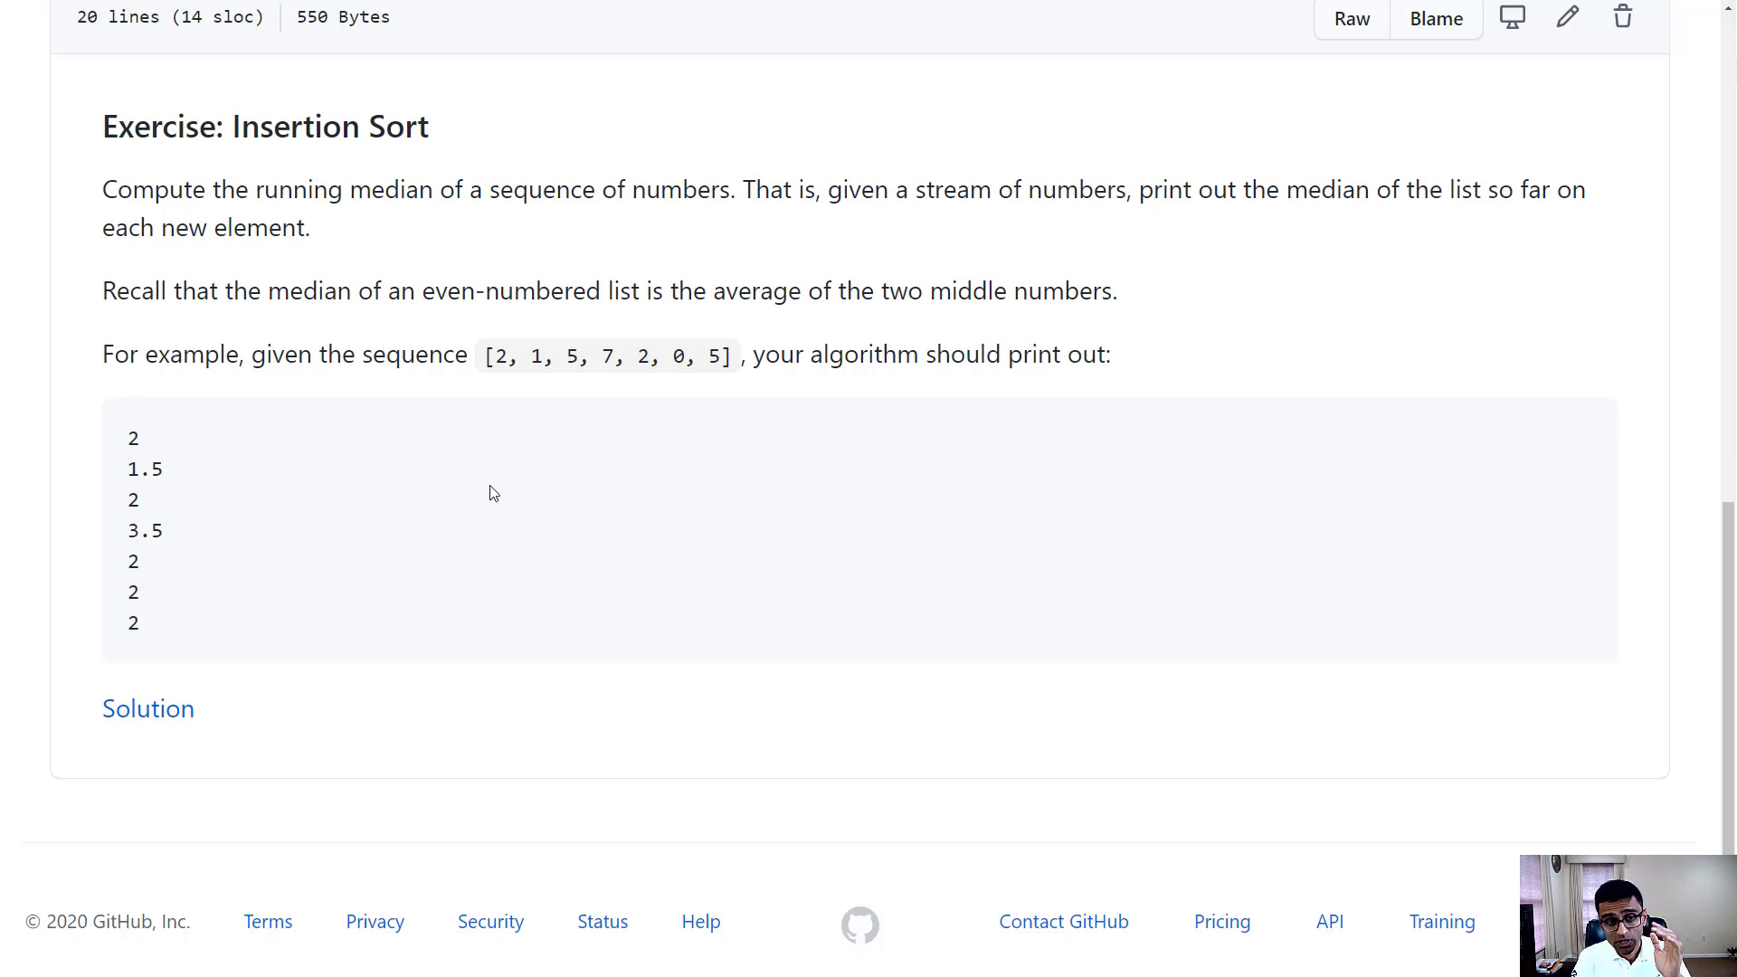
{"action": "left_click_drag", "start_coordinate": [485, 355], "coordinate": [709, 355]}
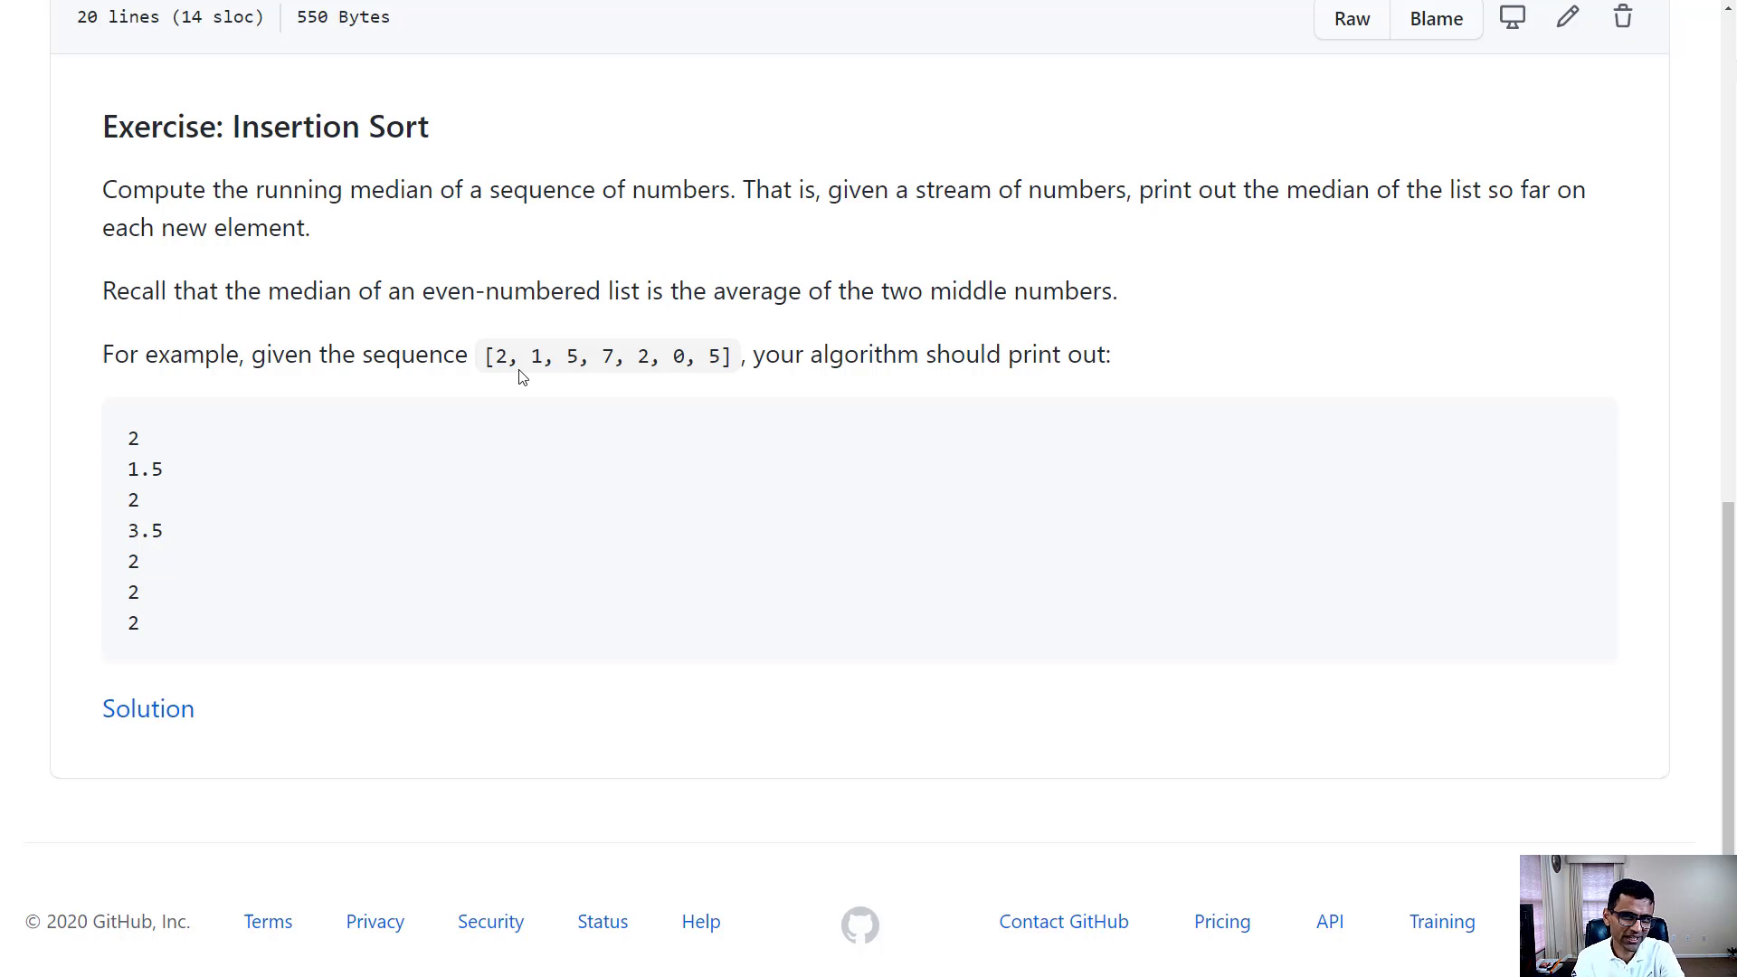
{"action": "mouse_move", "coordinate": [441, 598]}
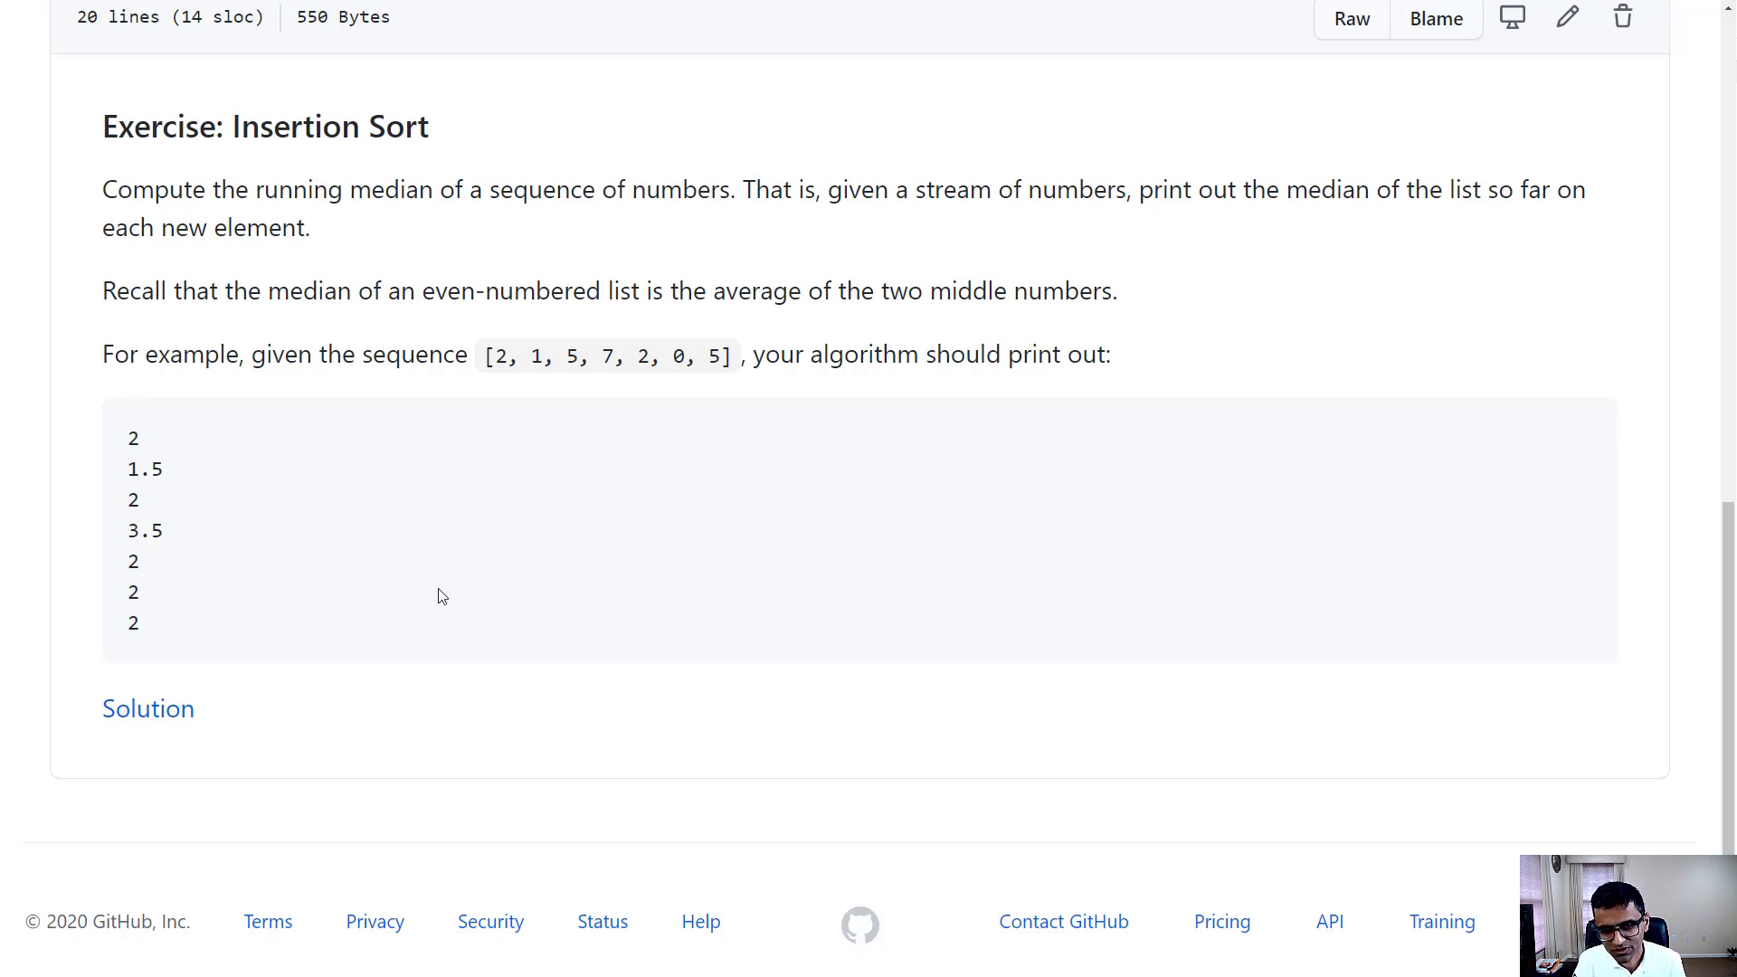
{"action": "mouse_move", "coordinate": [159, 710]}
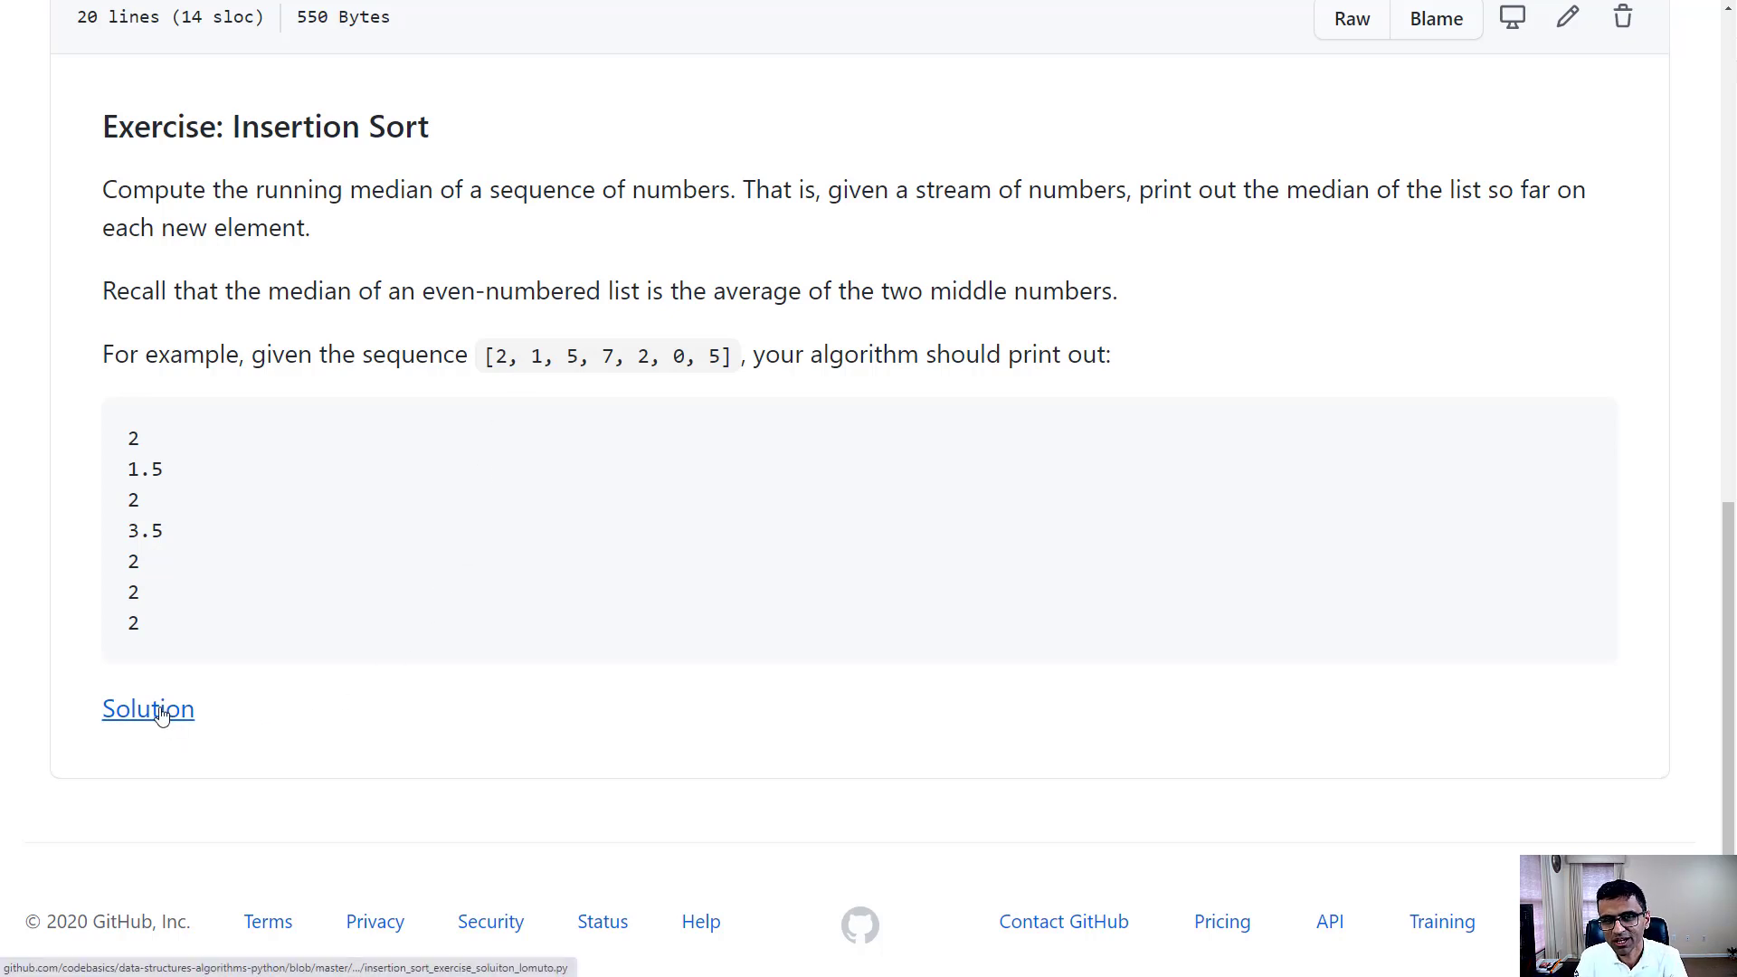
{"action": "mouse_move", "coordinate": [344, 663]}
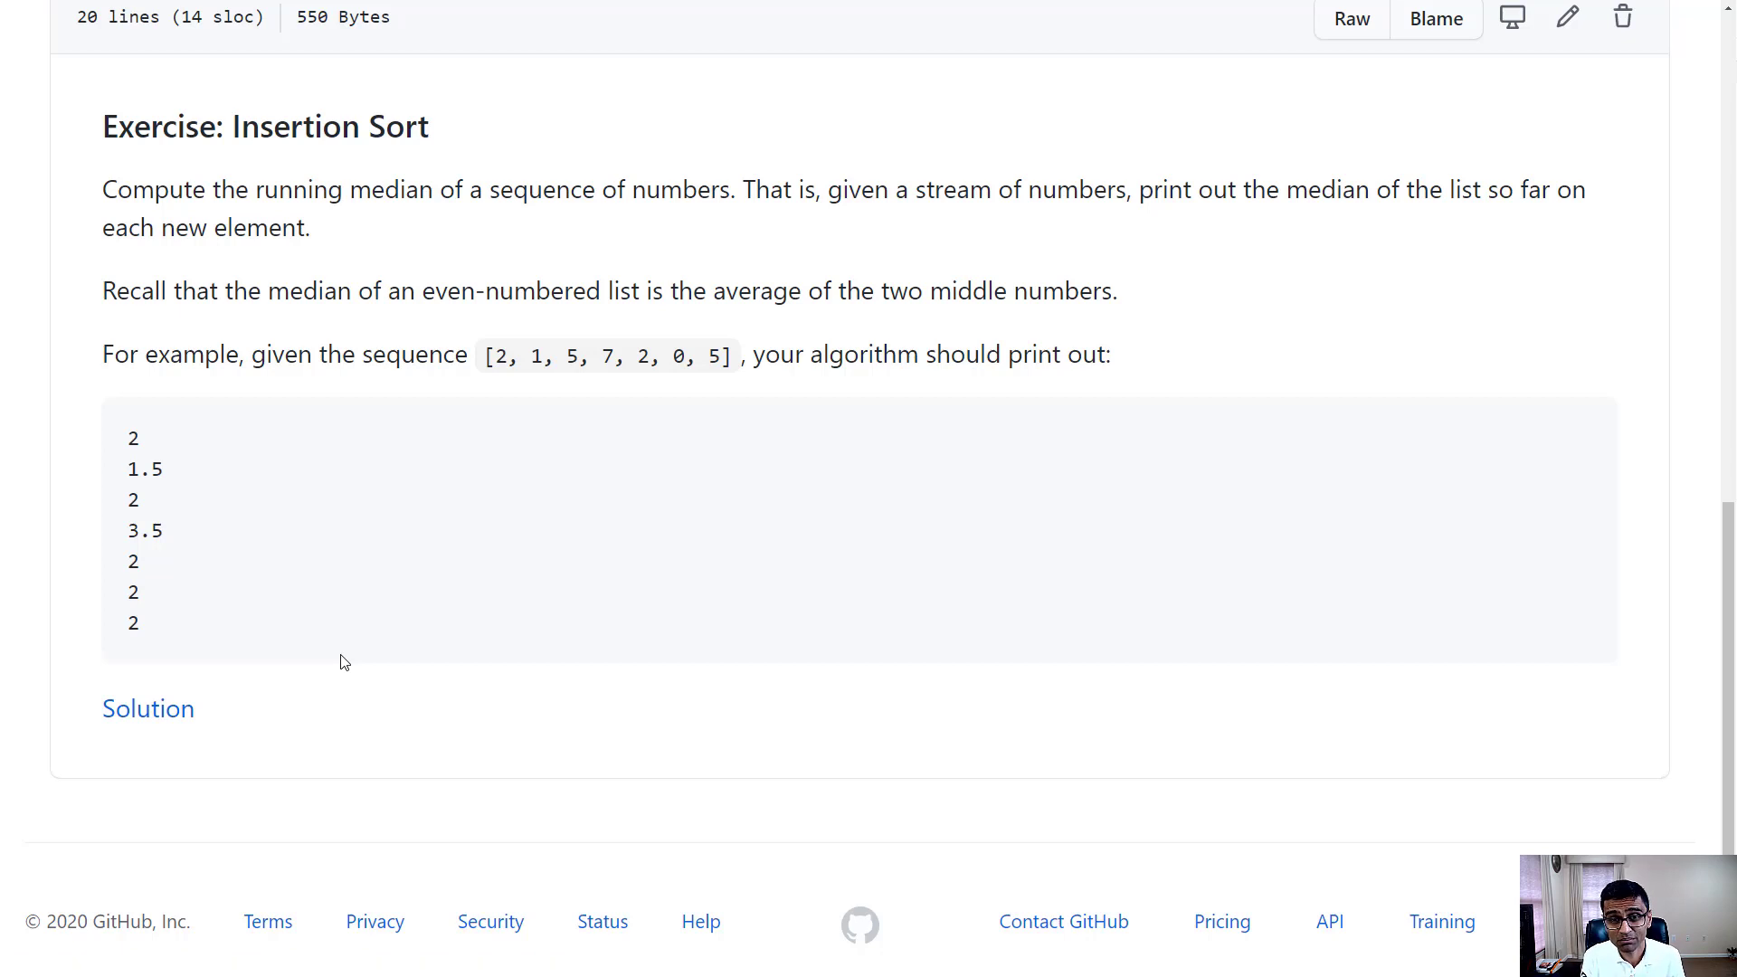